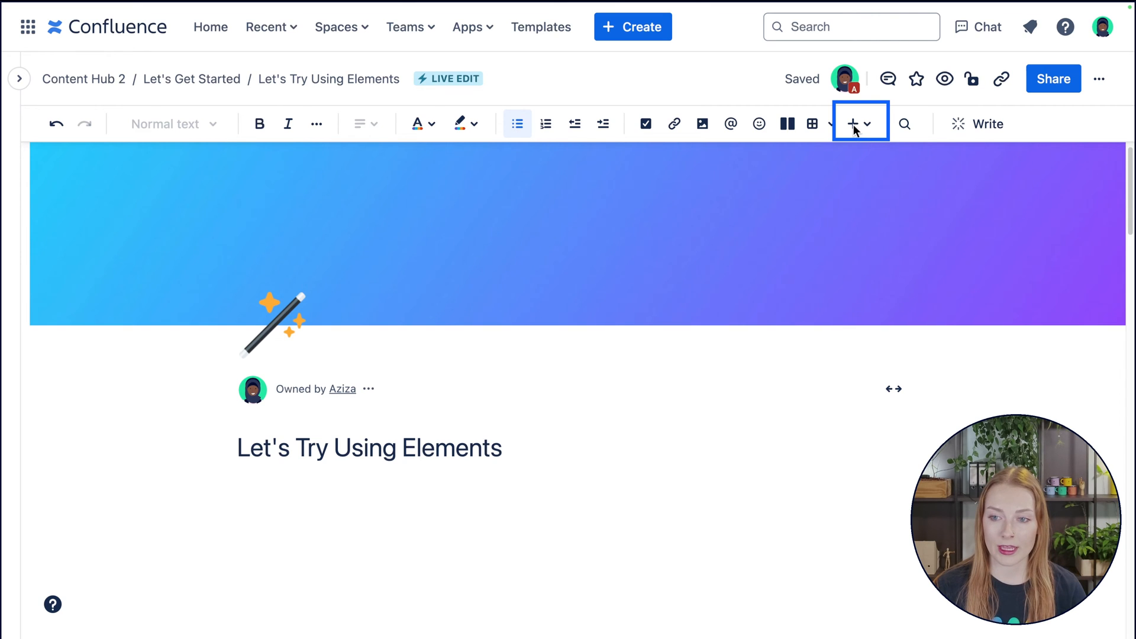
Browse the insert-element catalogue, filtering by formatting and media, then dismiss it without adding anything
left_click(854, 125)
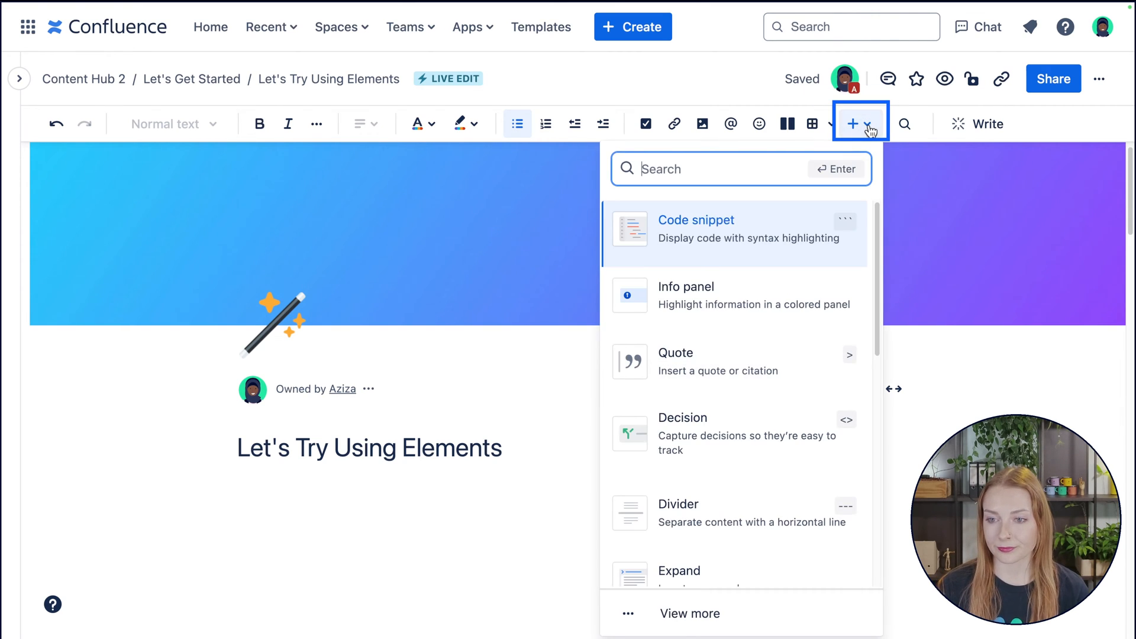
scroll("down", 3)
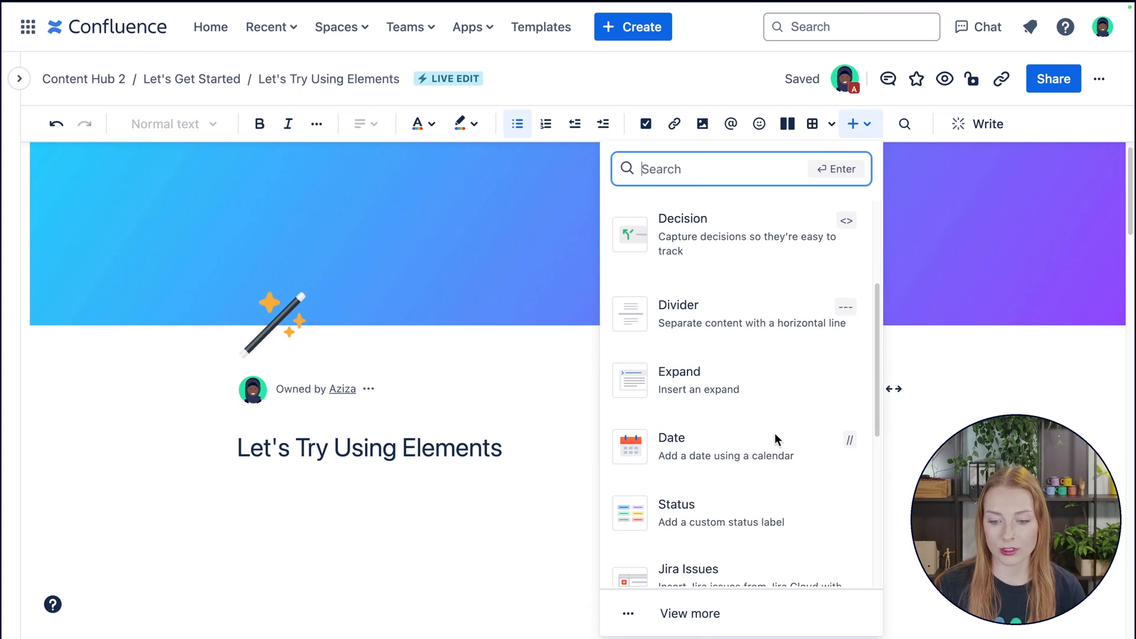
scroll("down", 3)
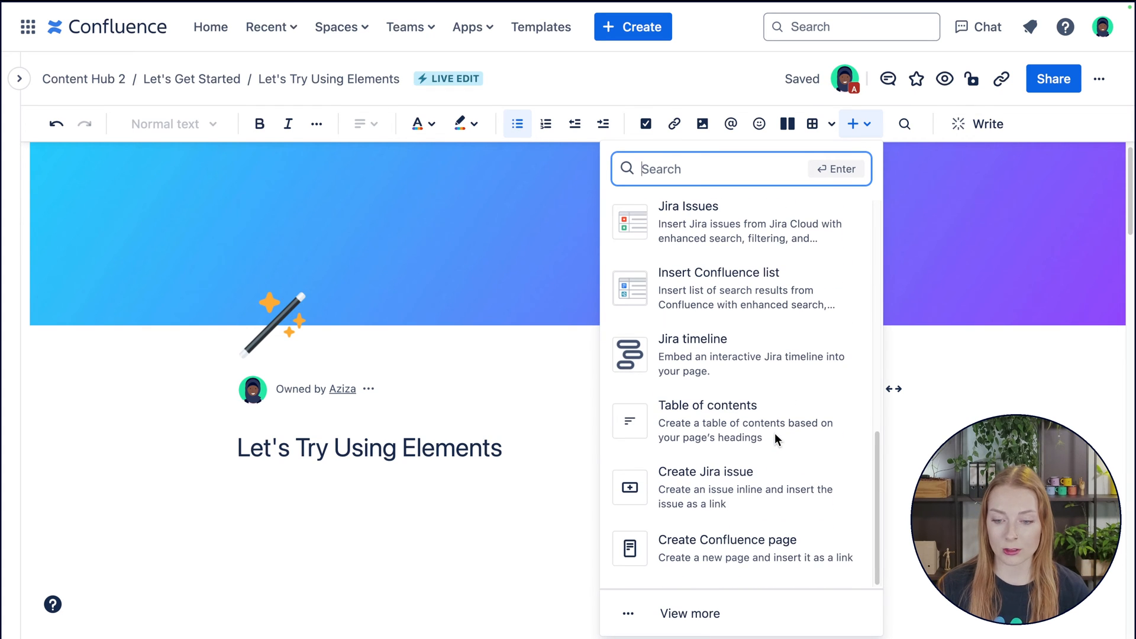
mouse_move(785, 632)
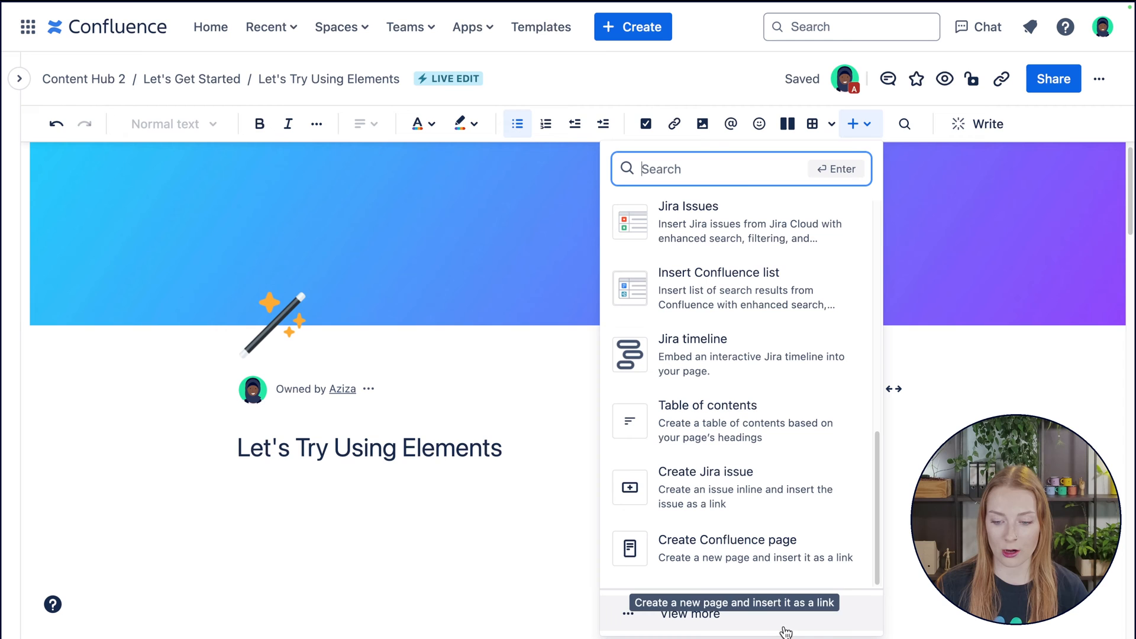
left_click(689, 629)
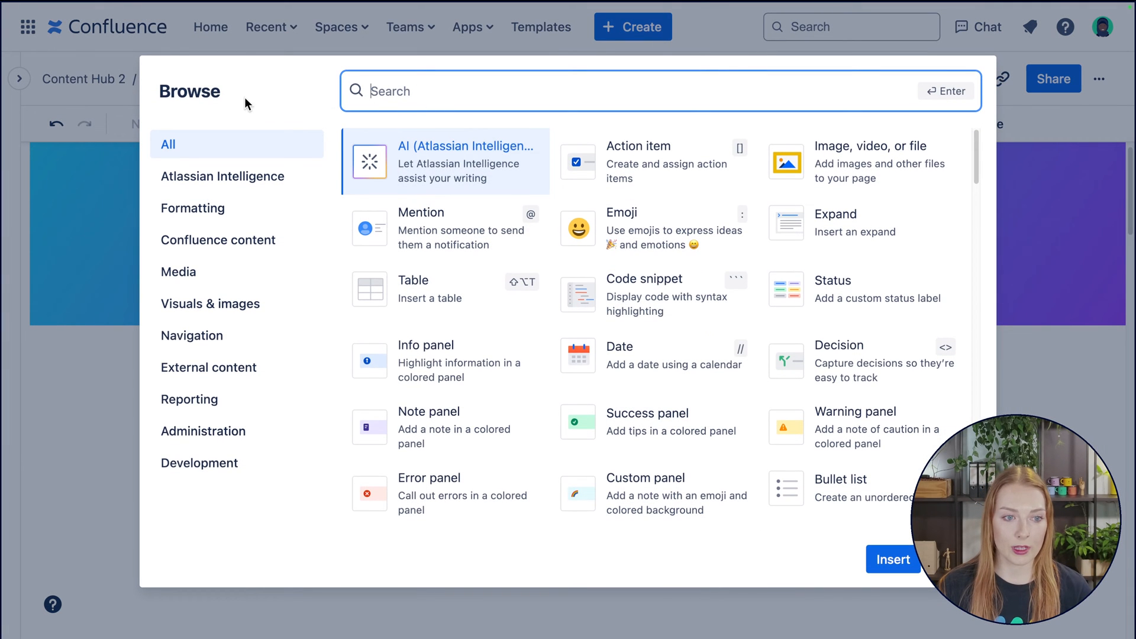
scroll("down", 3)
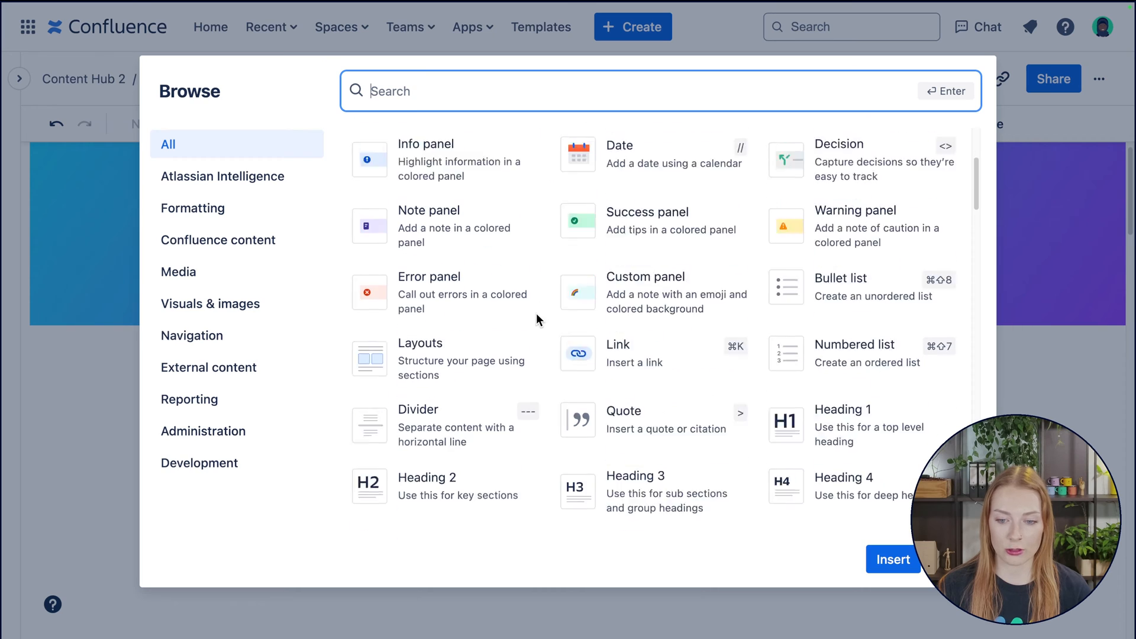
scroll("down", 3)
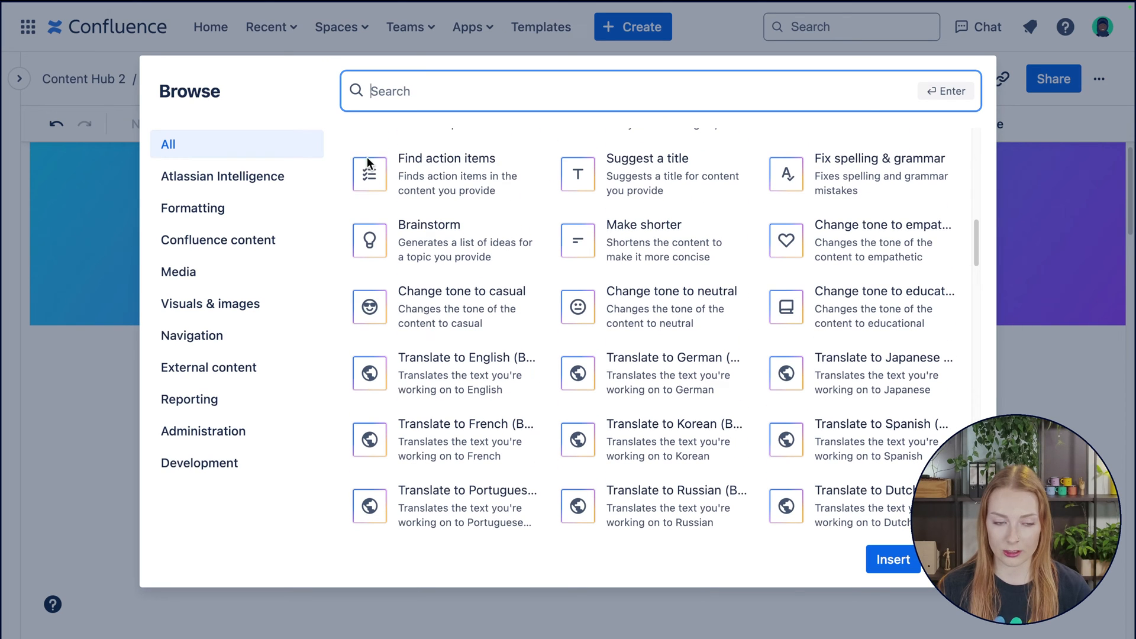
left_click(191, 208)
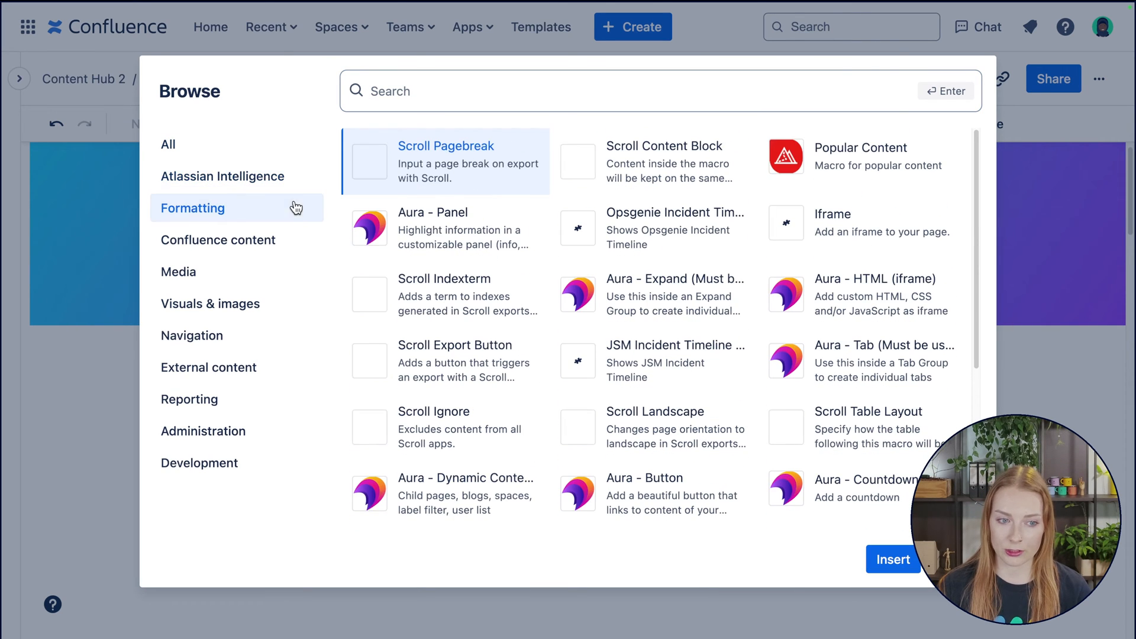
left_click(177, 272)
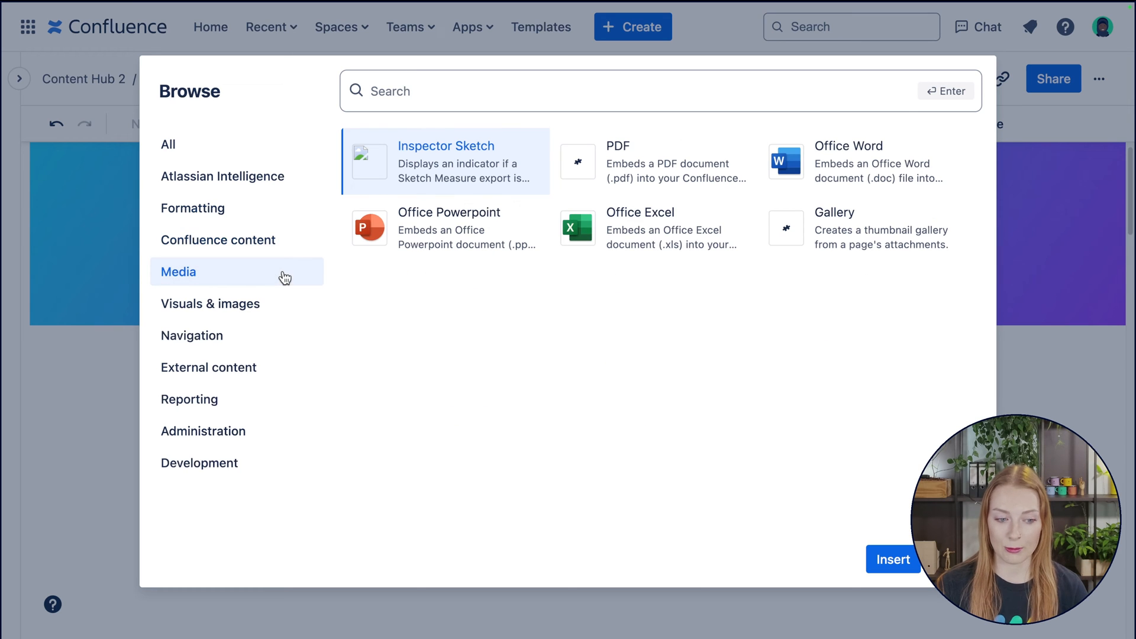
left_click(168, 143)
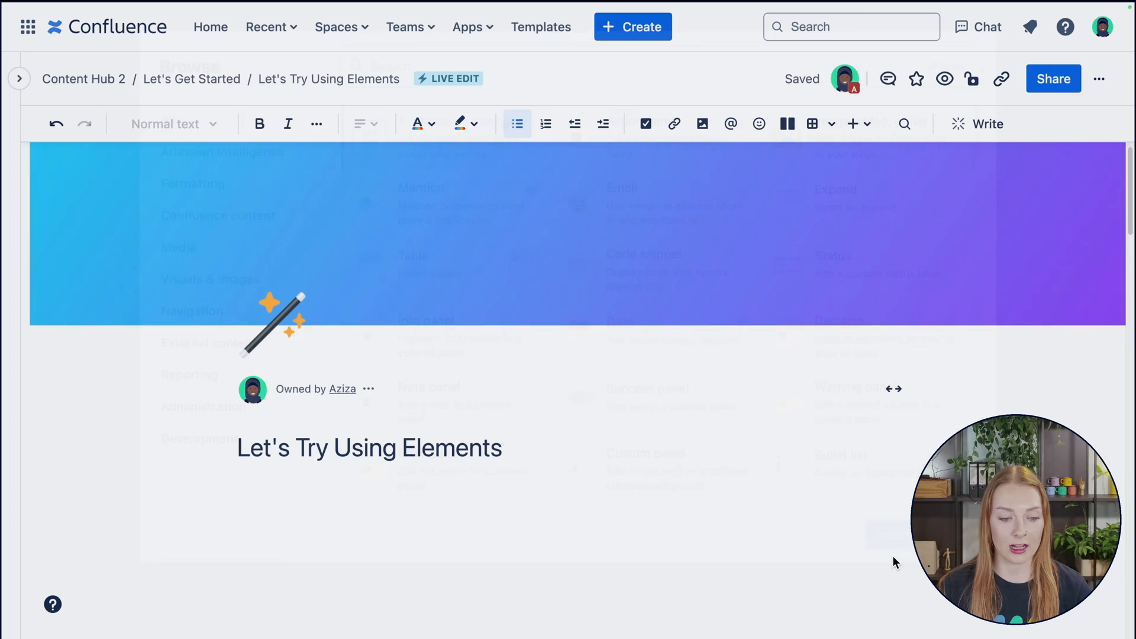
Start a slash command on the empty line below the title and move down to the mentions section
left_click(312, 519)
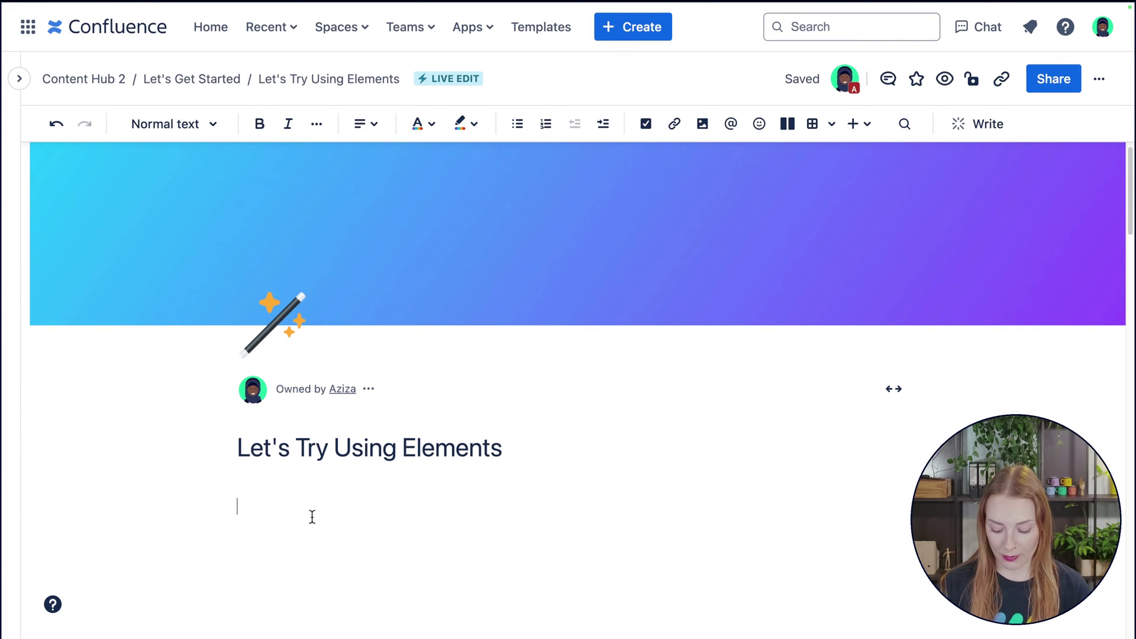
type("/")
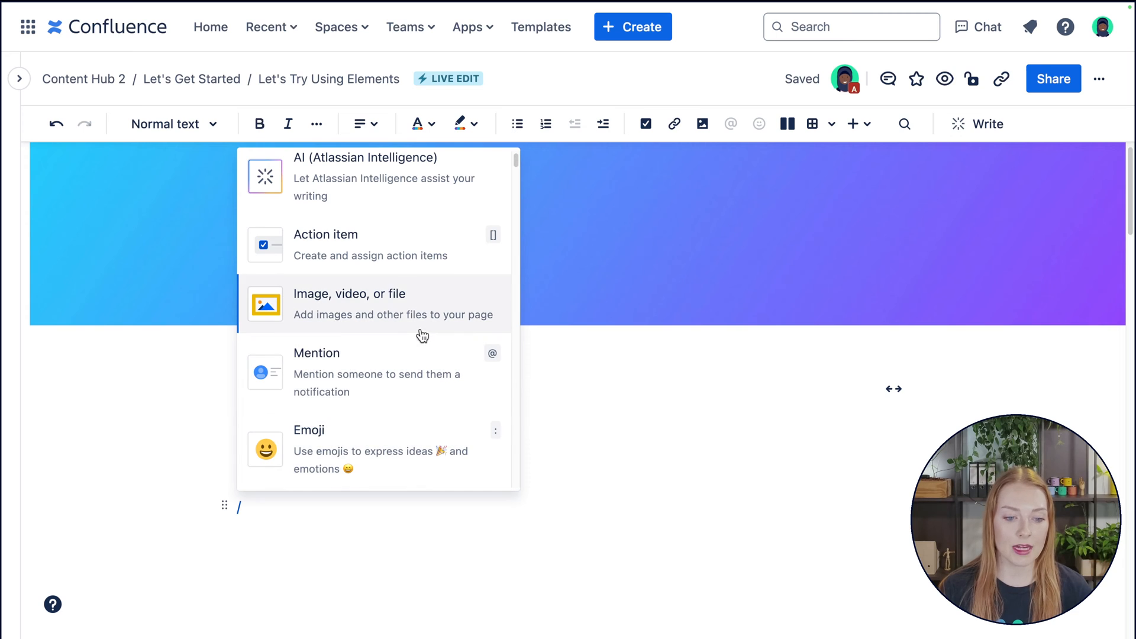
scroll("down", 3)
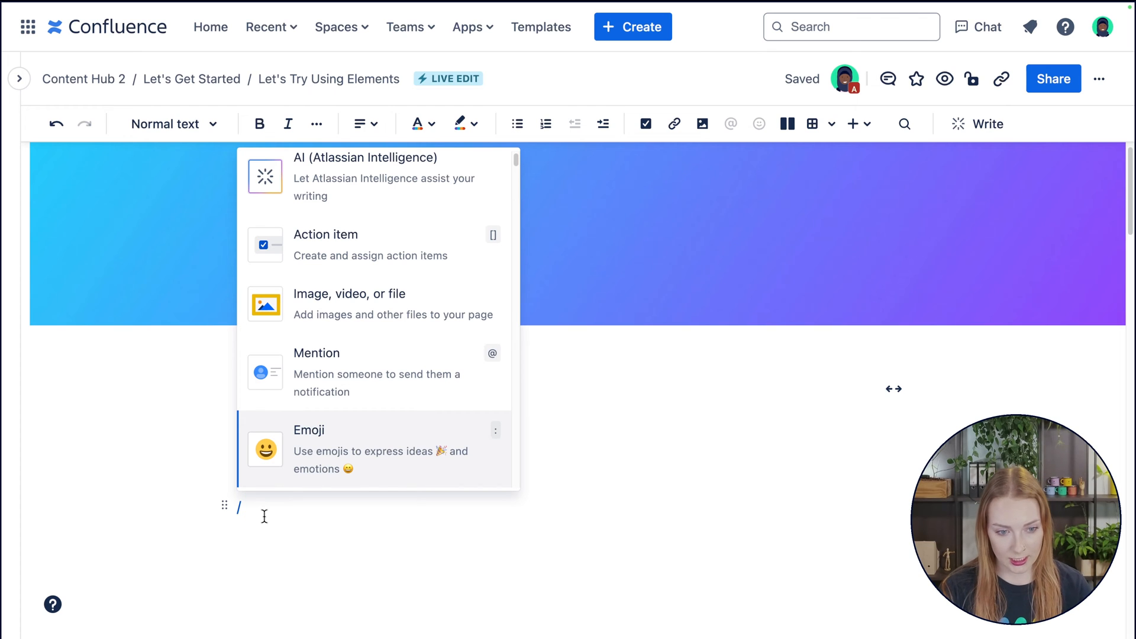
type("d")
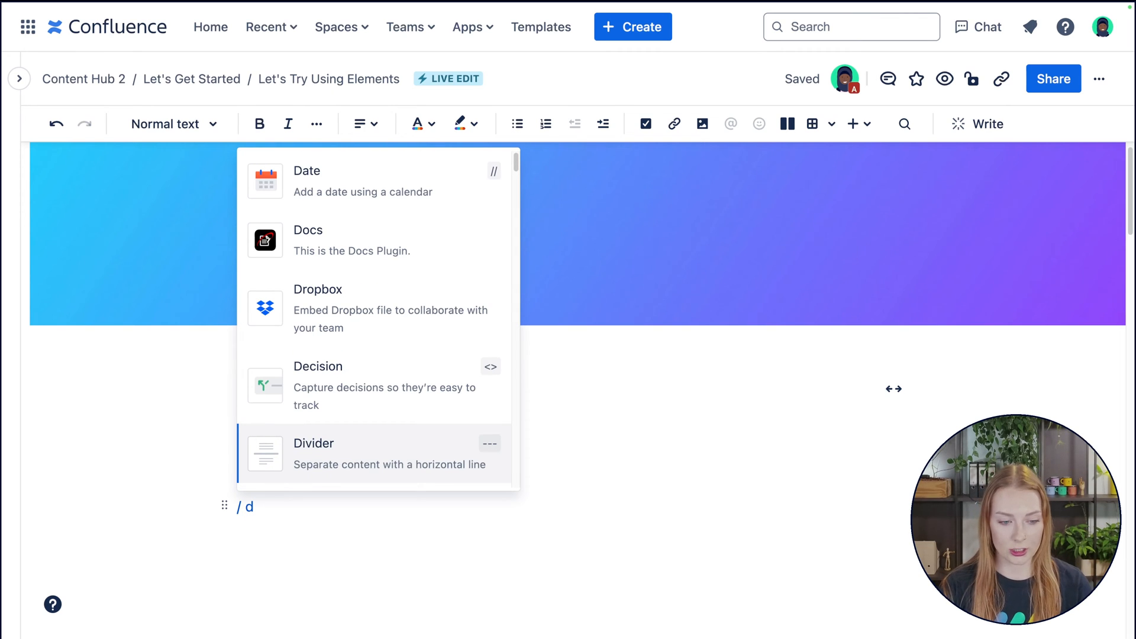
mouse_move(371, 168)
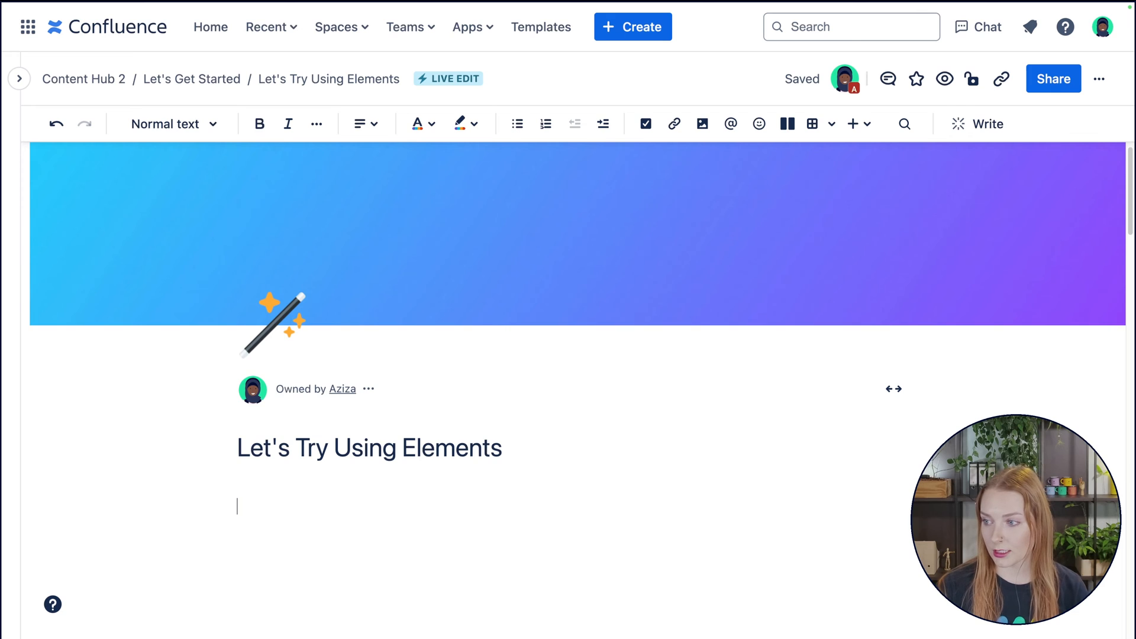
scroll("down", 3)
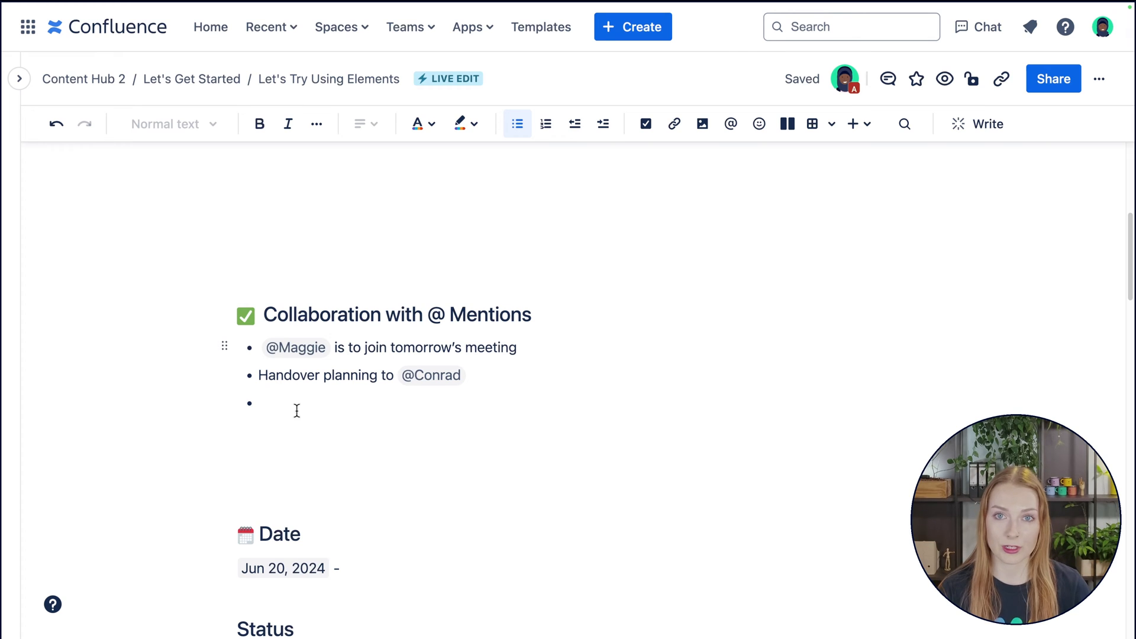
type("@")
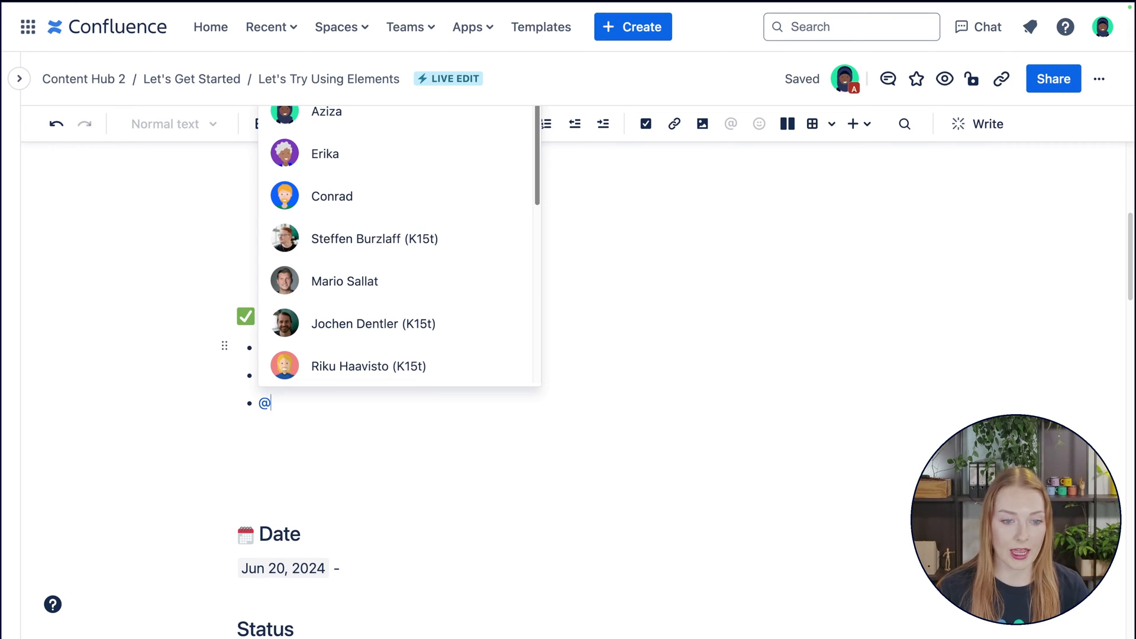
scroll("down", 3)
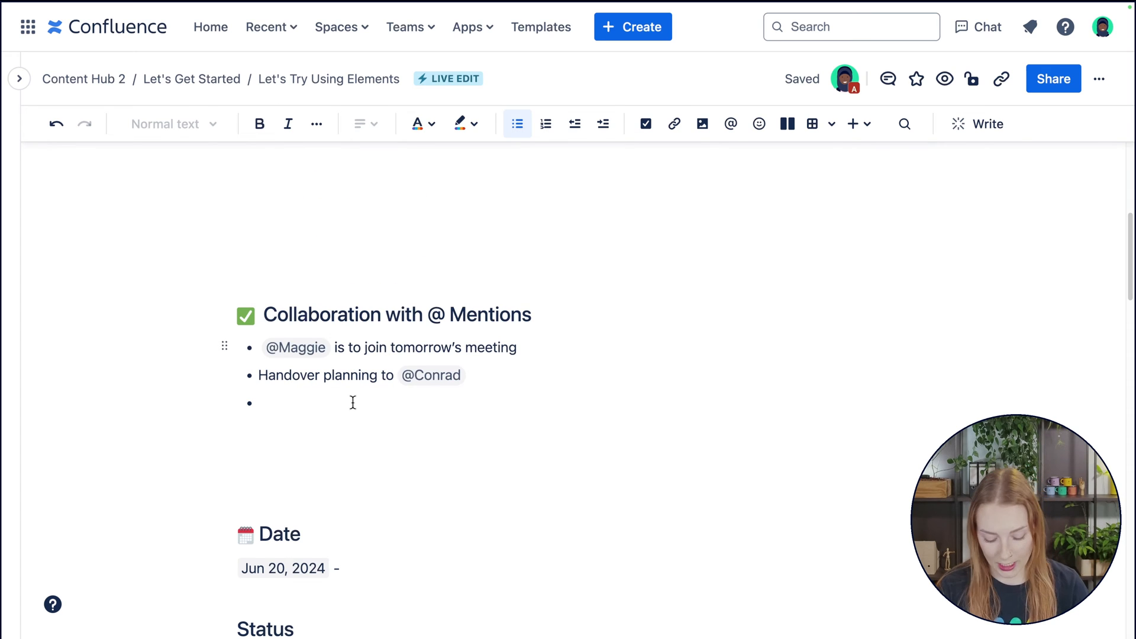
type("@Maggie O")
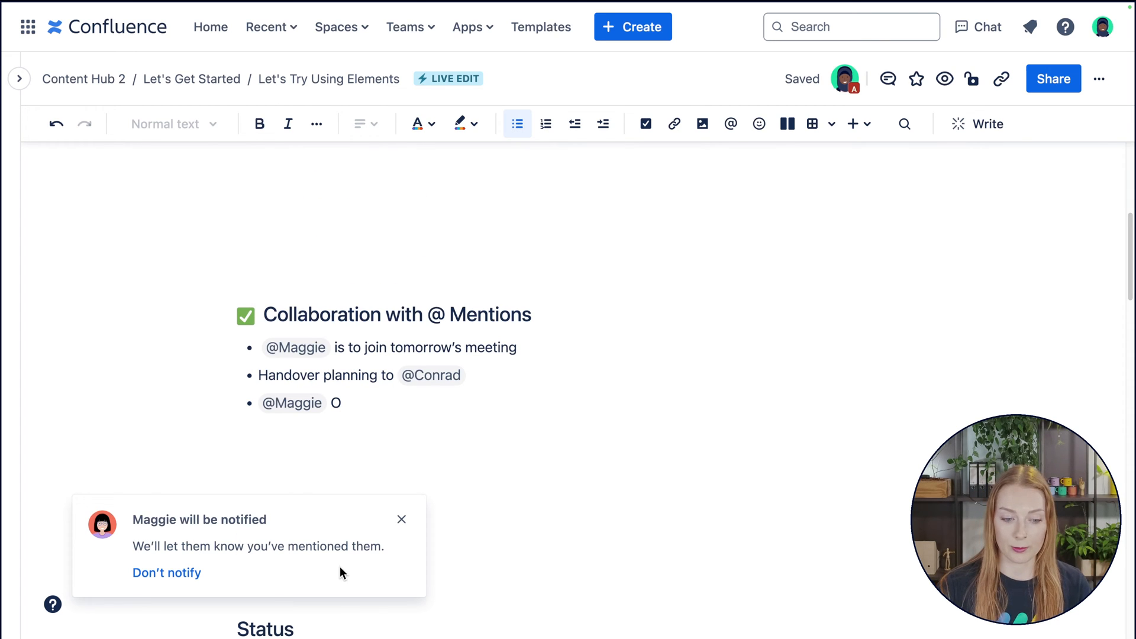
mouse_move(372, 459)
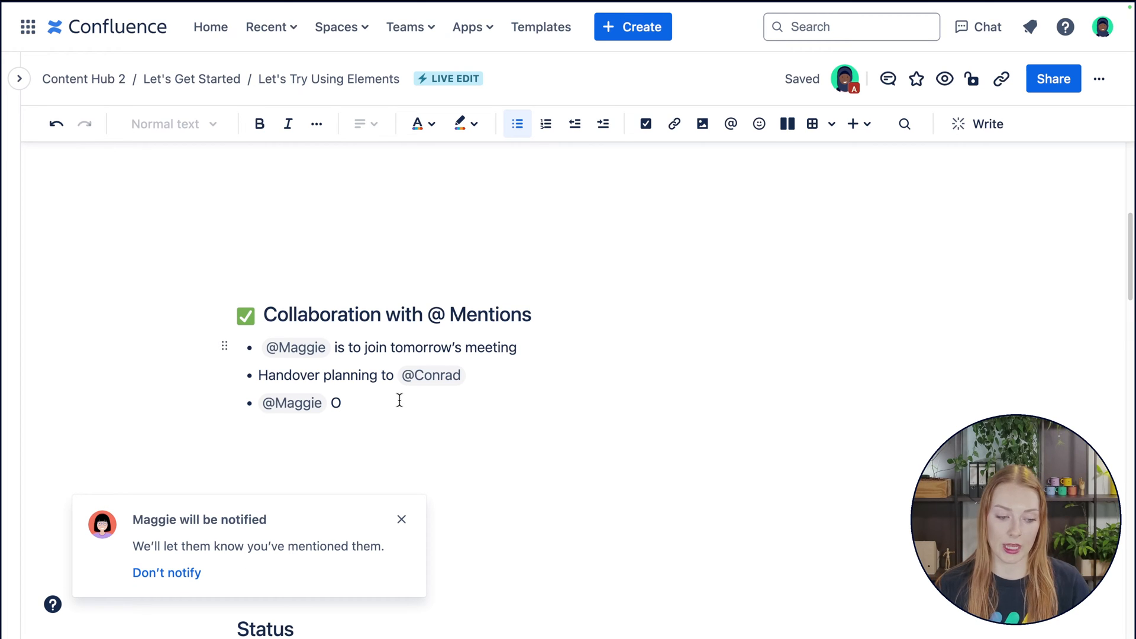
left_click(165, 573)
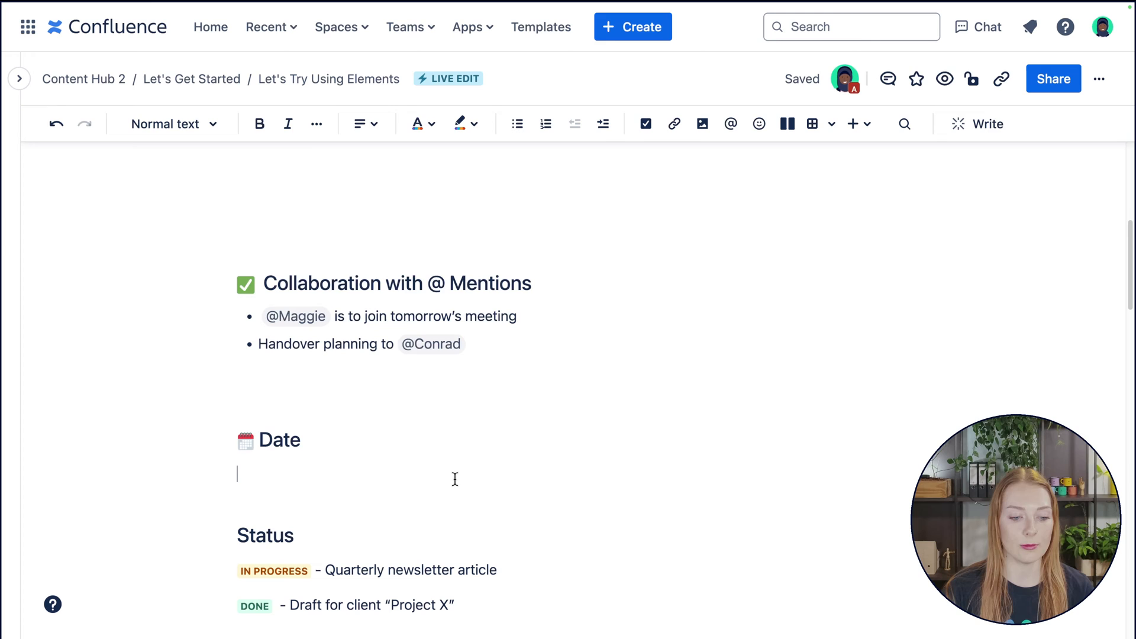
Insert a date element under the Date heading and check the following month in its calendar
type("//")
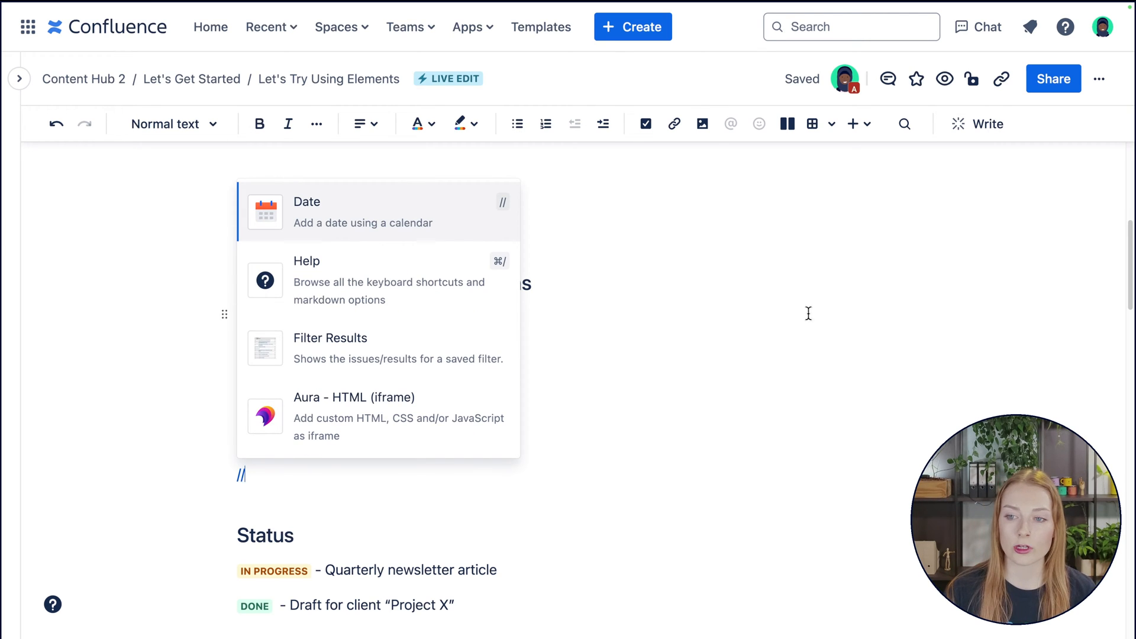
mouse_move(434, 214)
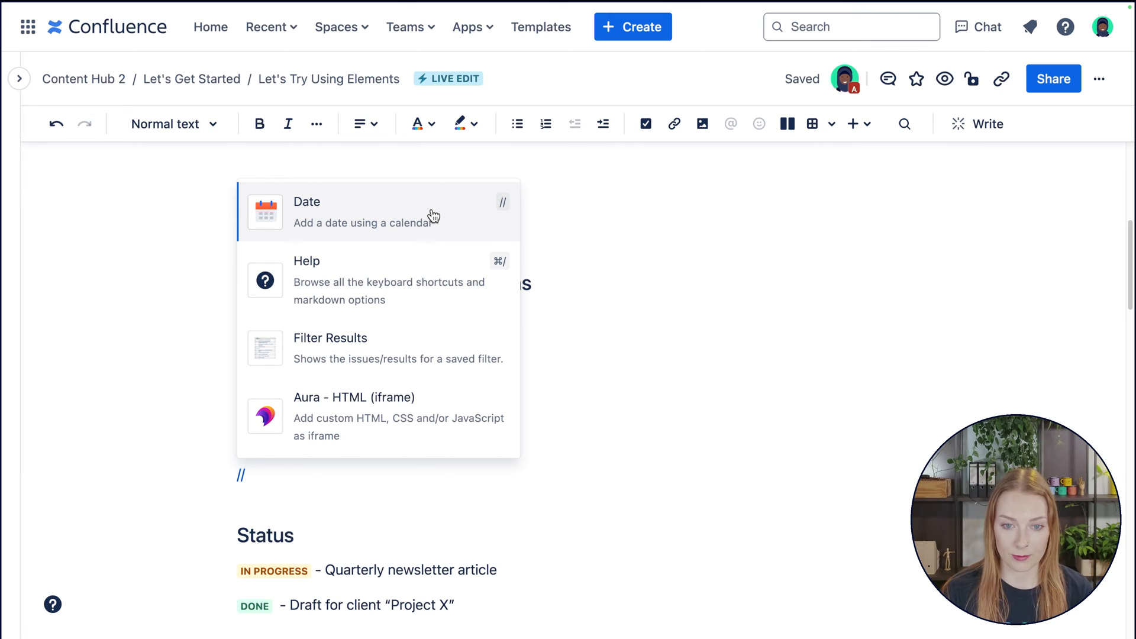
left_click(306, 201)
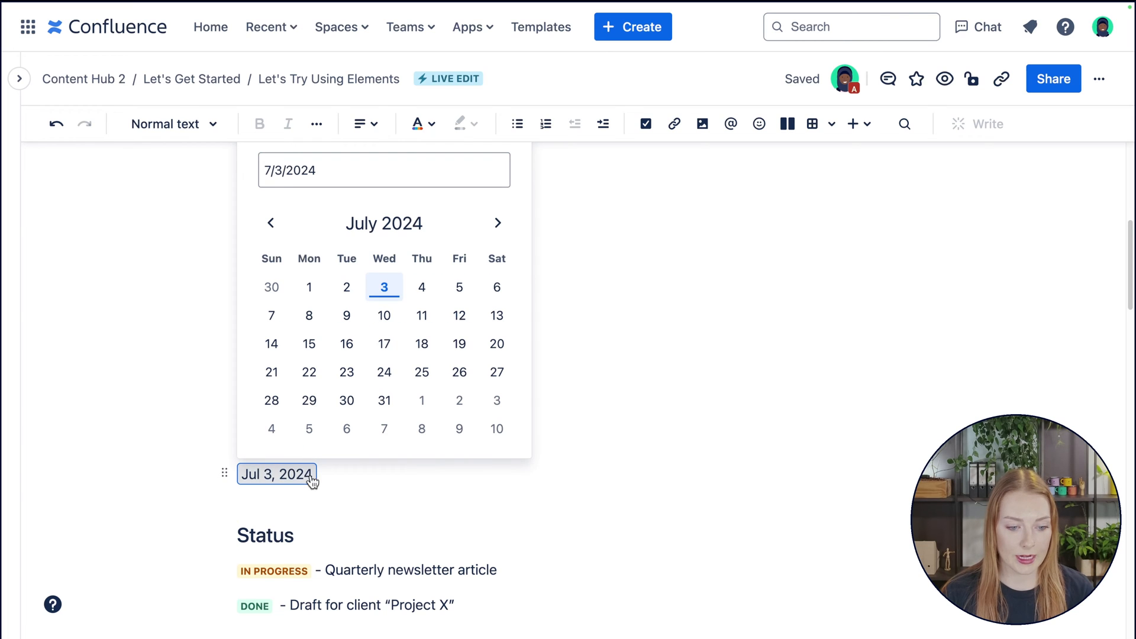
left_click(497, 223)
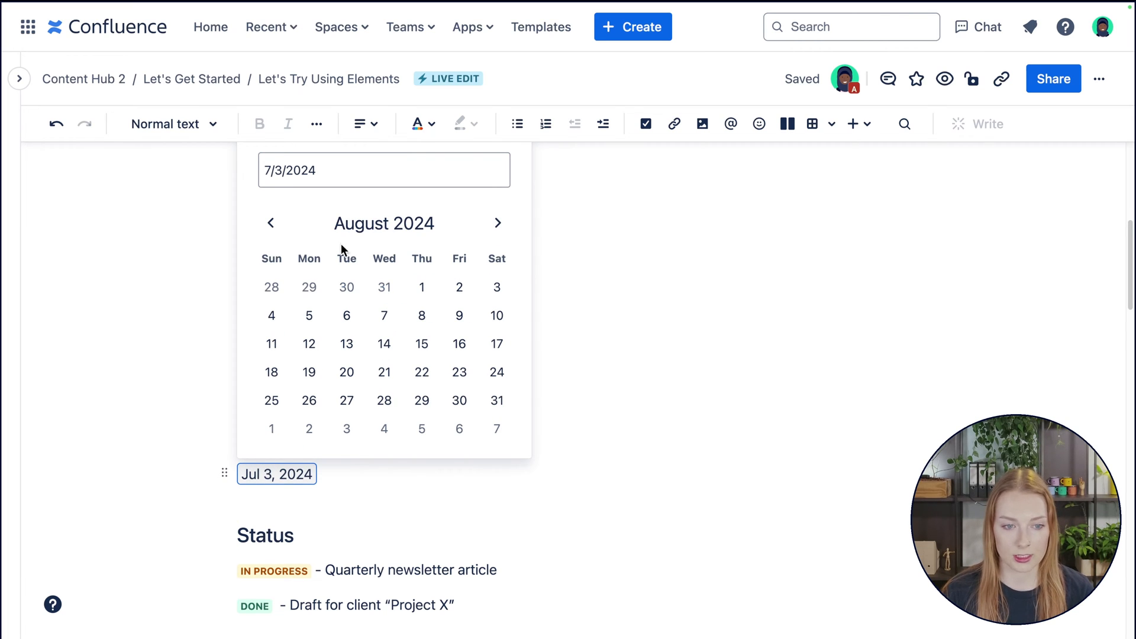
left_click(364, 428)
type(" -")
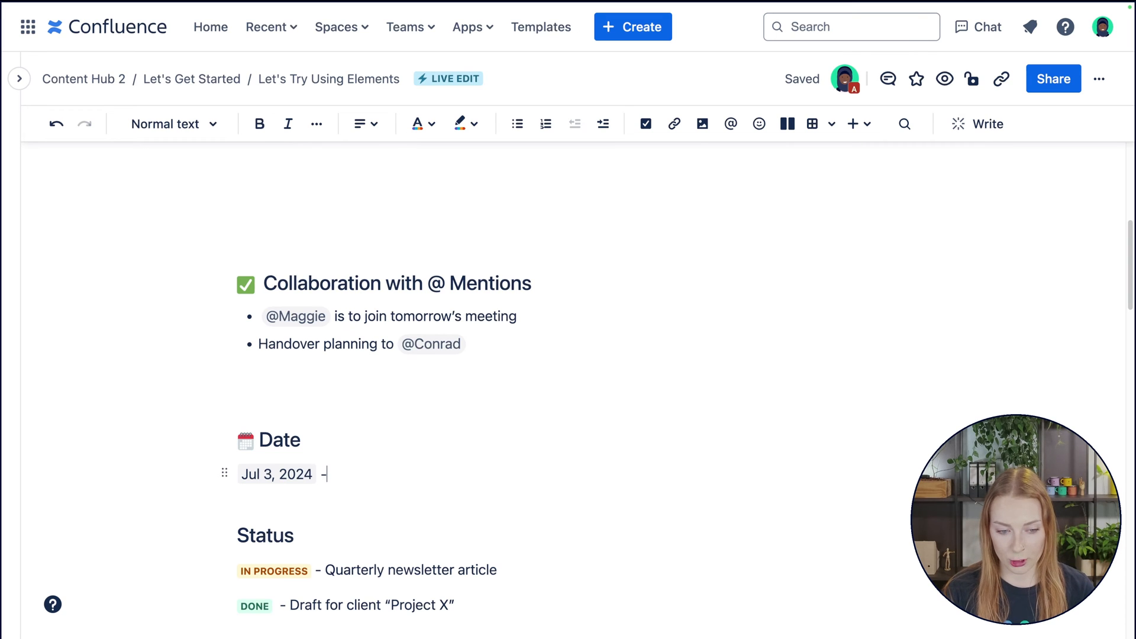
Add a status line reading 'Schedule compan…' via the slash command
type("///")
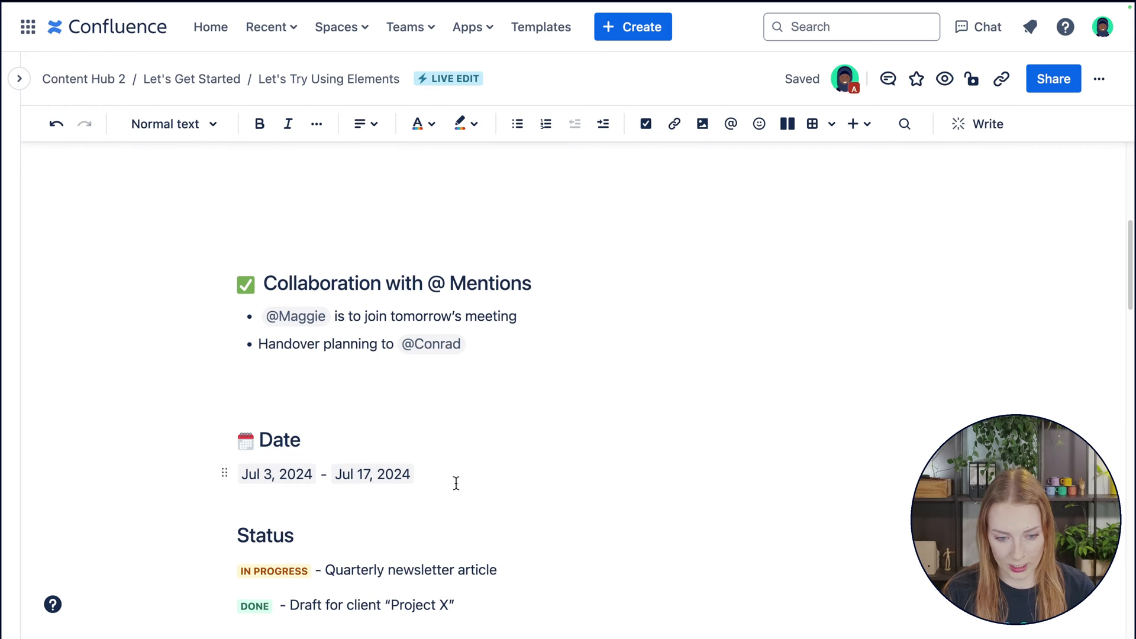
type("Schedule compan")
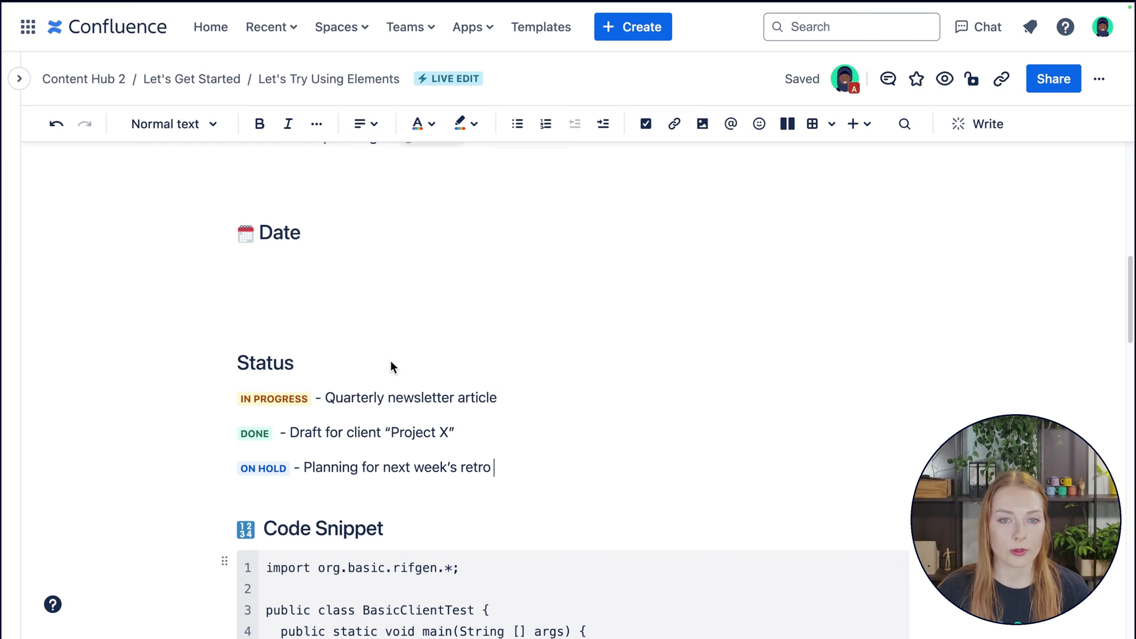
mouse_move(656, 468)
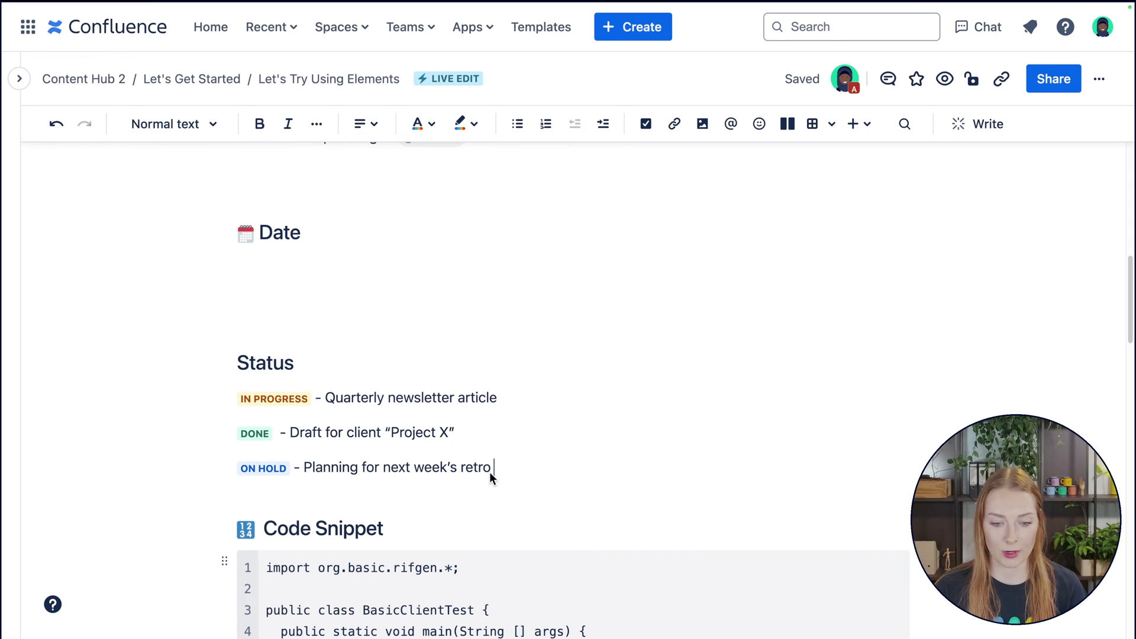
Add a fourth status label IN PROGRESS on a new line below the last status entry
key("Enter")
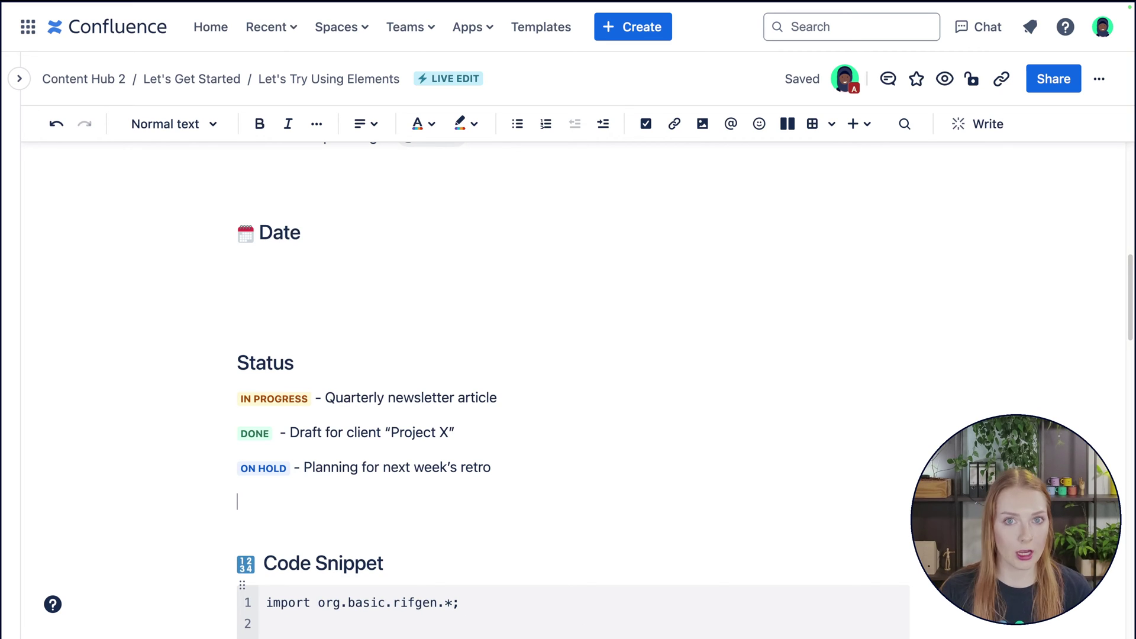
type("/")
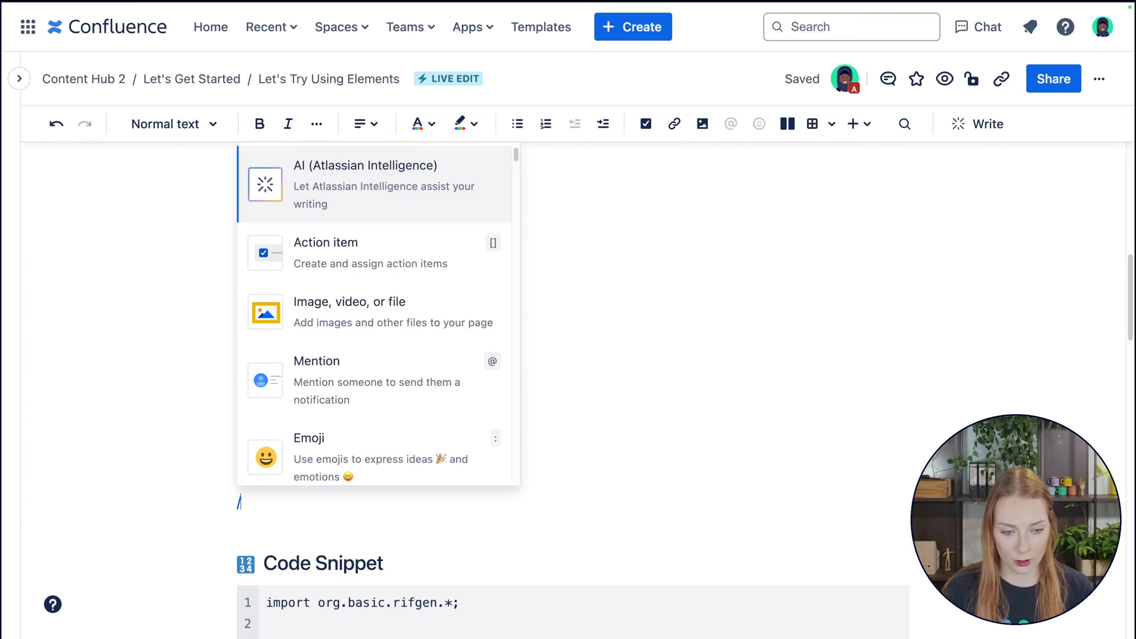
type("st")
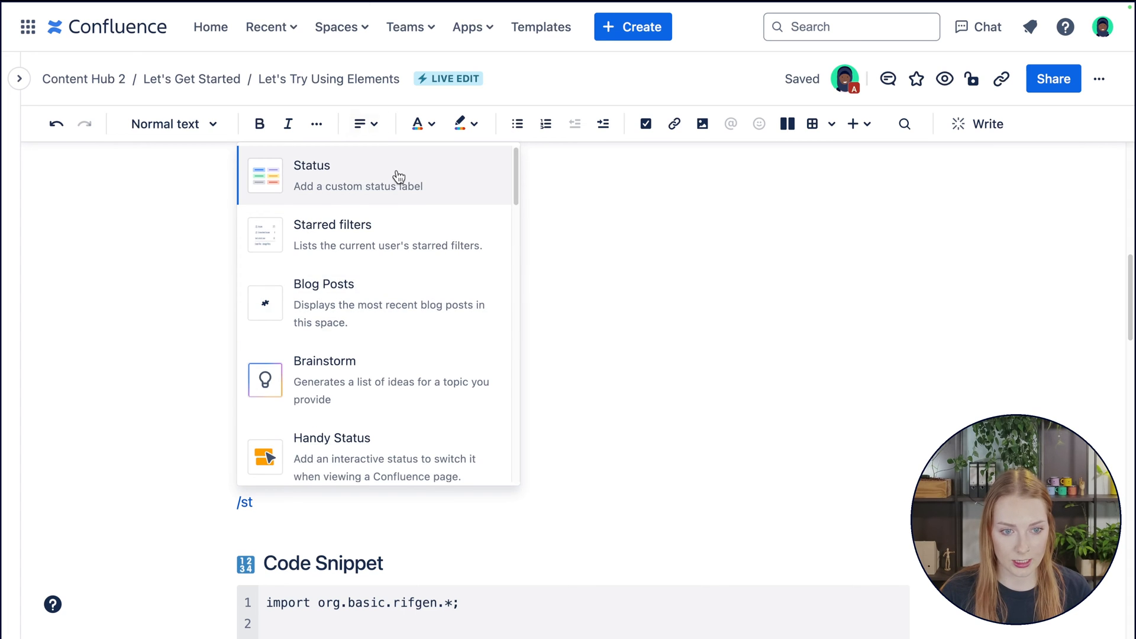
left_click(312, 175)
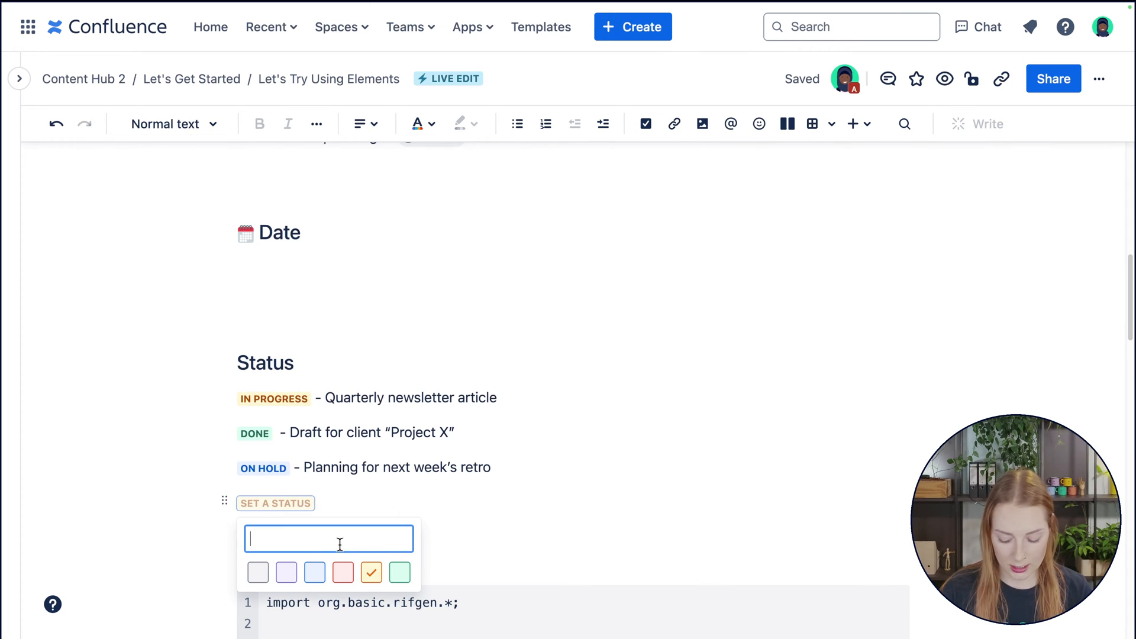
type("IN PROF")
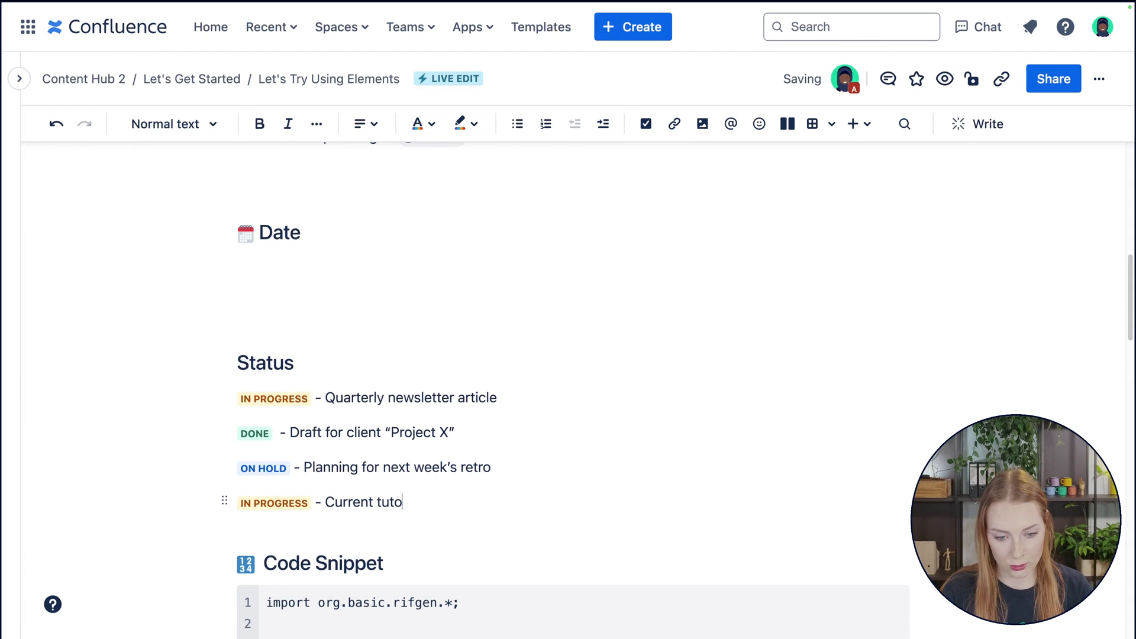
Give the new IN PROGRESS status label a different colour
left_click(275, 503)
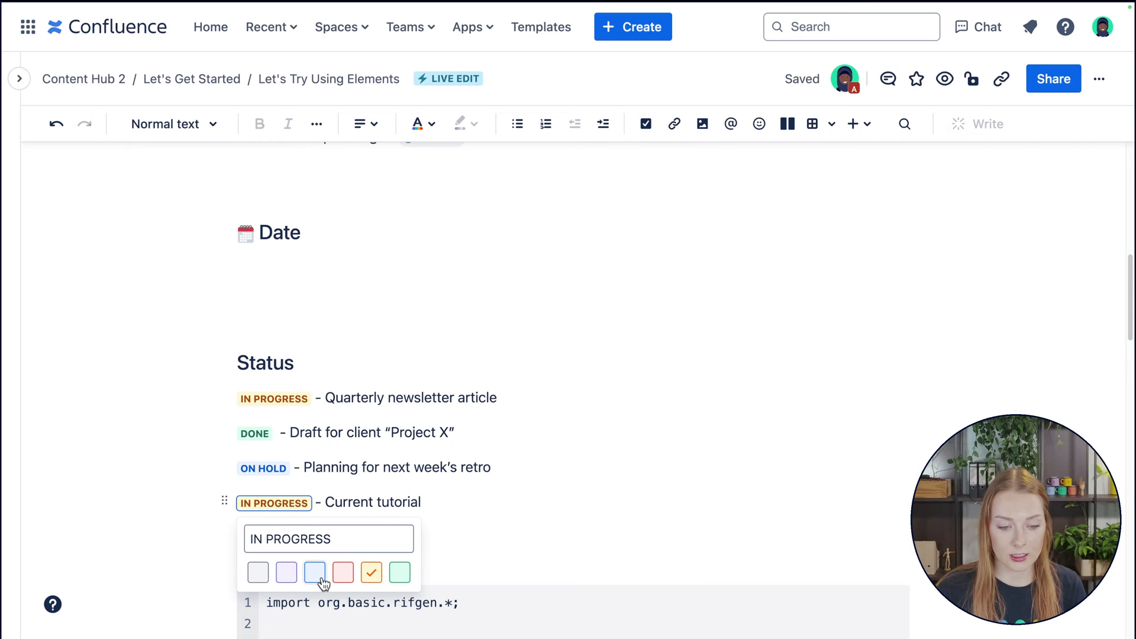
left_click(285, 573)
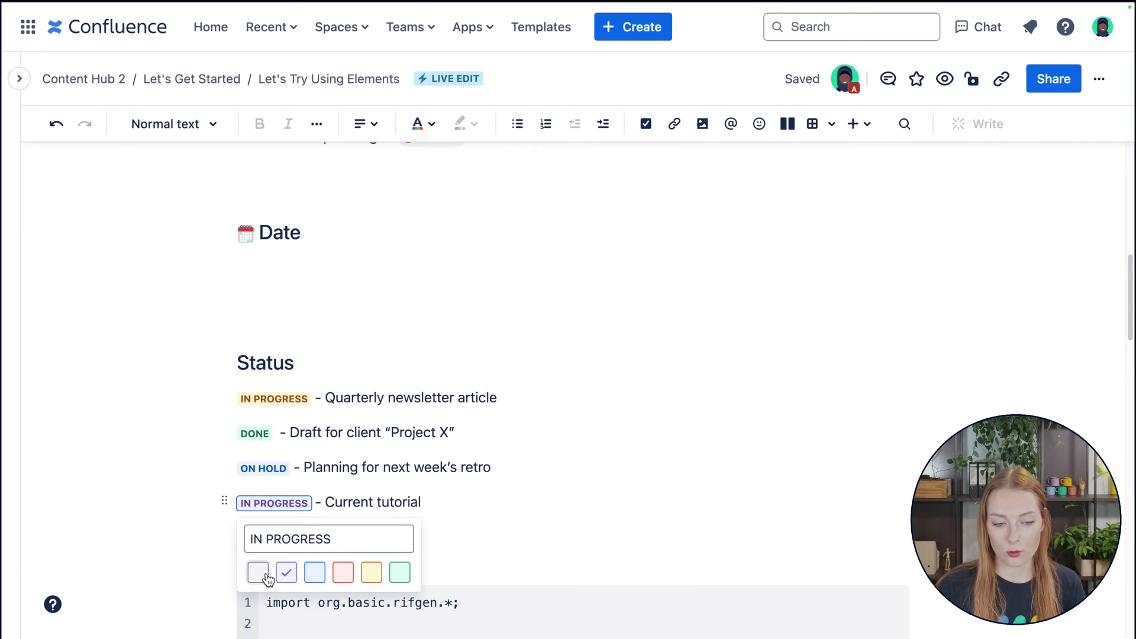
left_click(258, 573)
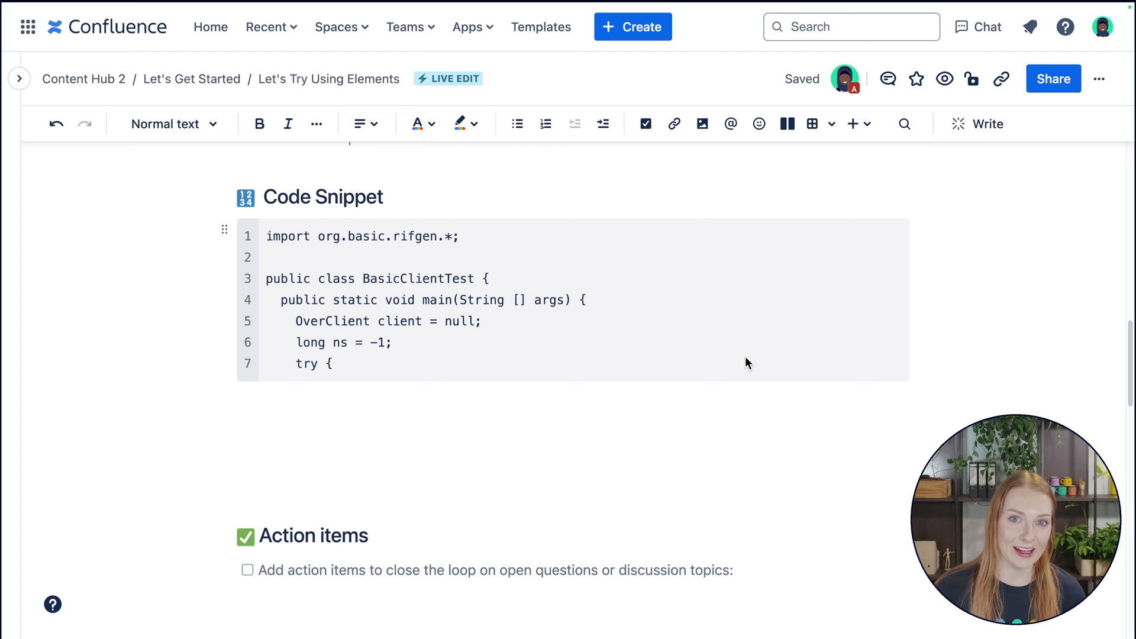
mouse_move(566, 354)
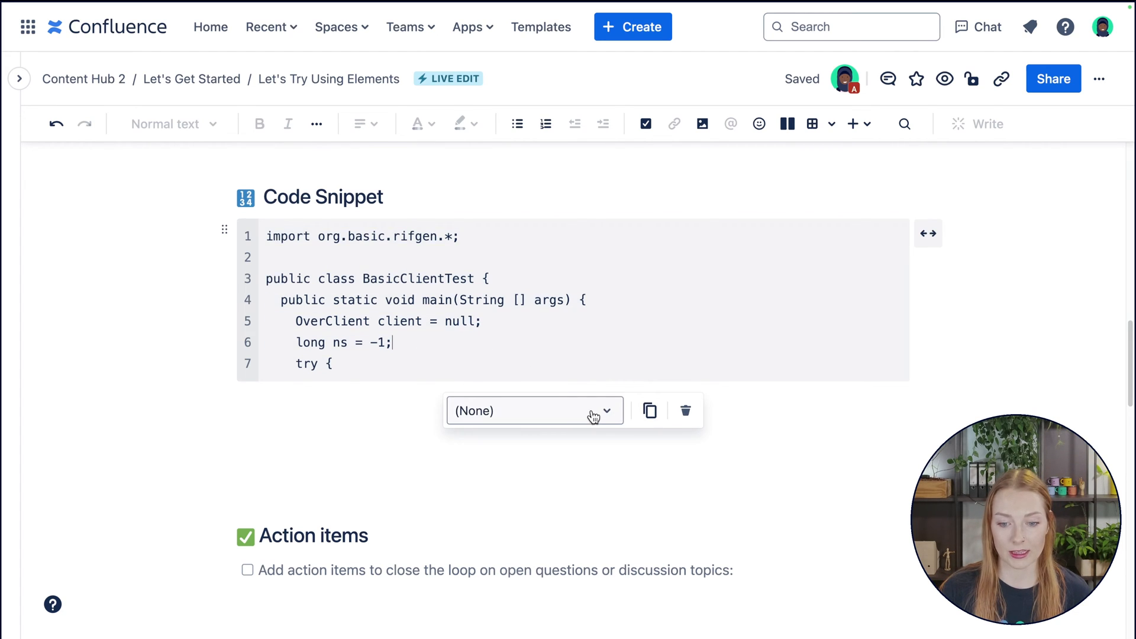
left_click(534, 410)
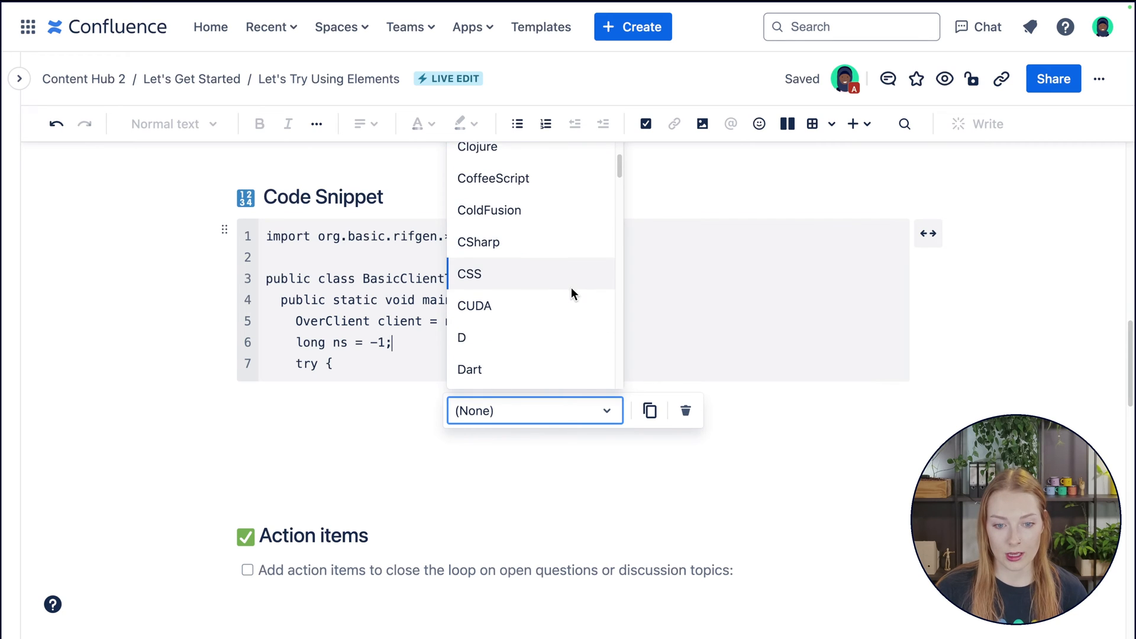
scroll("down", 3)
type("/")
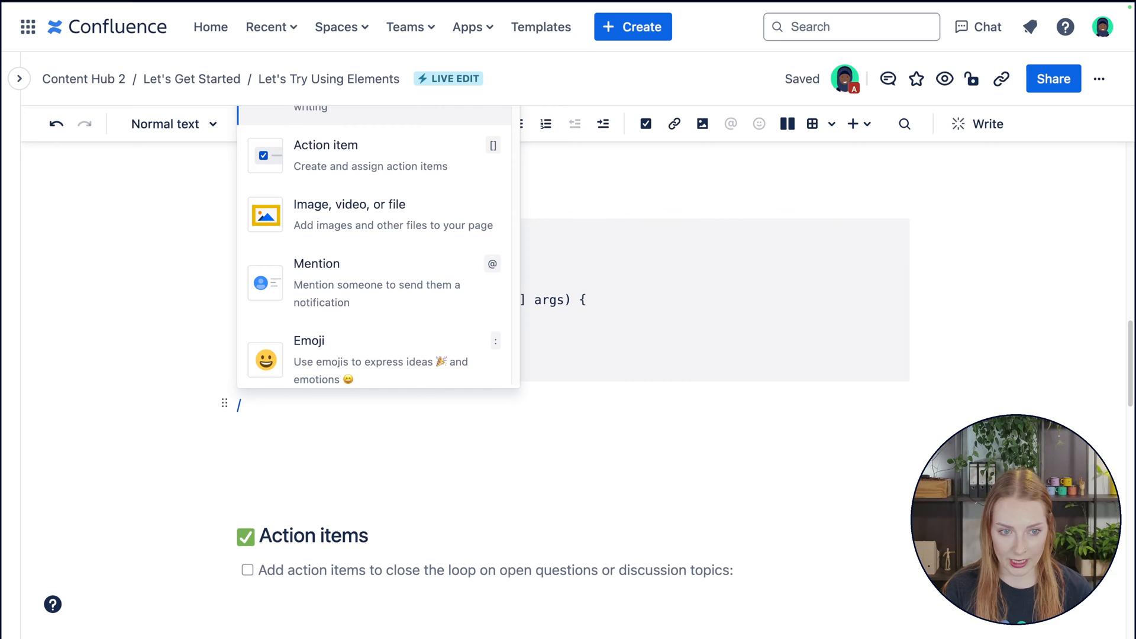
type("co")
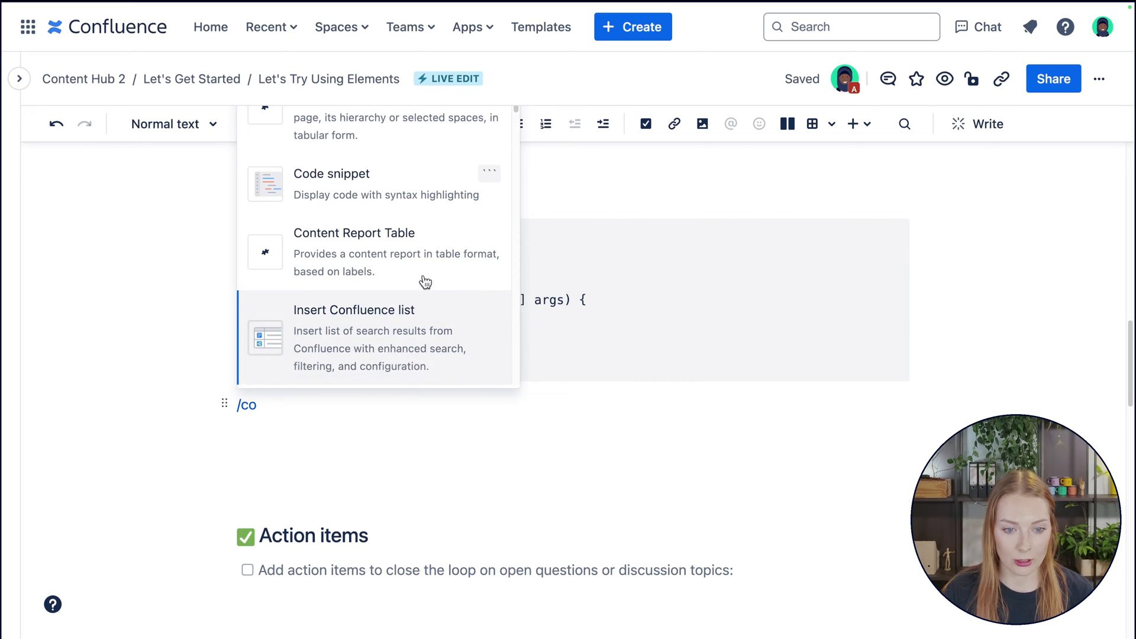
mouse_move(418, 208)
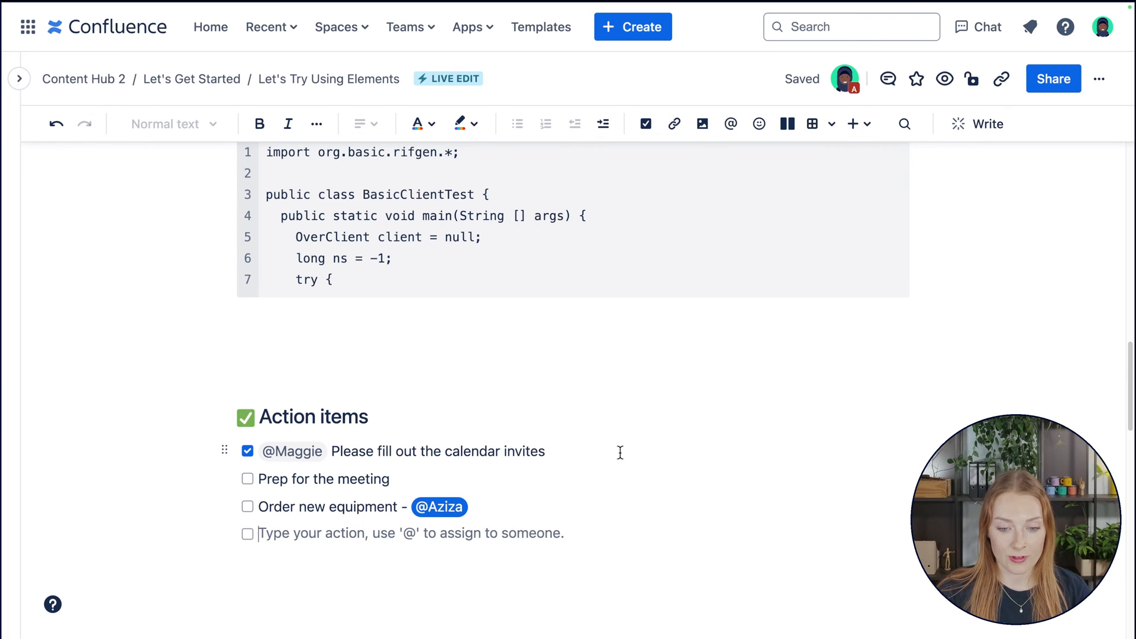
mouse_move(320, 464)
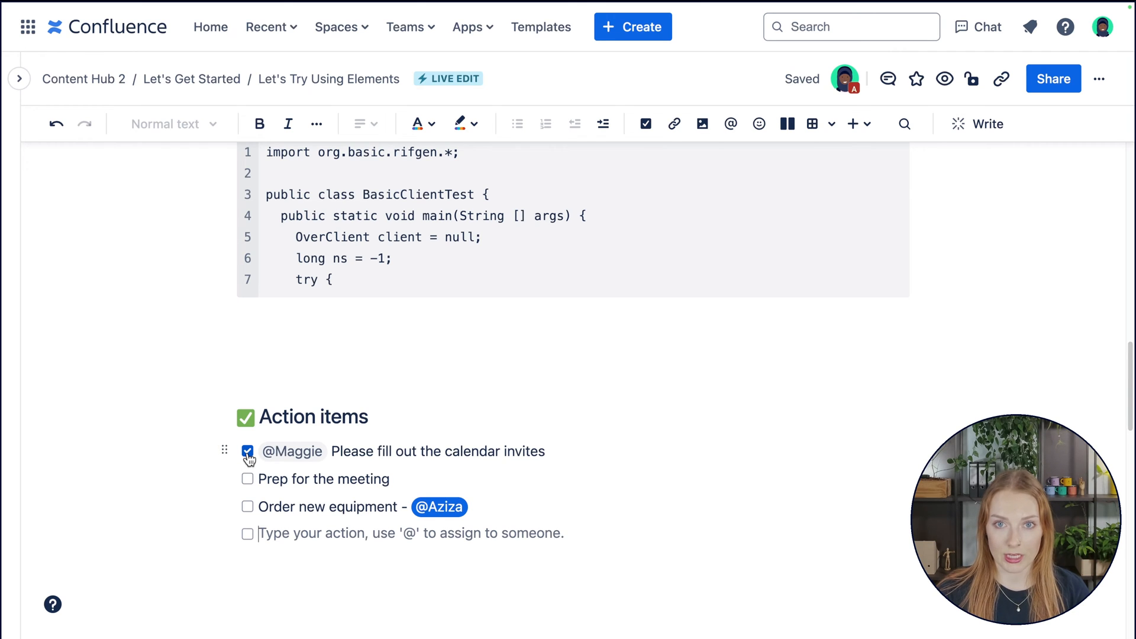
Tick off the calendar invites and meeting prep action items, then open the account menu
left_click(247, 452)
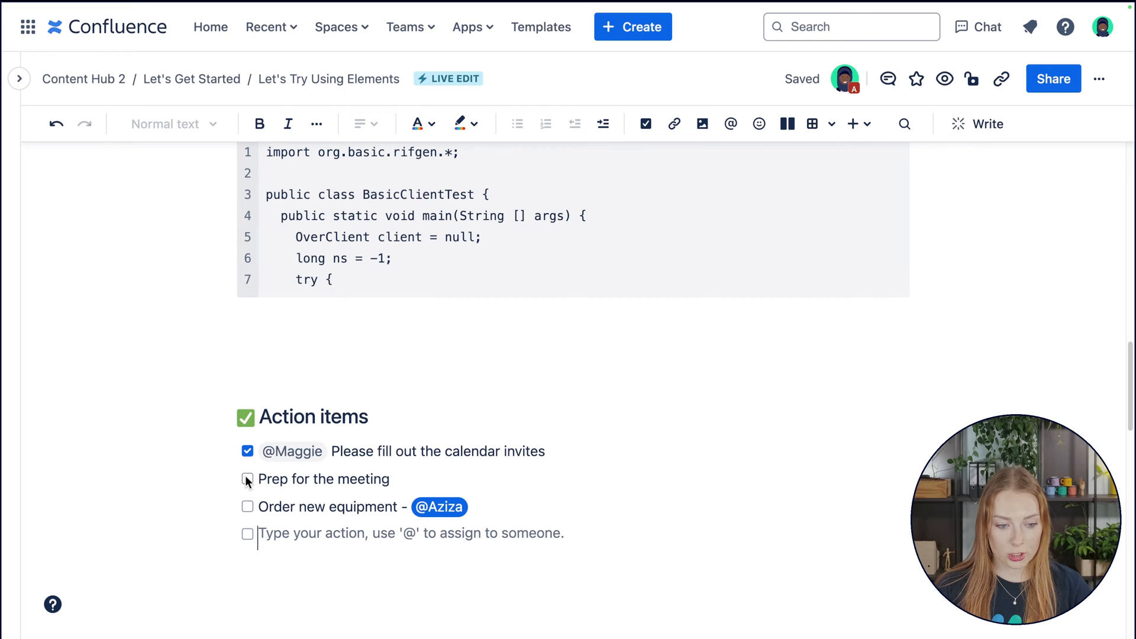
left_click(247, 479)
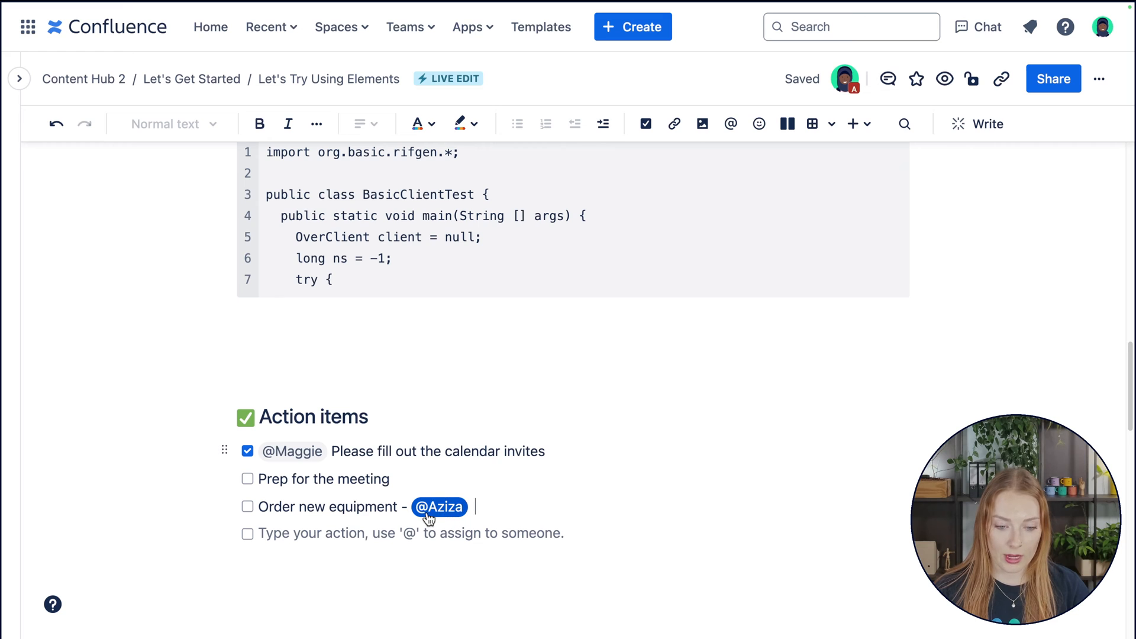
mouse_move(309, 467)
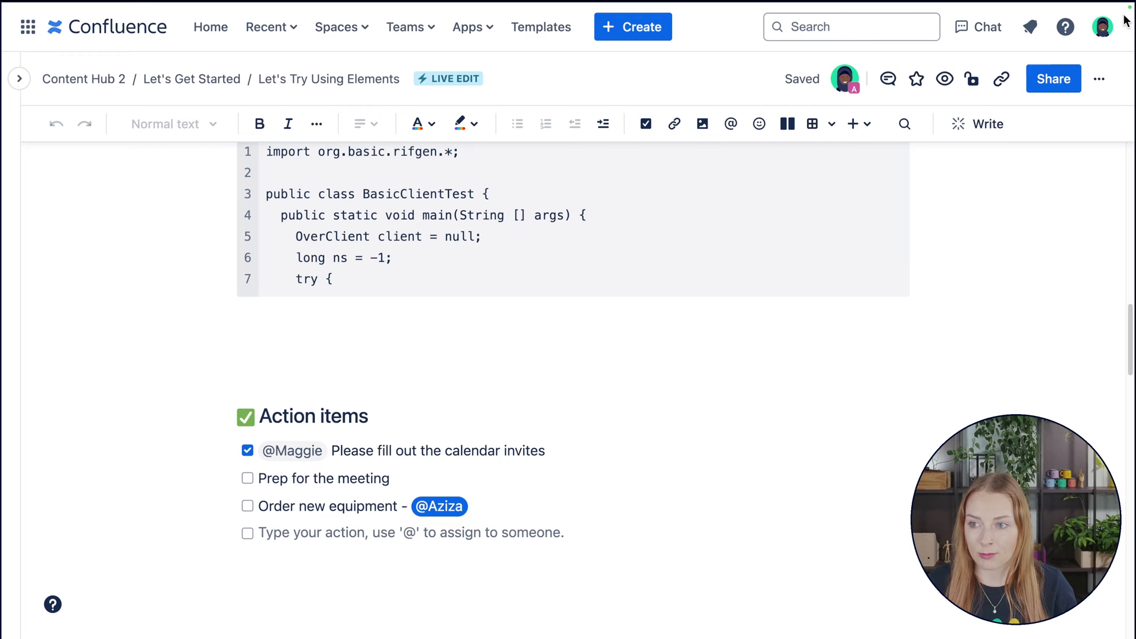
left_click(1106, 26)
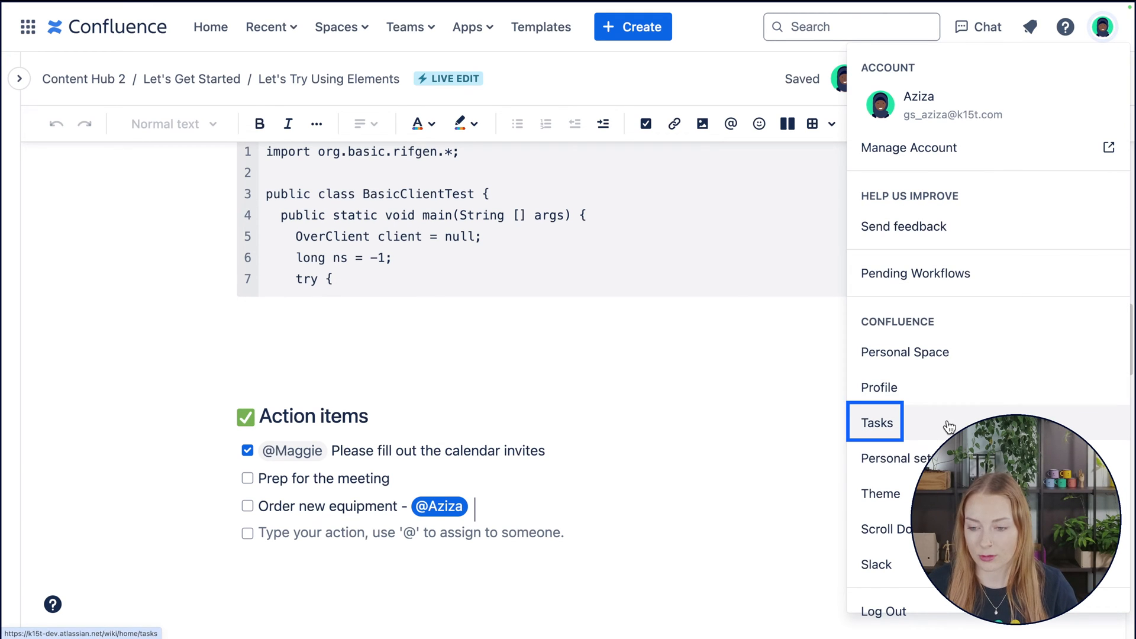
left_click(876, 421)
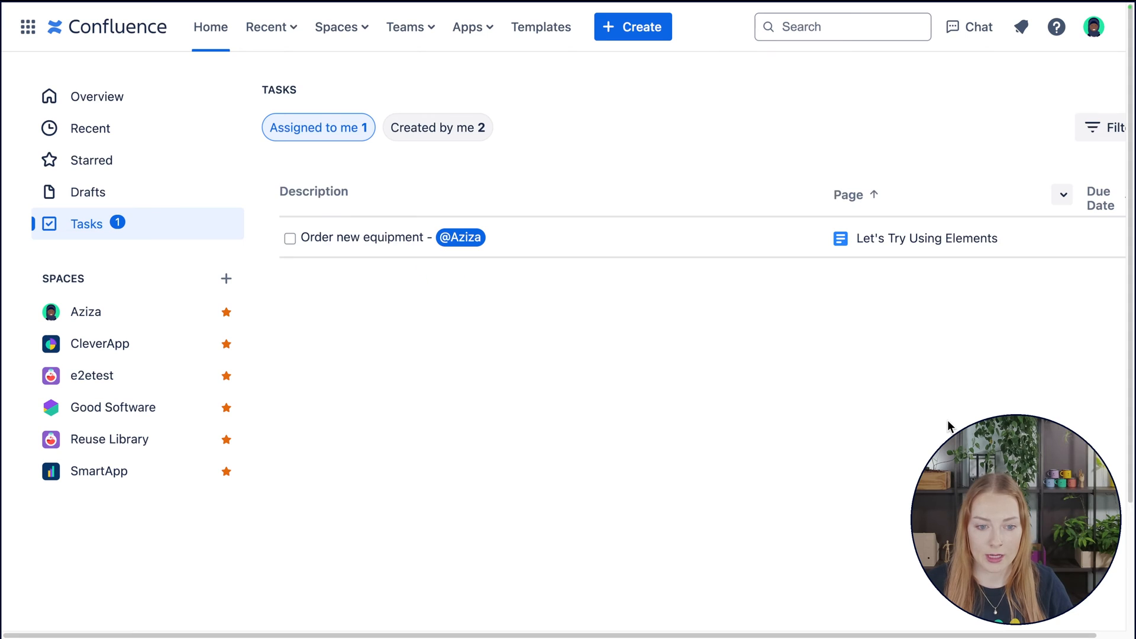
mouse_move(573, 392)
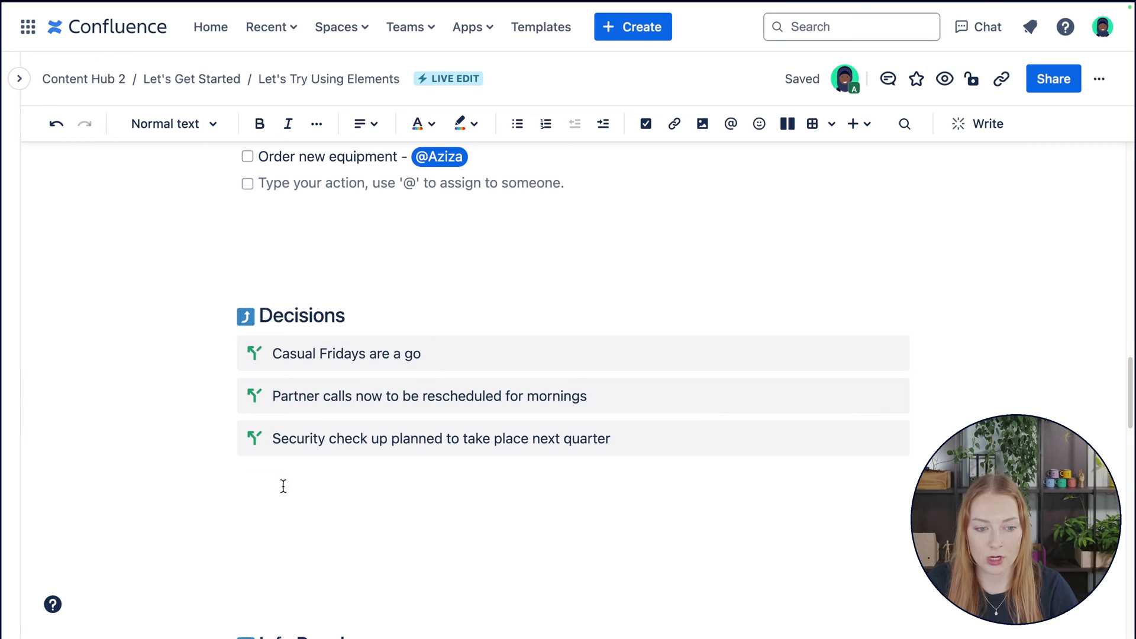
mouse_move(263, 481)
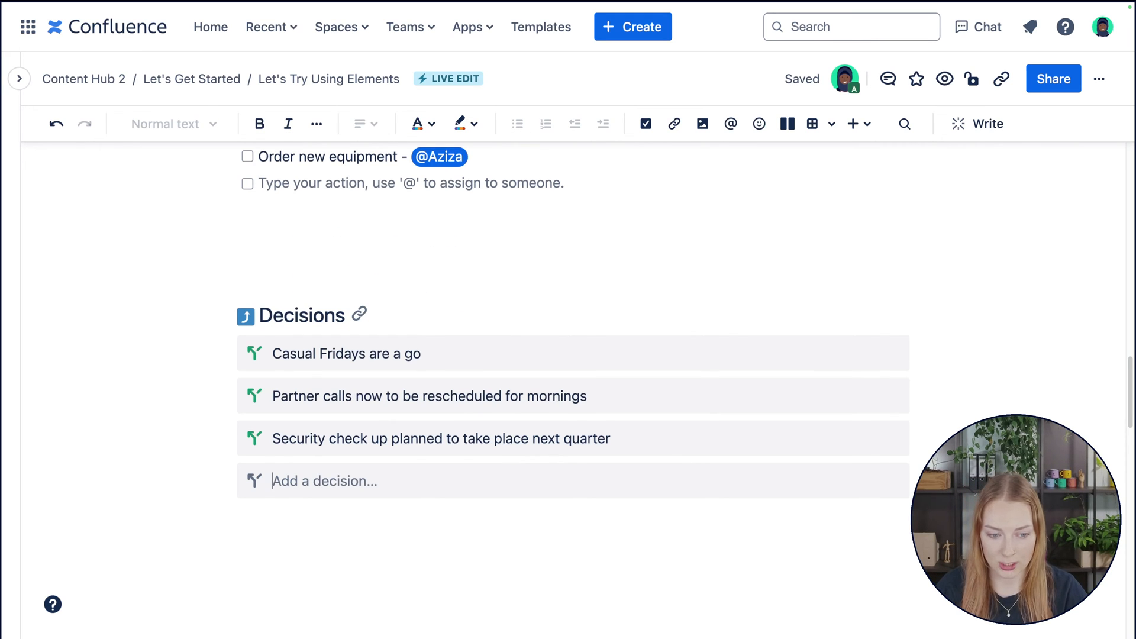
Write the new decision 'Office dogs are allowed' in the Decisions list
type("Office dogs are allowed")
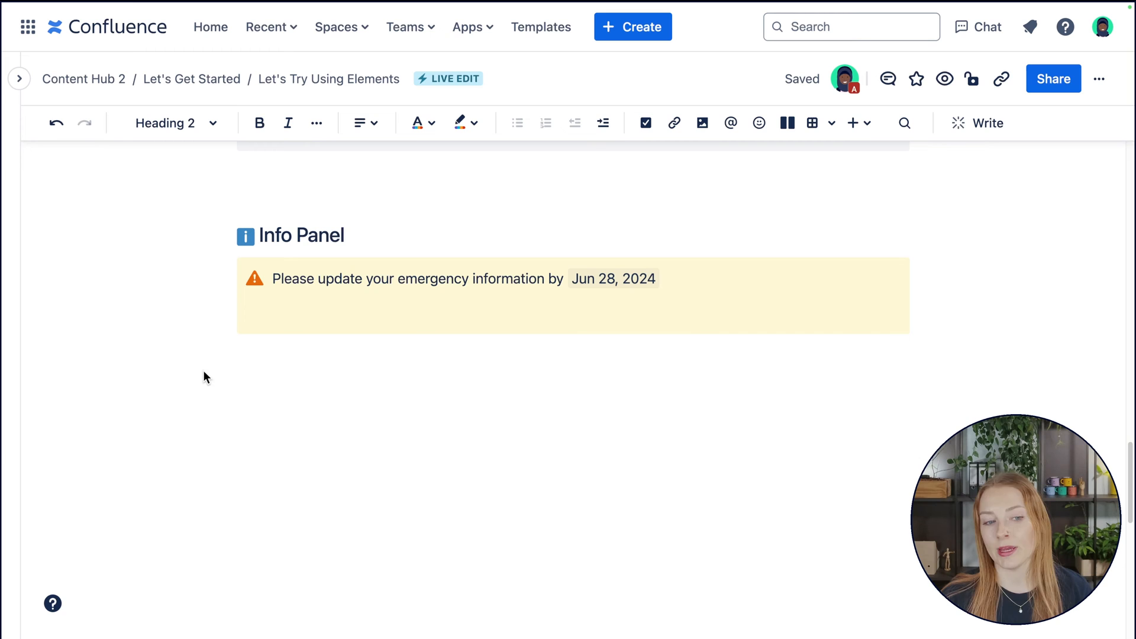
left_click(284, 310)
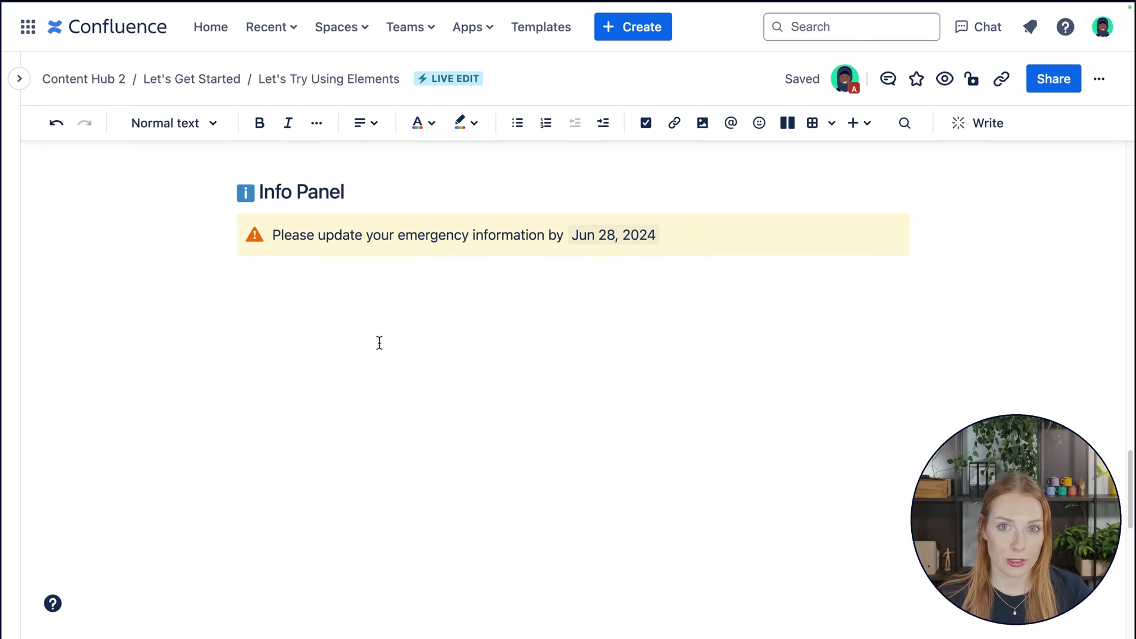
mouse_move(367, 350)
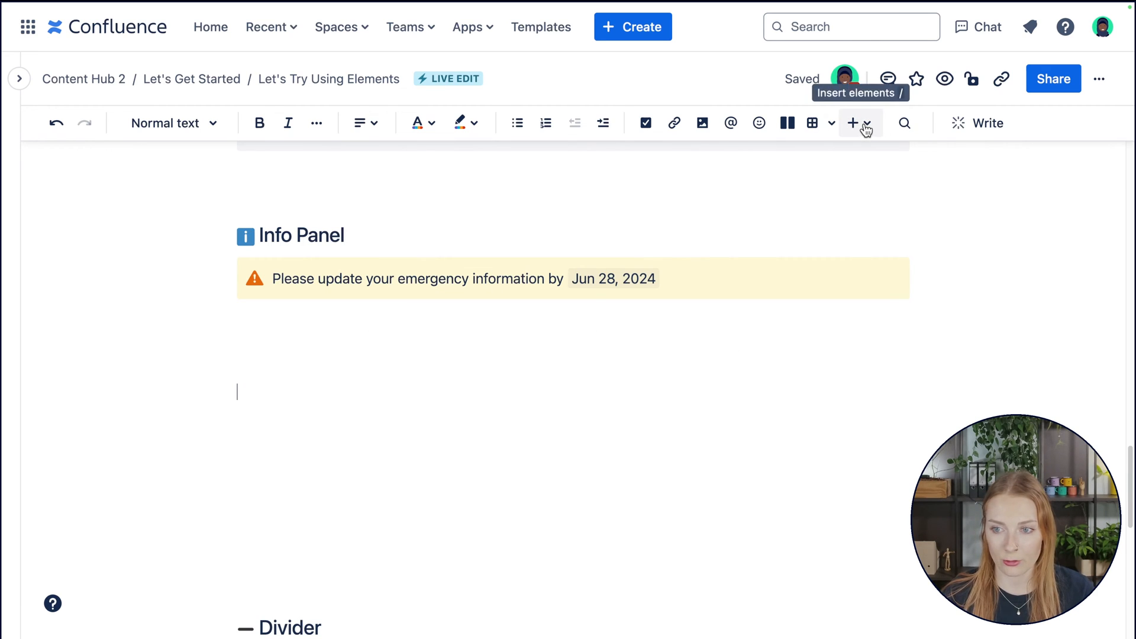
left_click(853, 123)
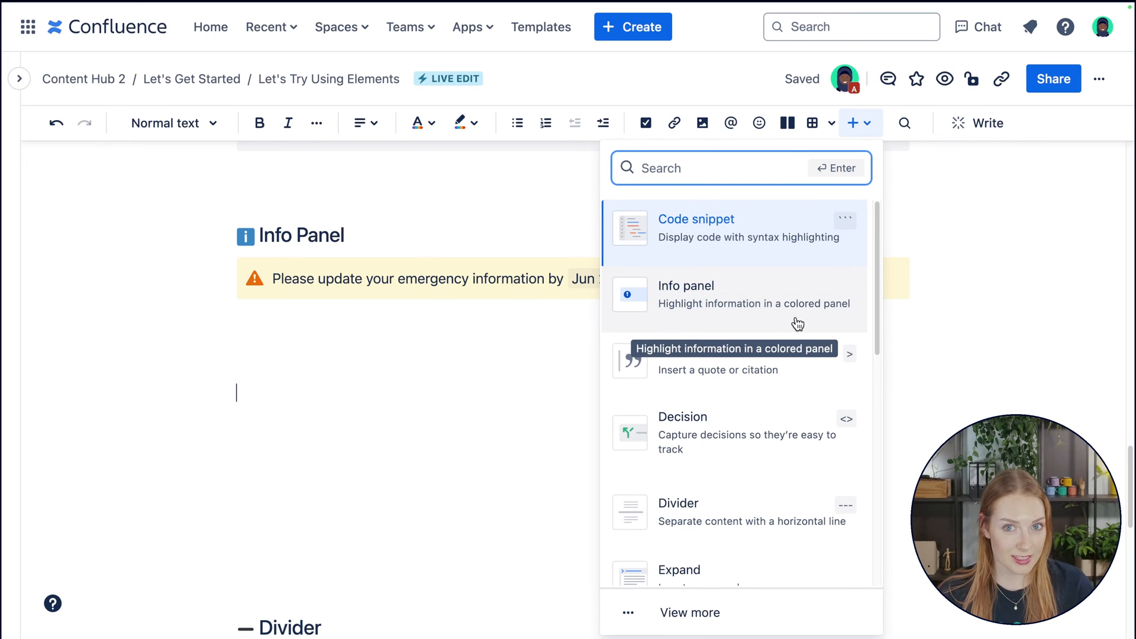
left_click(687, 294)
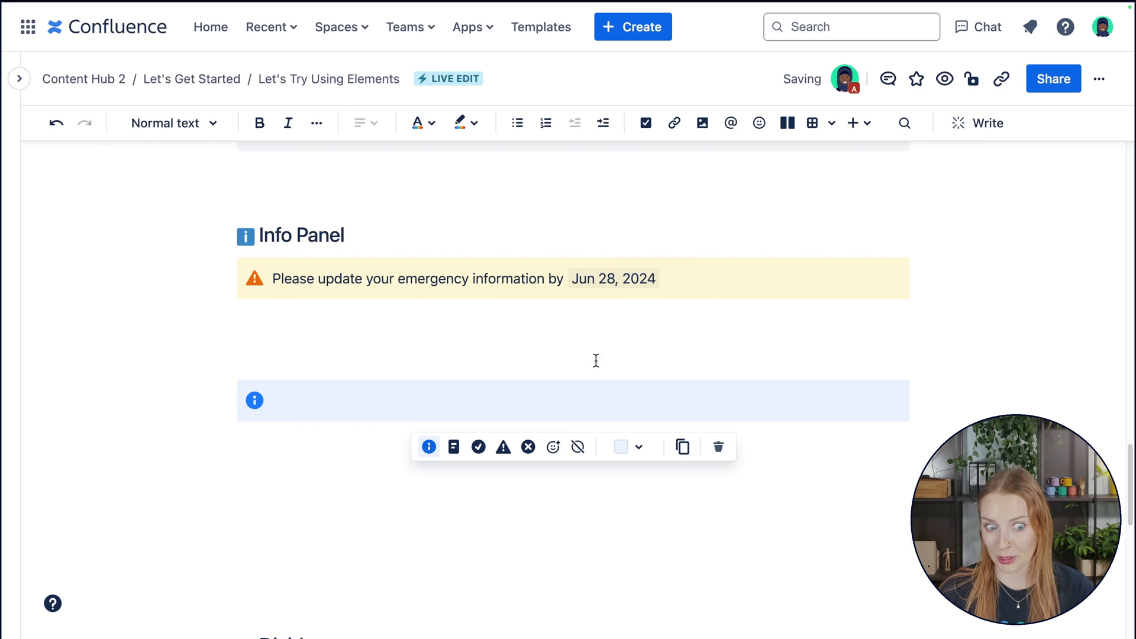
mouse_move(429, 447)
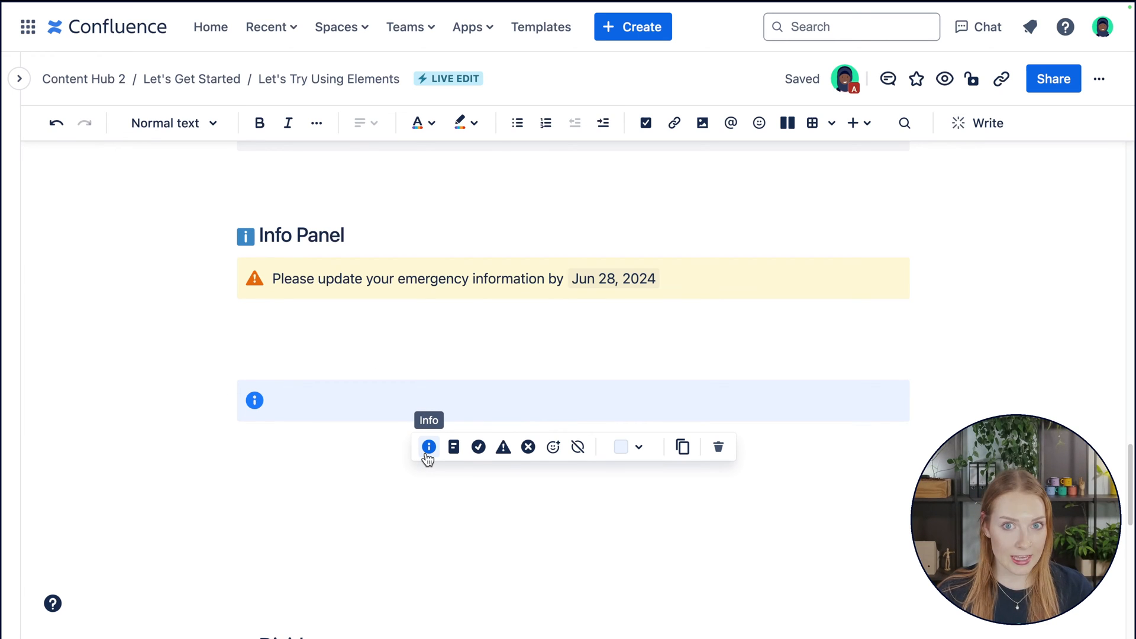
left_click(453, 447)
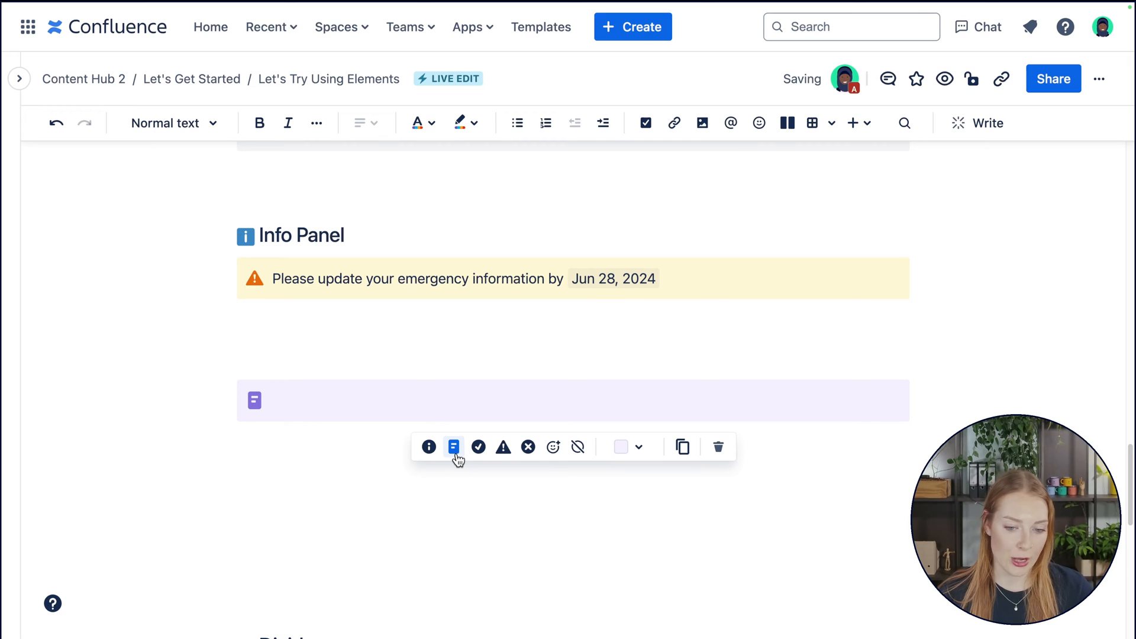
left_click(478, 448)
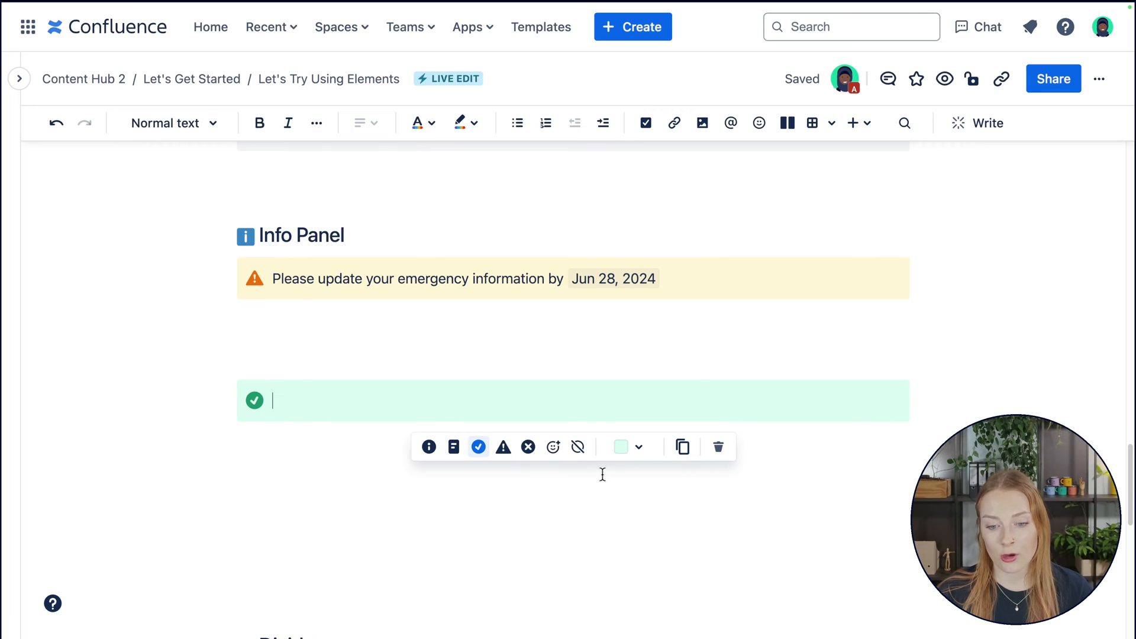
left_click(640, 447)
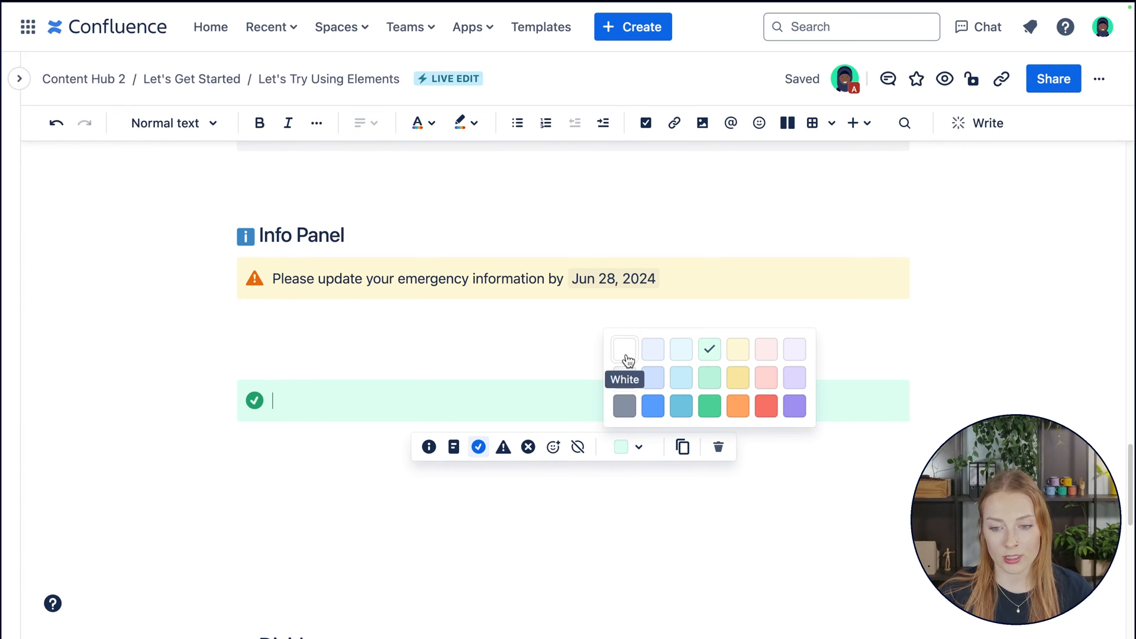
mouse_move(682, 377)
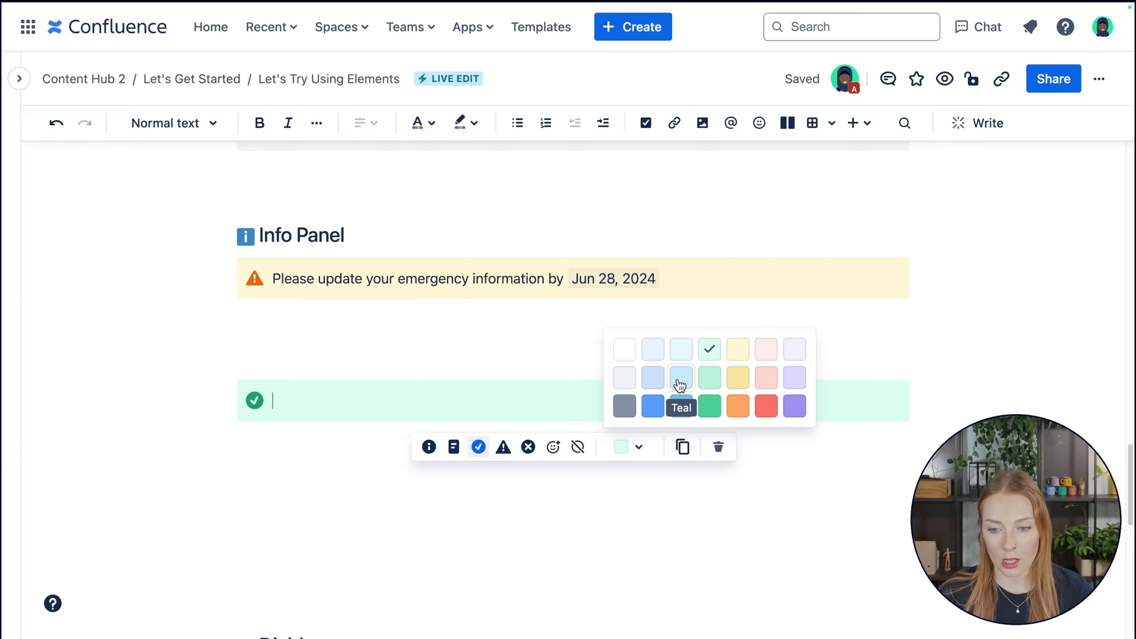
left_click(552, 450)
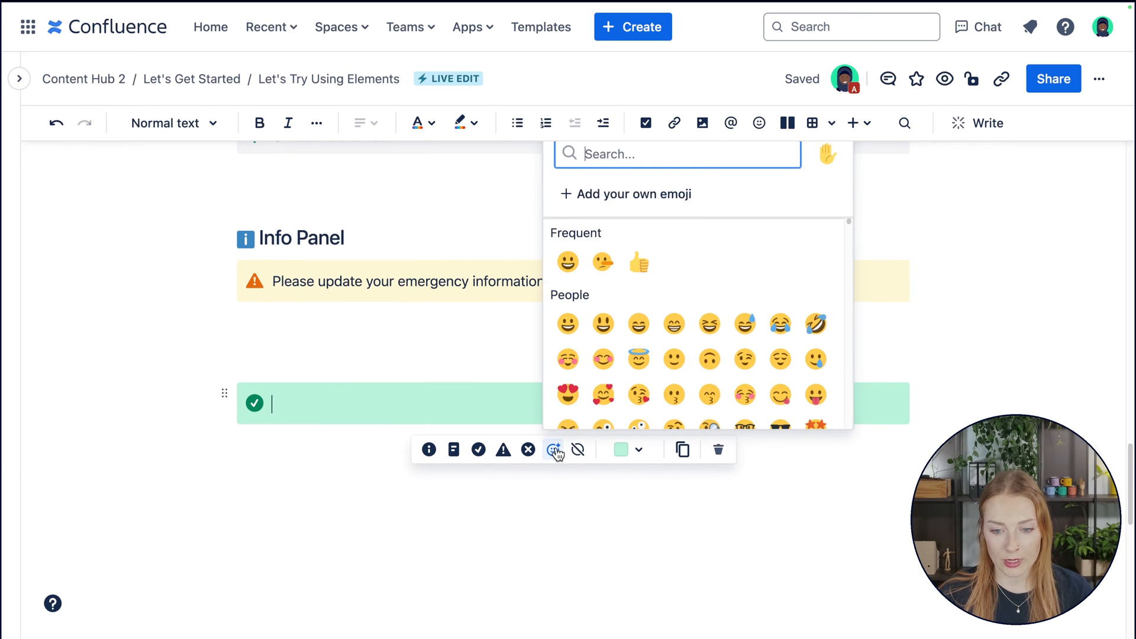
scroll("down", 3)
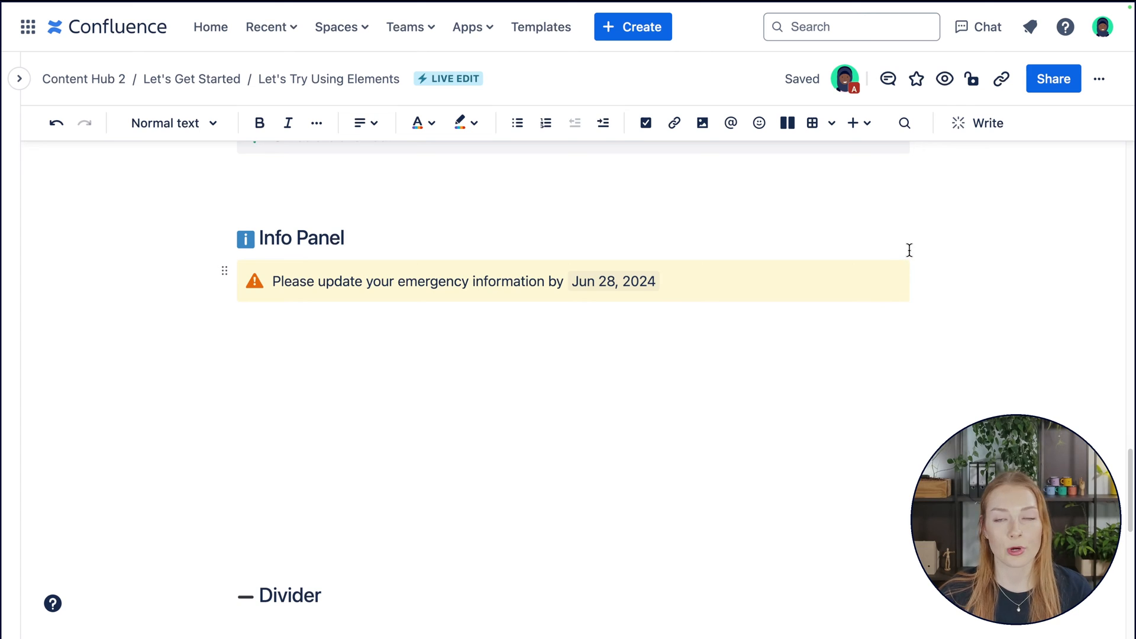
mouse_move(543, 386)
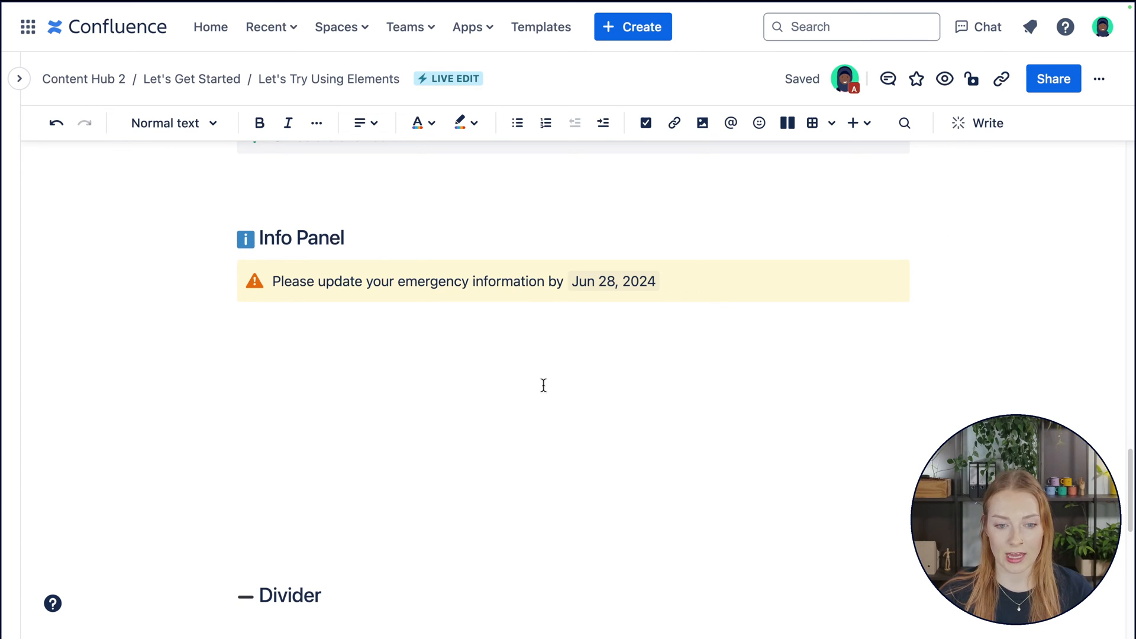
mouse_move(788, 125)
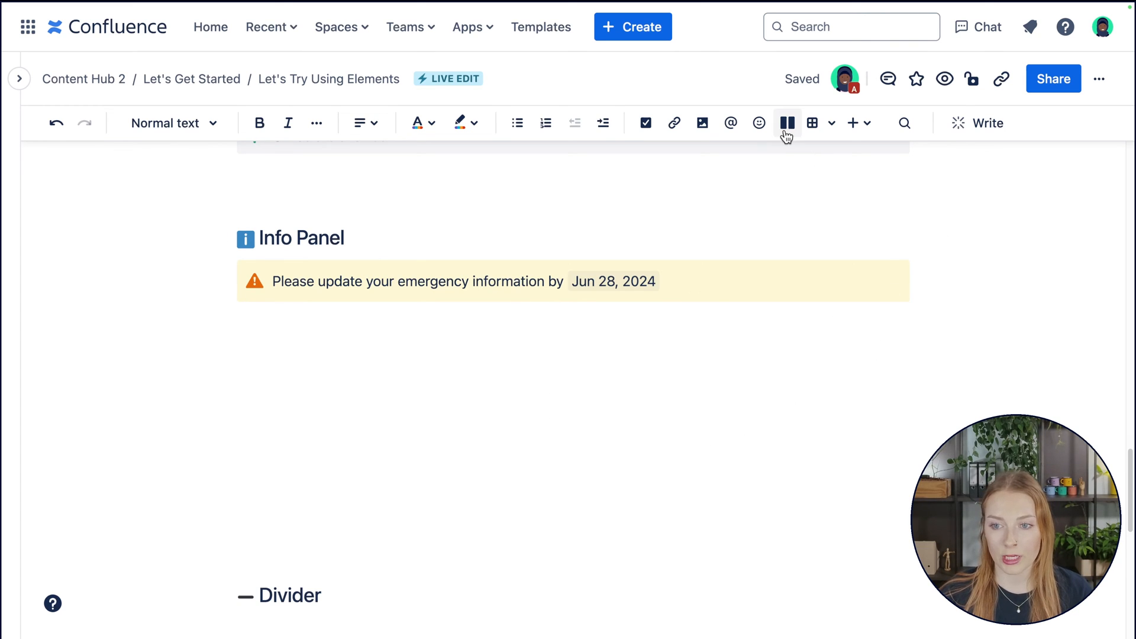
mouse_move(787, 123)
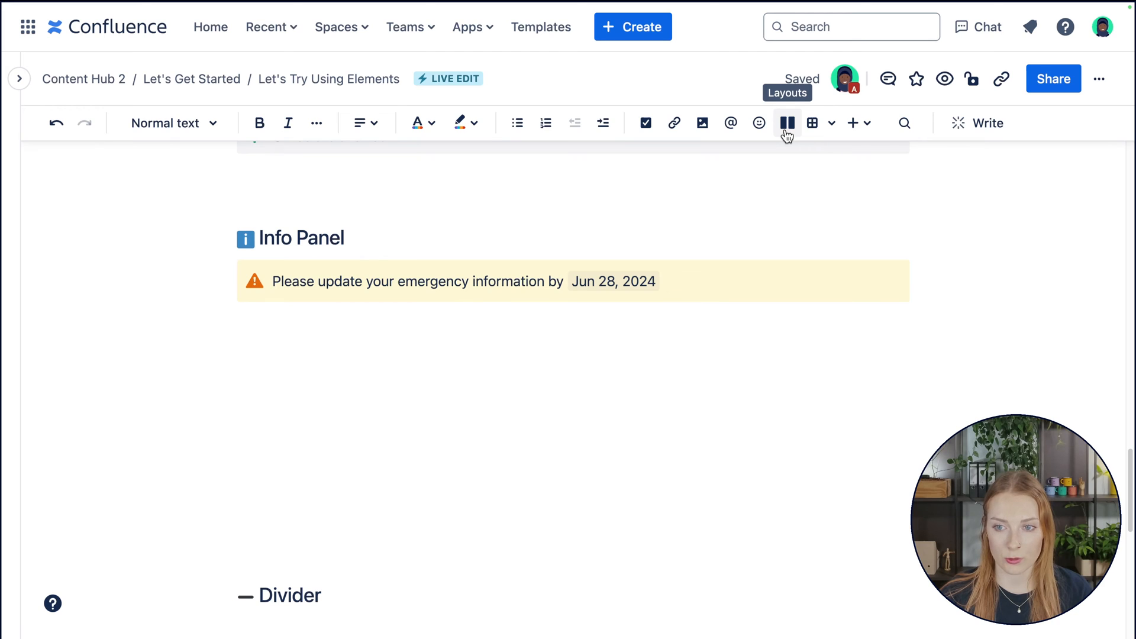
Insert a two-column layout with Pros and Cons, turning the text into info panels
left_click(787, 122)
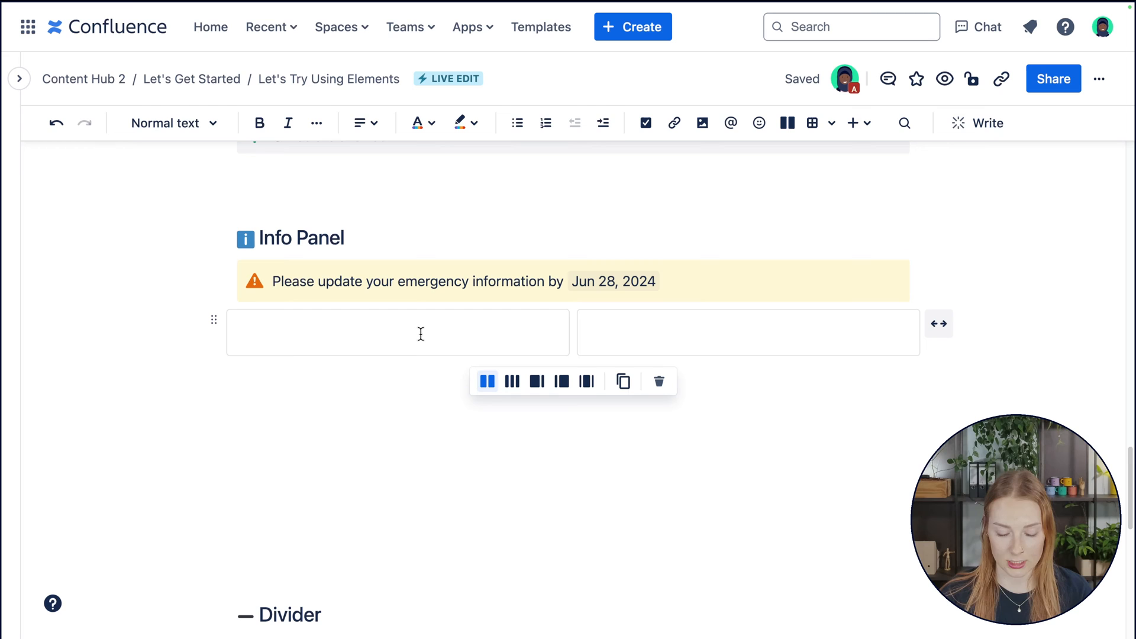
type("Pros")
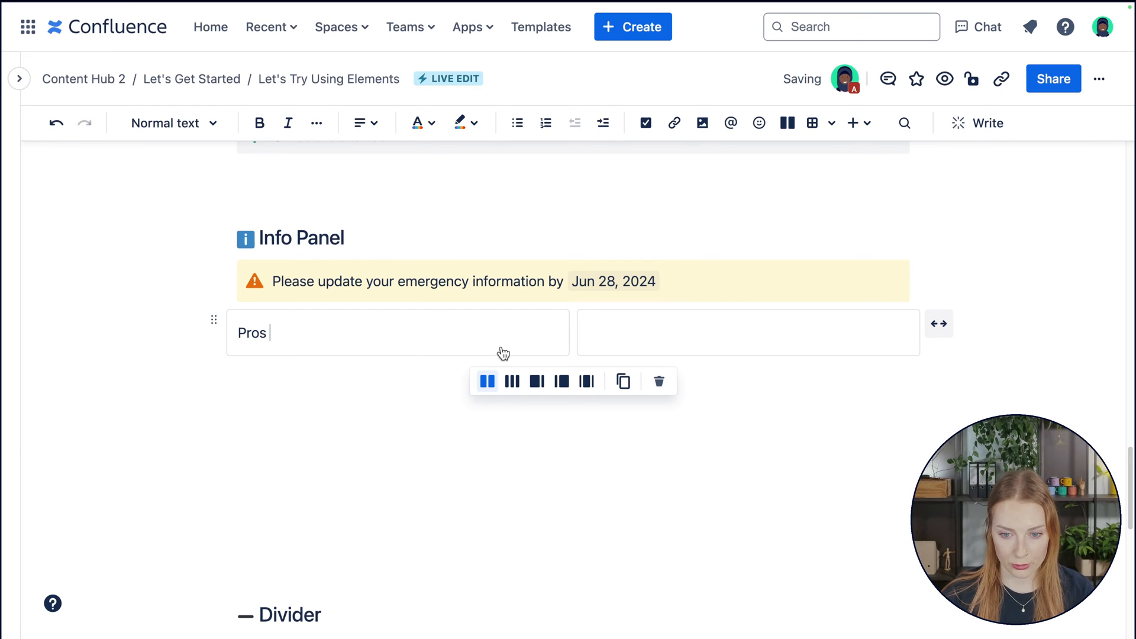
type("Cons")
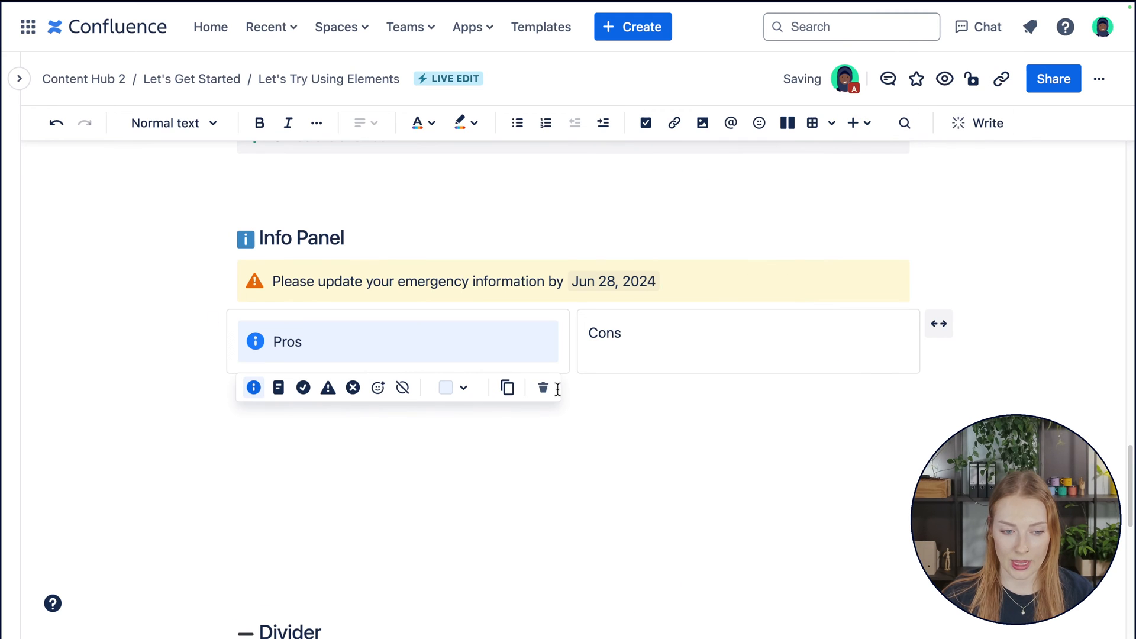
left_click(852, 122)
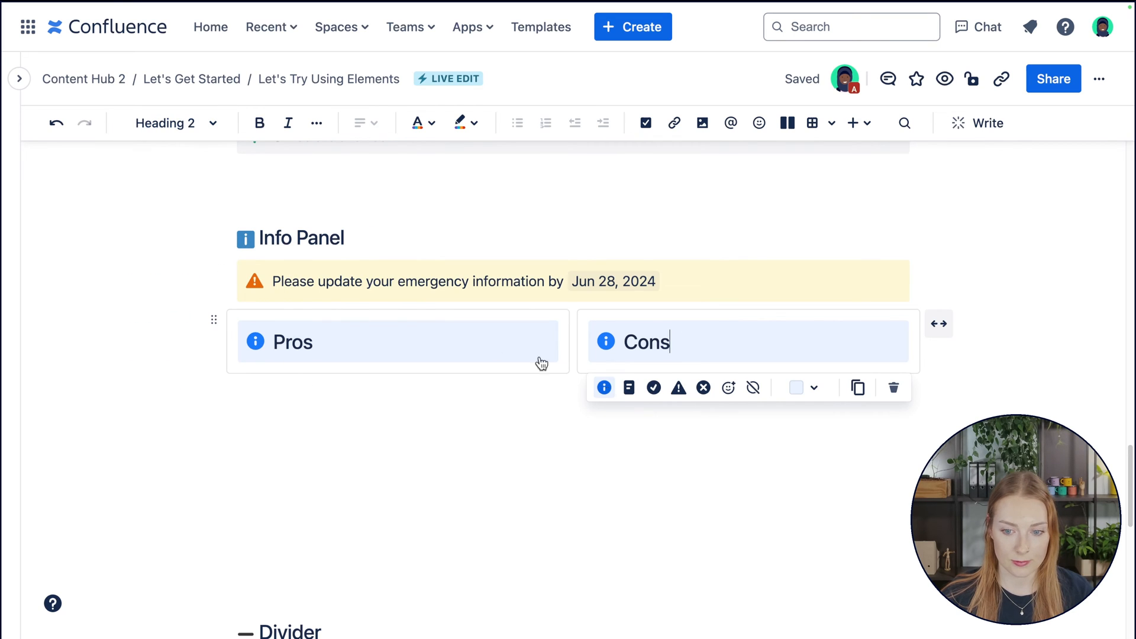
Make Cons a red error panel and Pros a green success panel with emoji icons
left_click(703, 387)
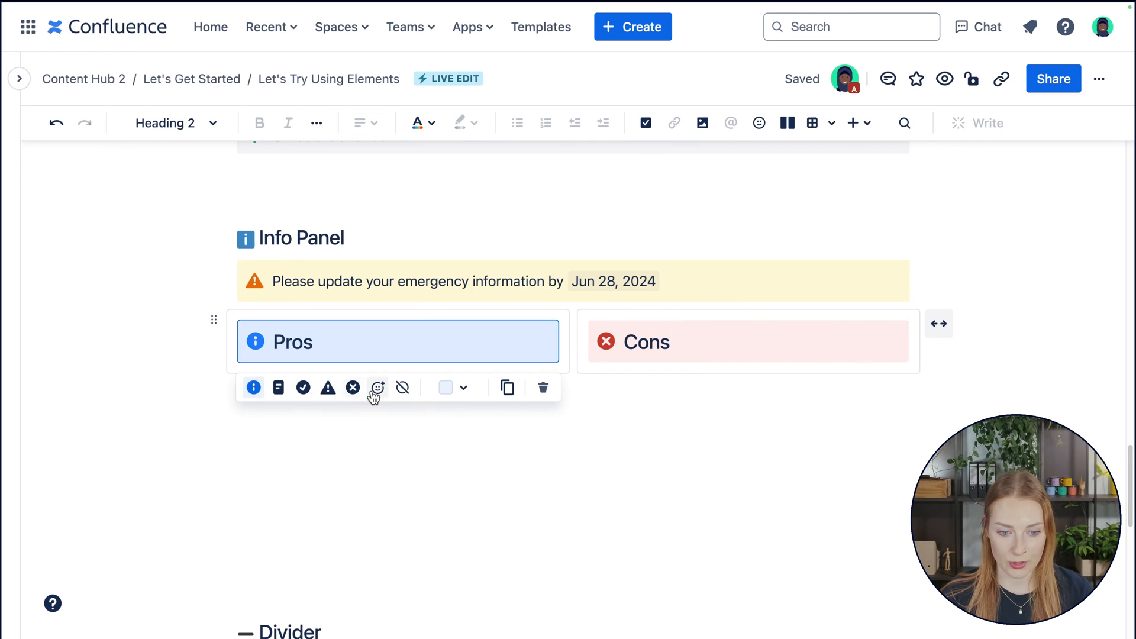
left_click(304, 388)
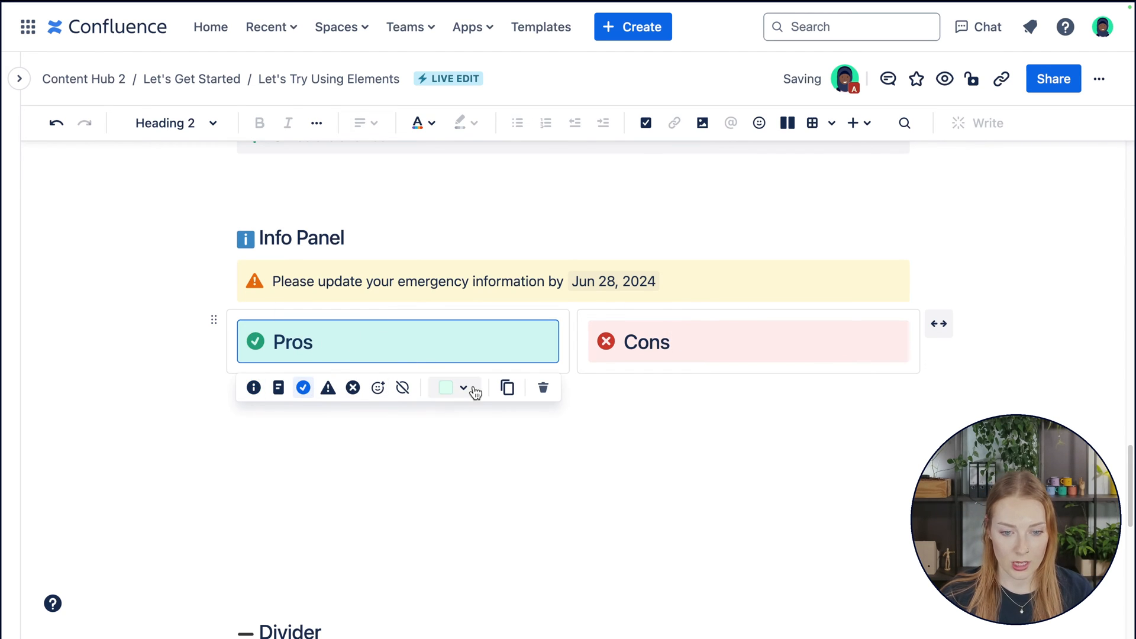
left_click(378, 387)
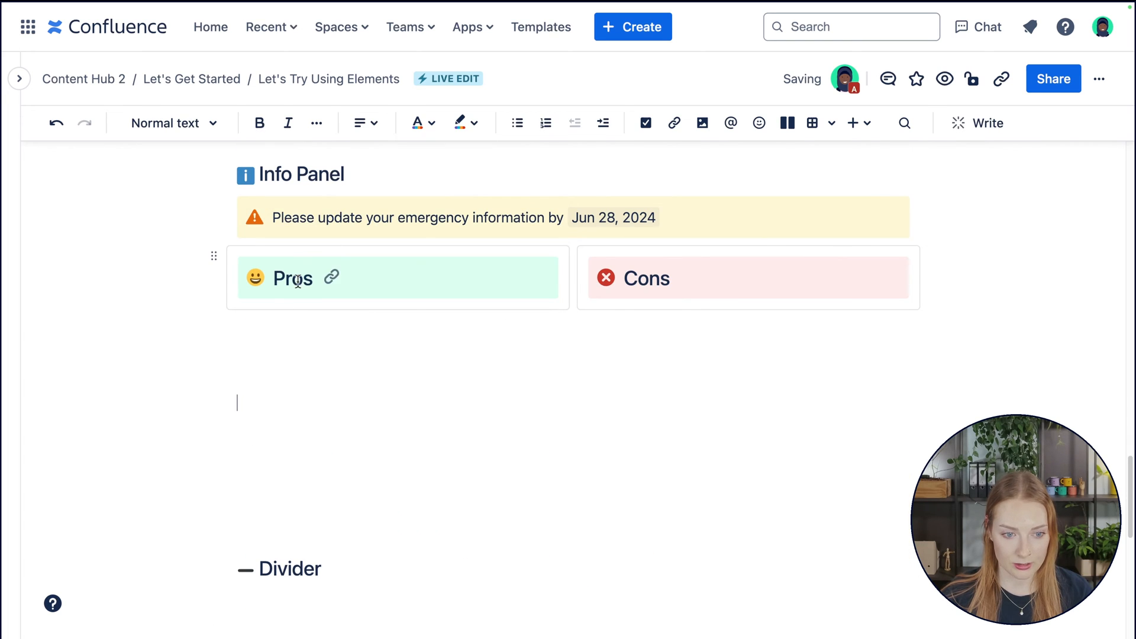
left_click(748, 277)
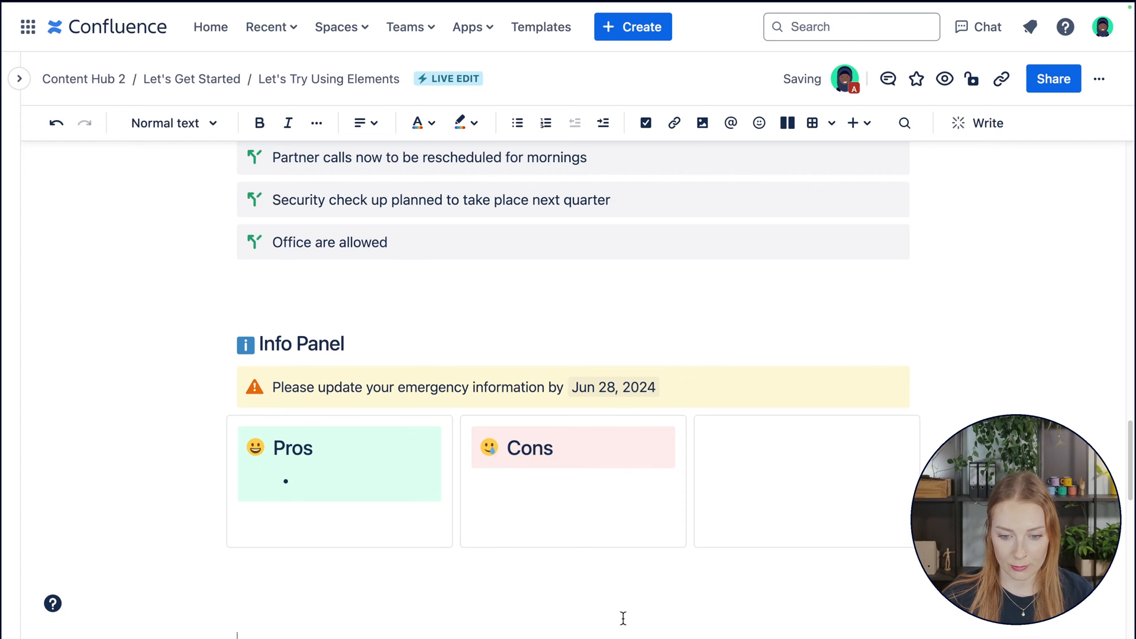
left_click(852, 122)
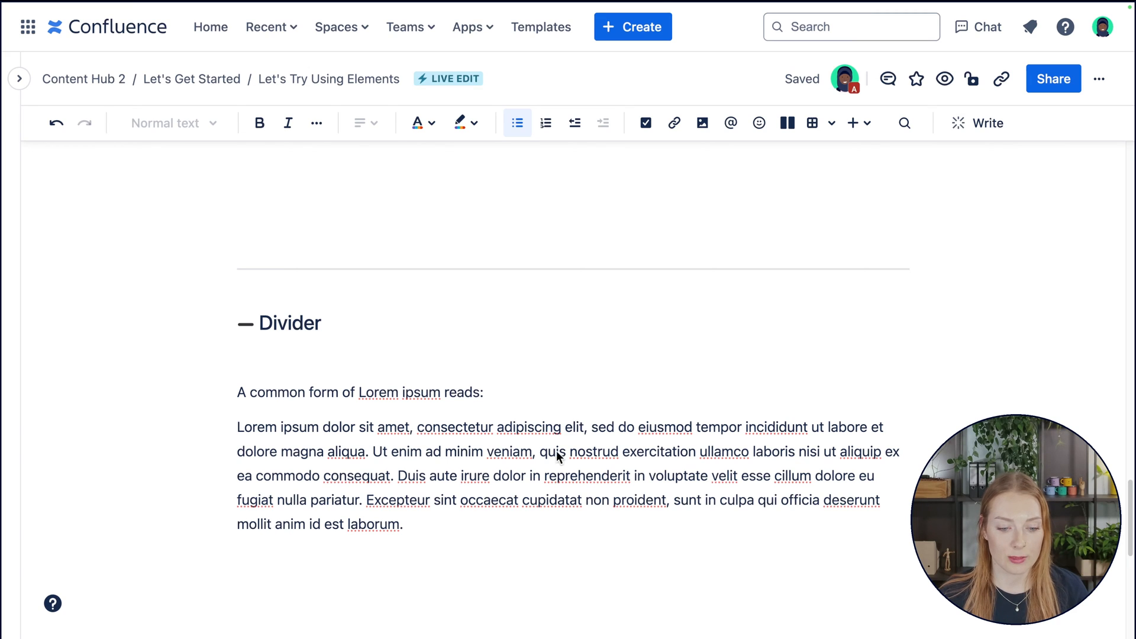
mouse_move(275, 272)
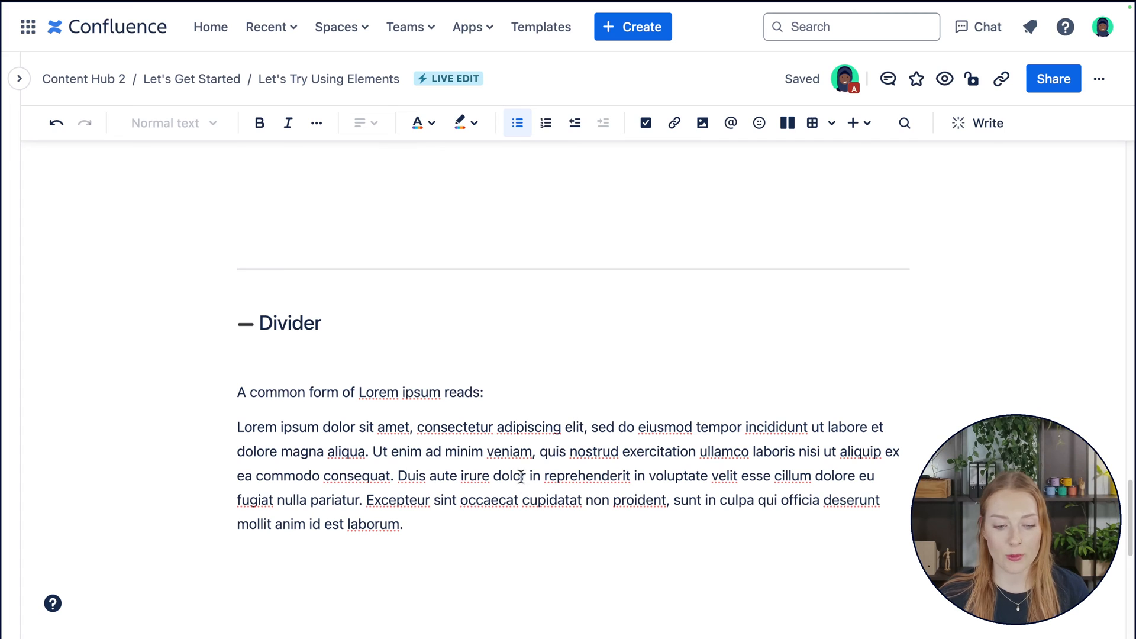
mouse_move(507, 470)
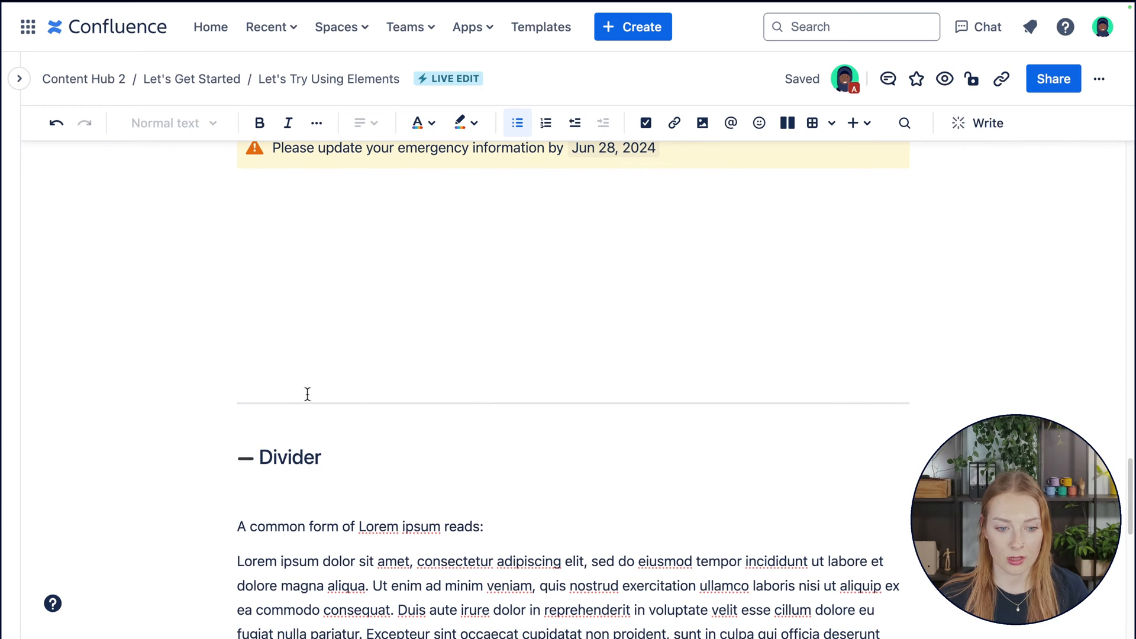
Insert a divider below the Lorem ipsum paragraph and add more with '--'
scroll("down", 3)
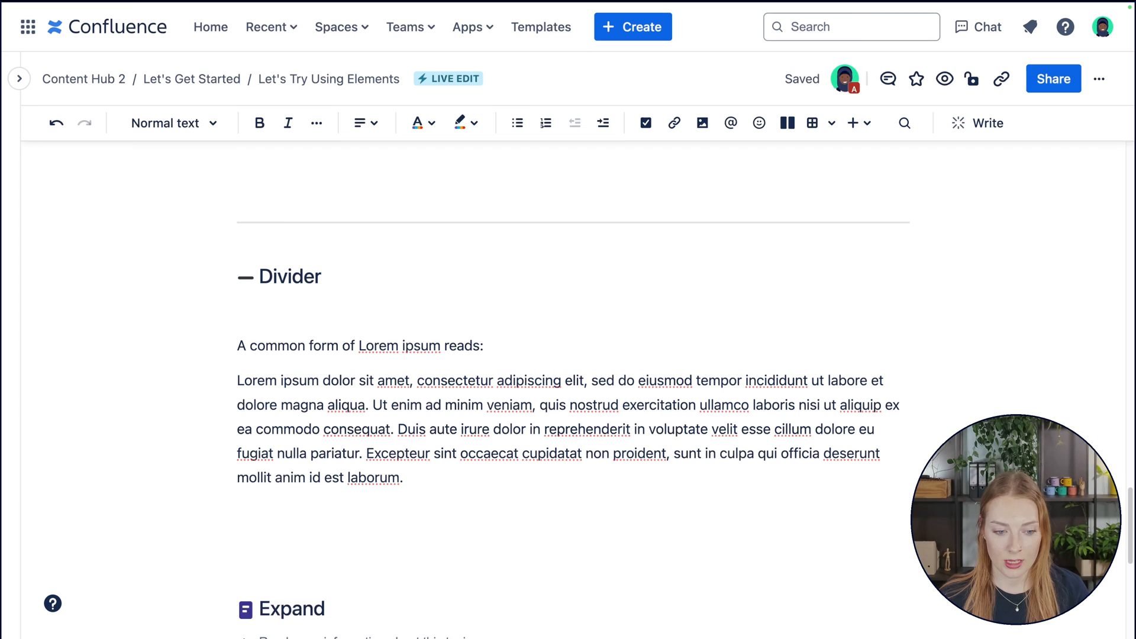
left_click(852, 122)
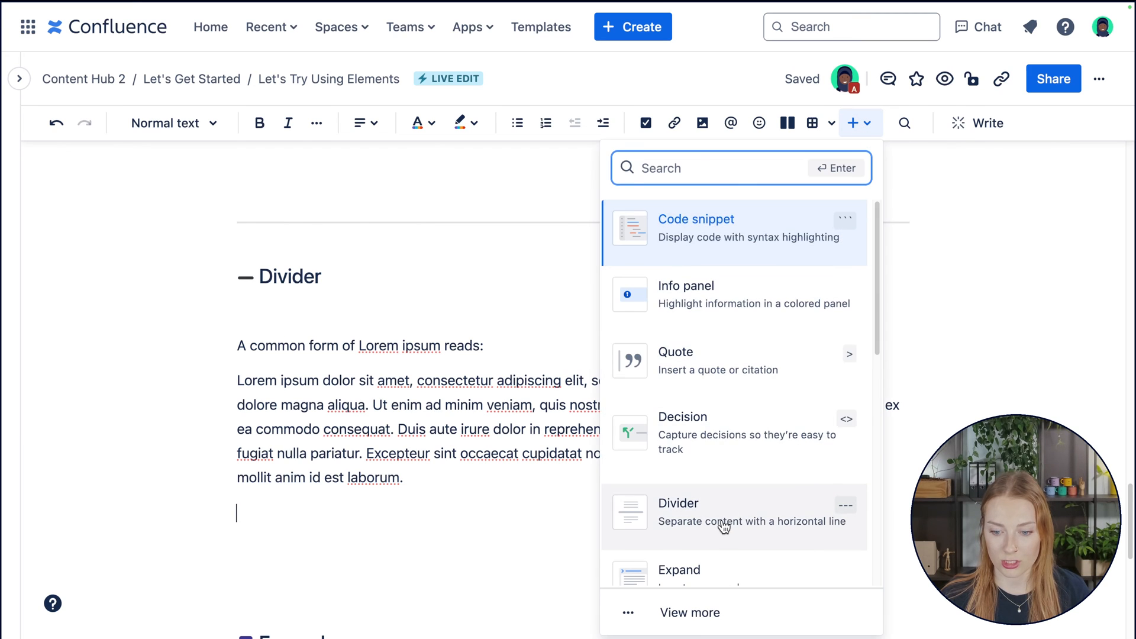
left_click(722, 521)
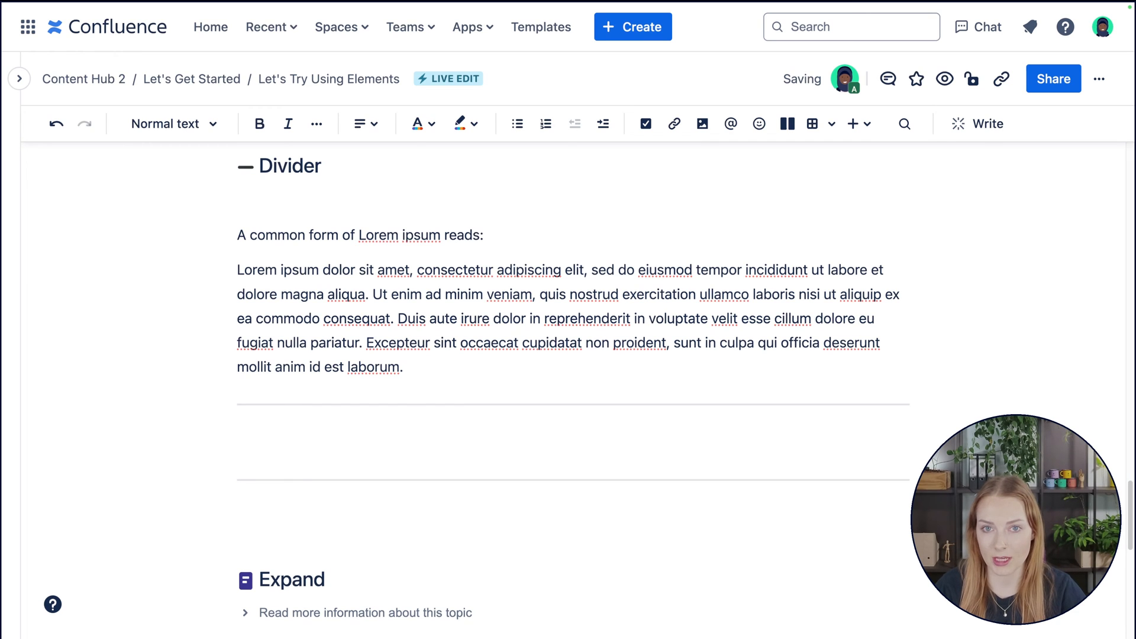
type("--")
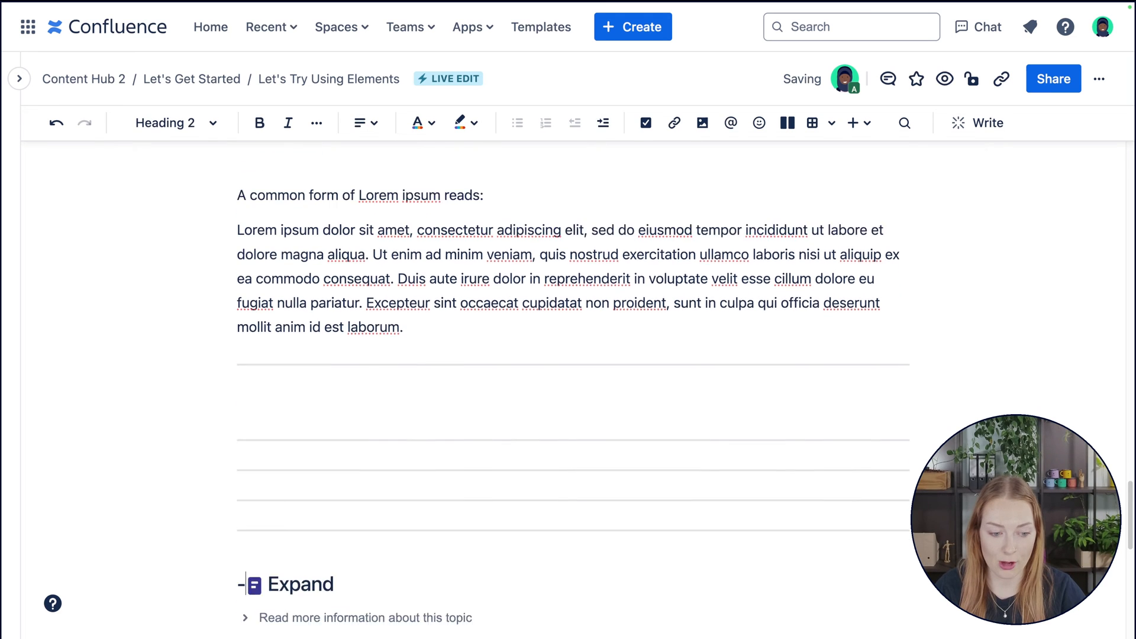
scroll("down", 3)
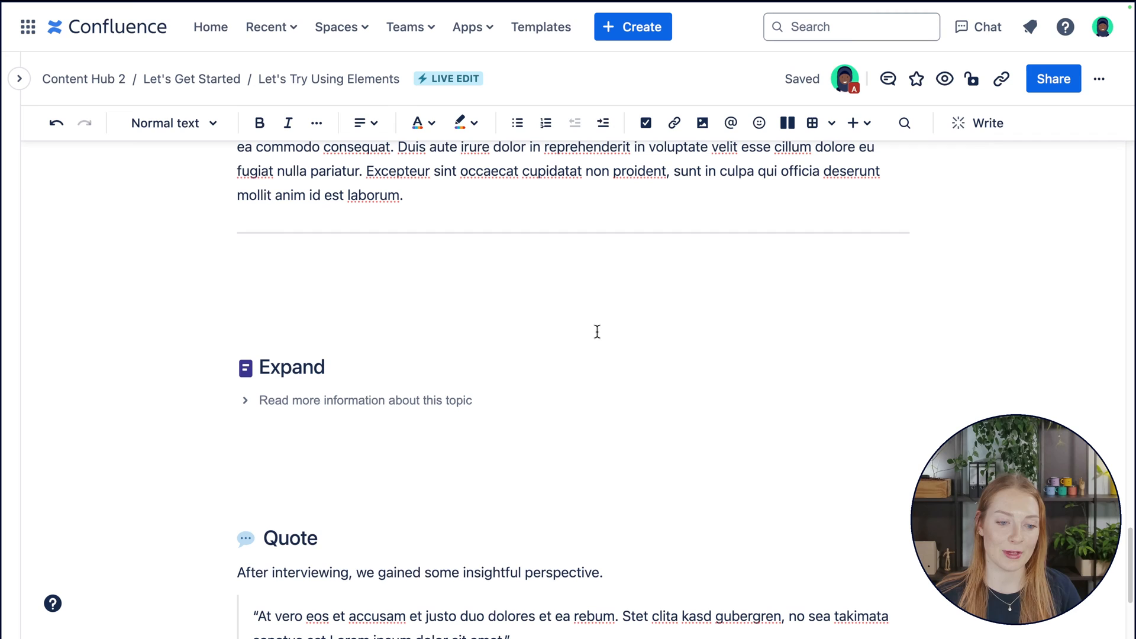
mouse_move(330, 327)
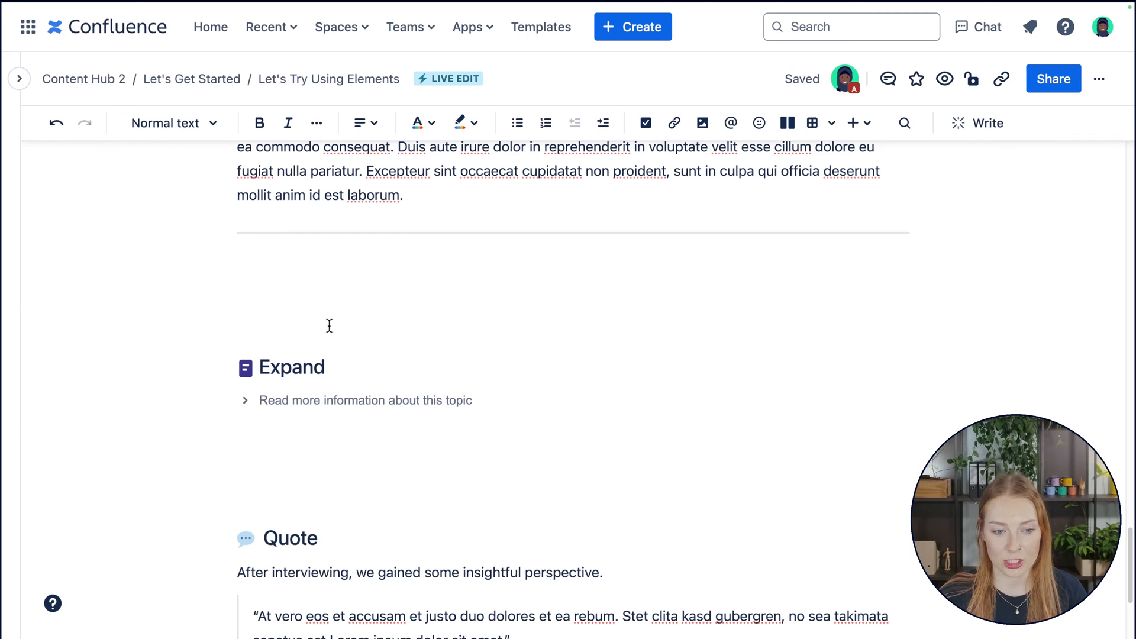
mouse_move(236, 336)
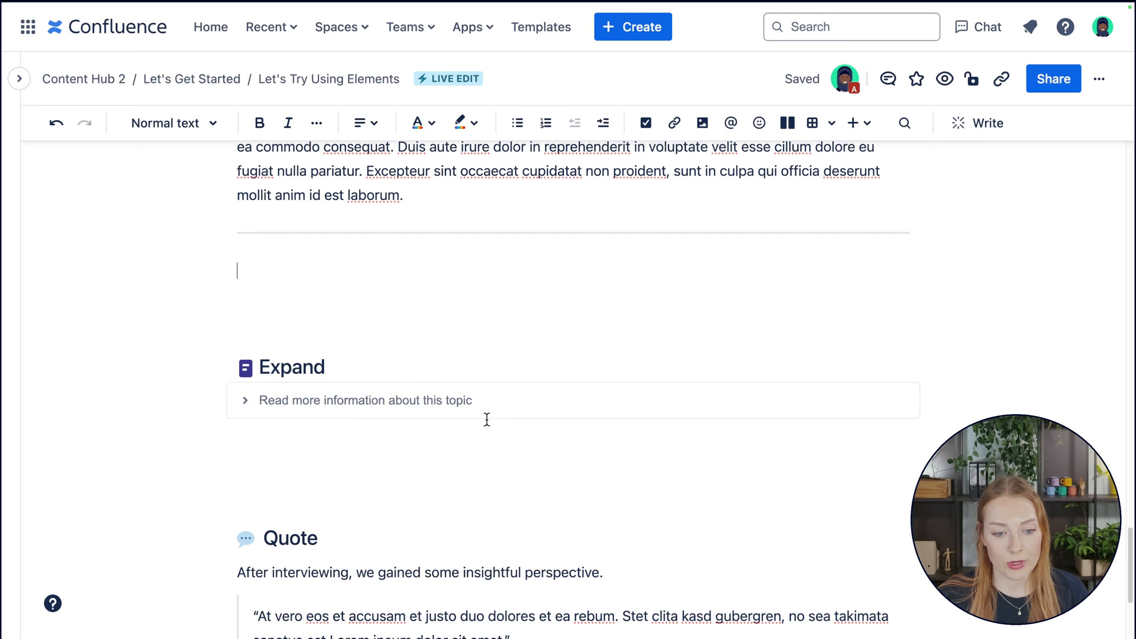
Title the expand element 'Vacation Policy', reveal its hidden content, then collapse it again
left_click(247, 400)
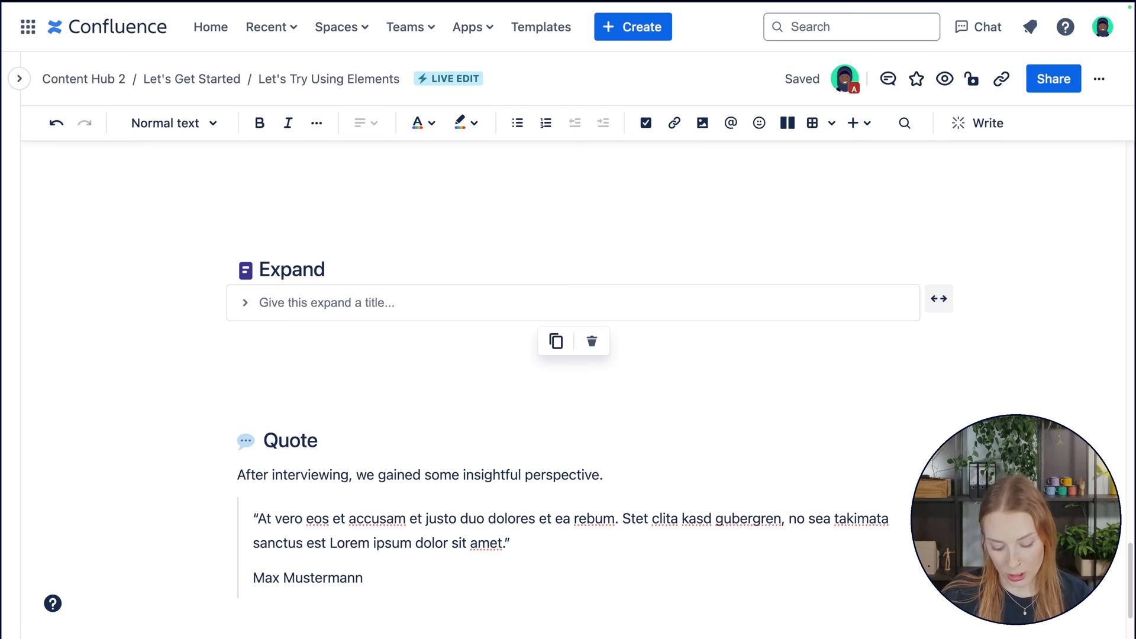
type("Vacation")
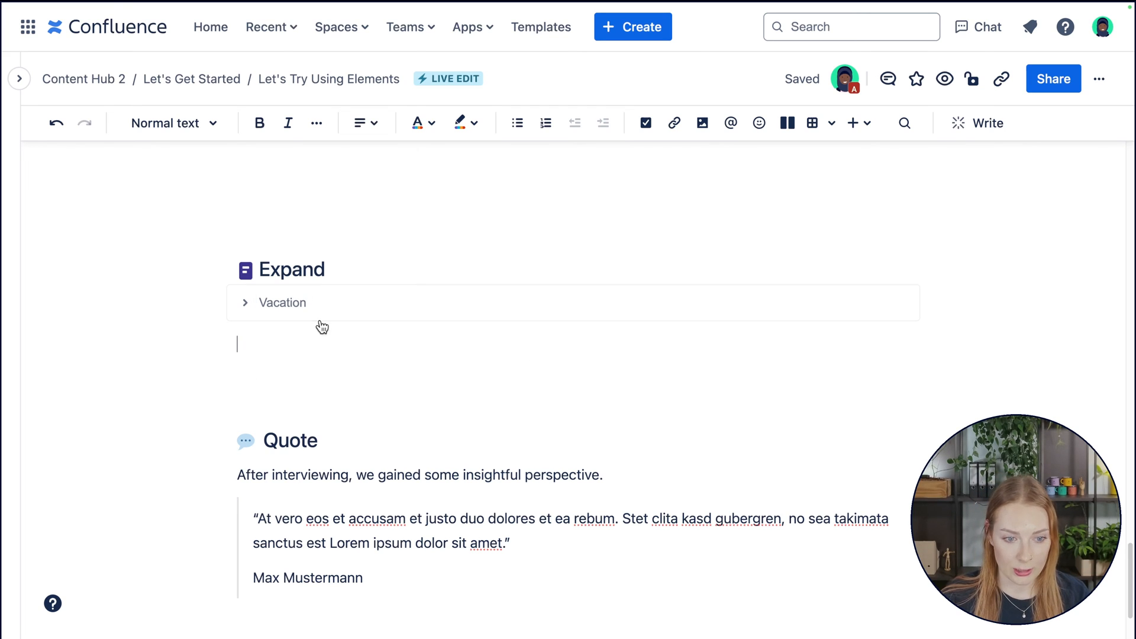
type("Policy")
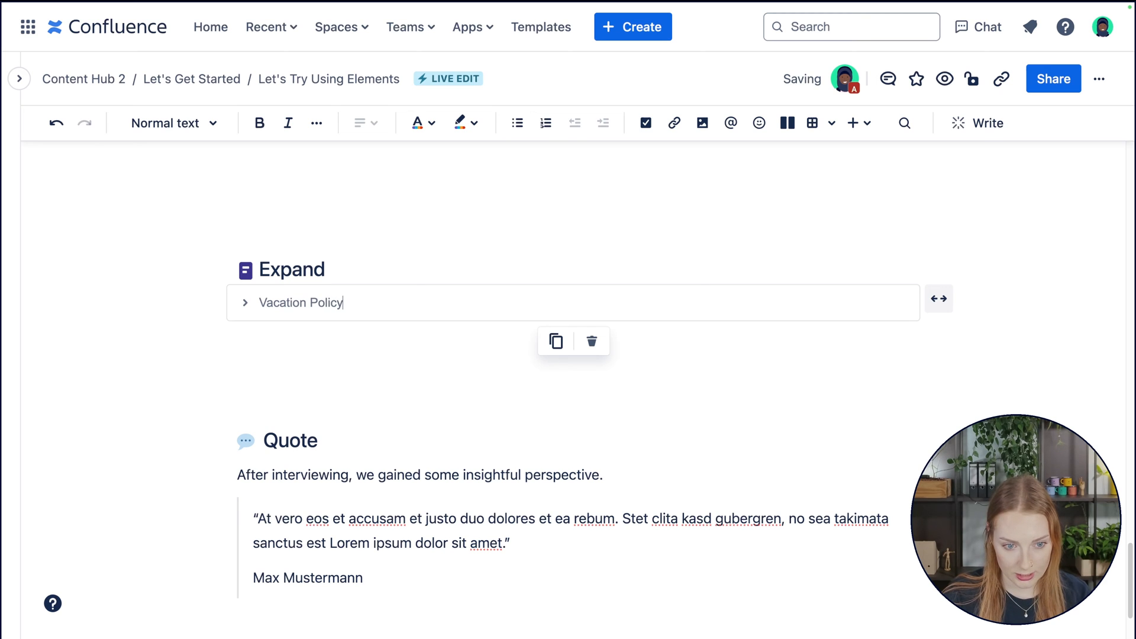
mouse_move(247, 303)
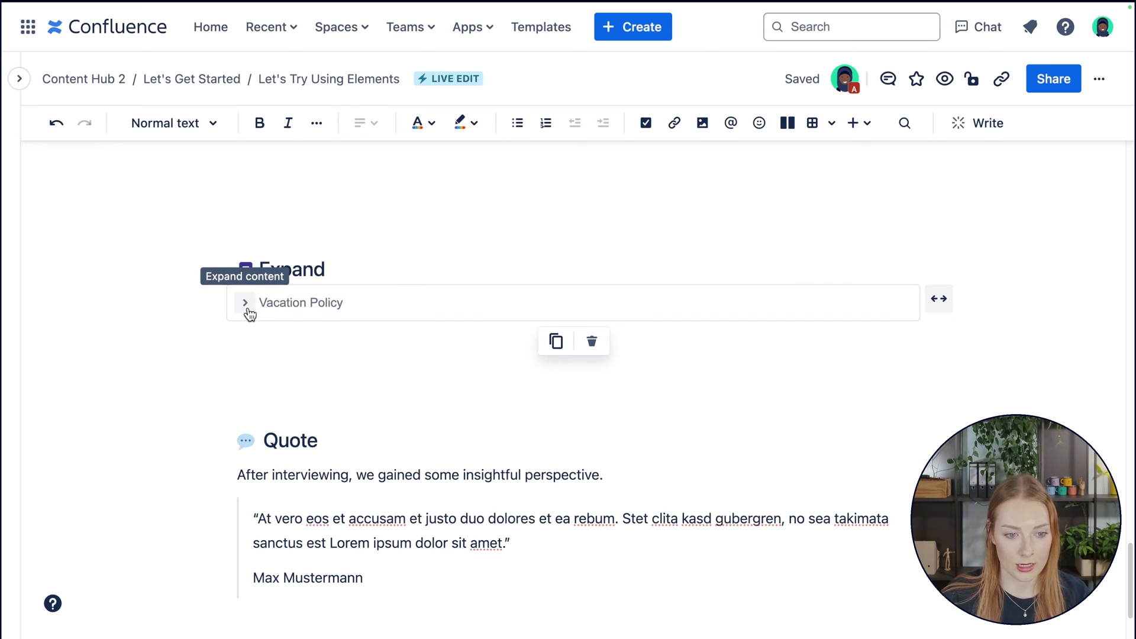
left_click(244, 303)
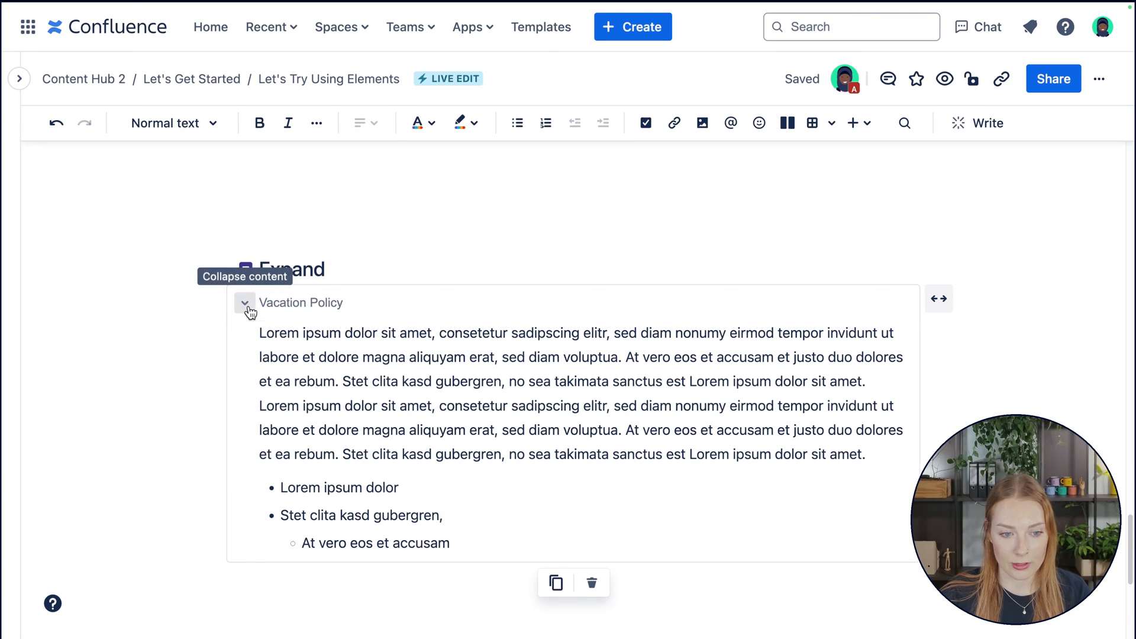
left_click(245, 303)
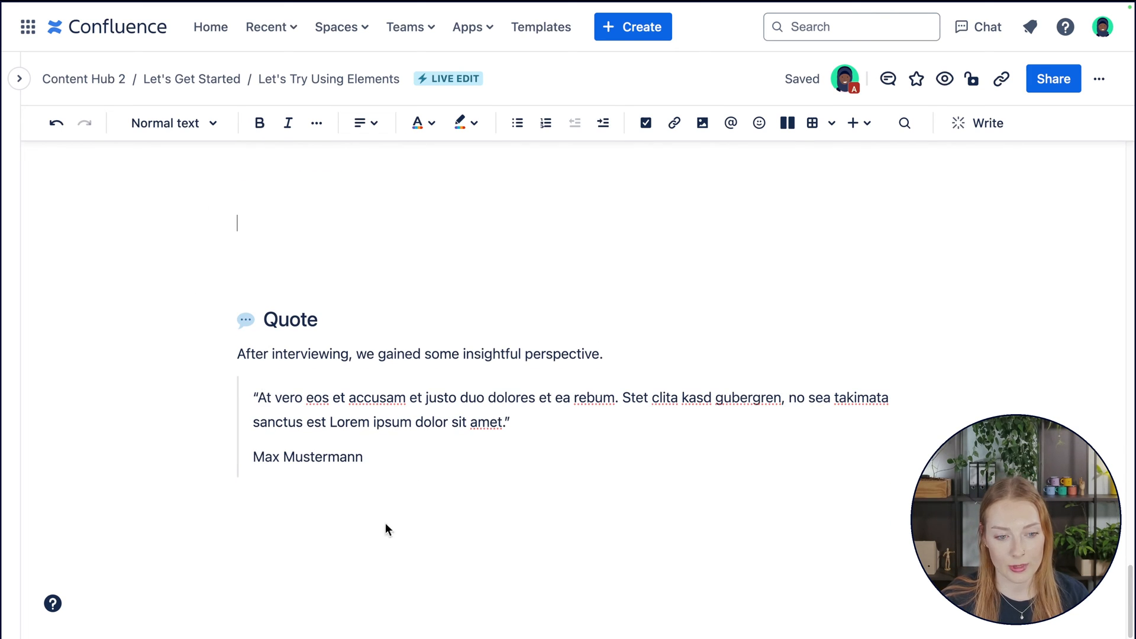
mouse_move(407, 486)
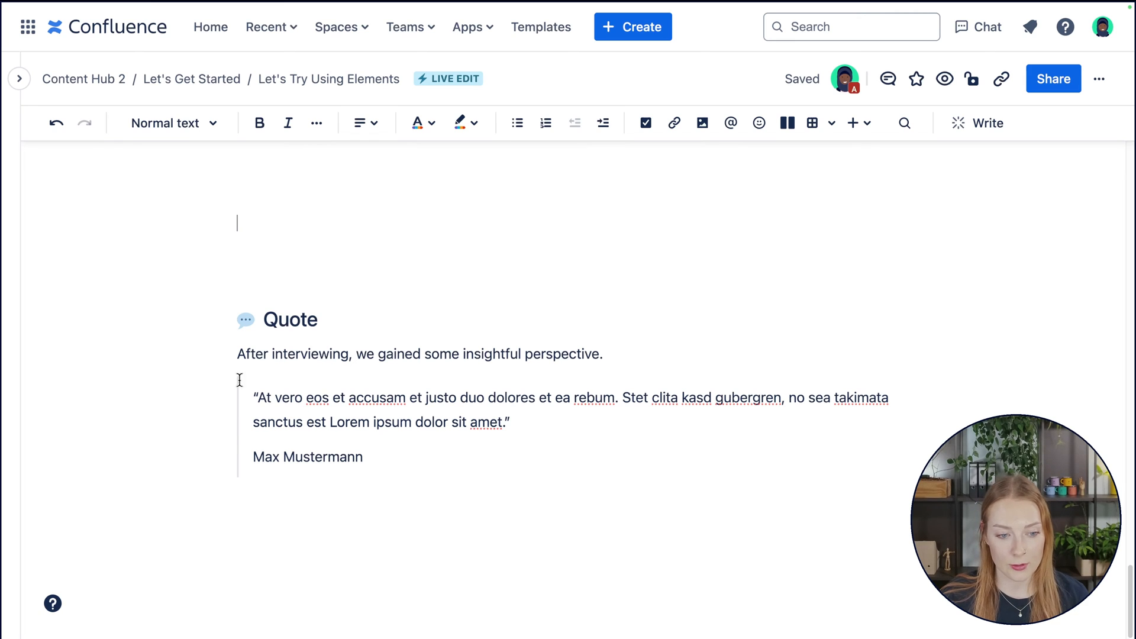
mouse_move(275, 445)
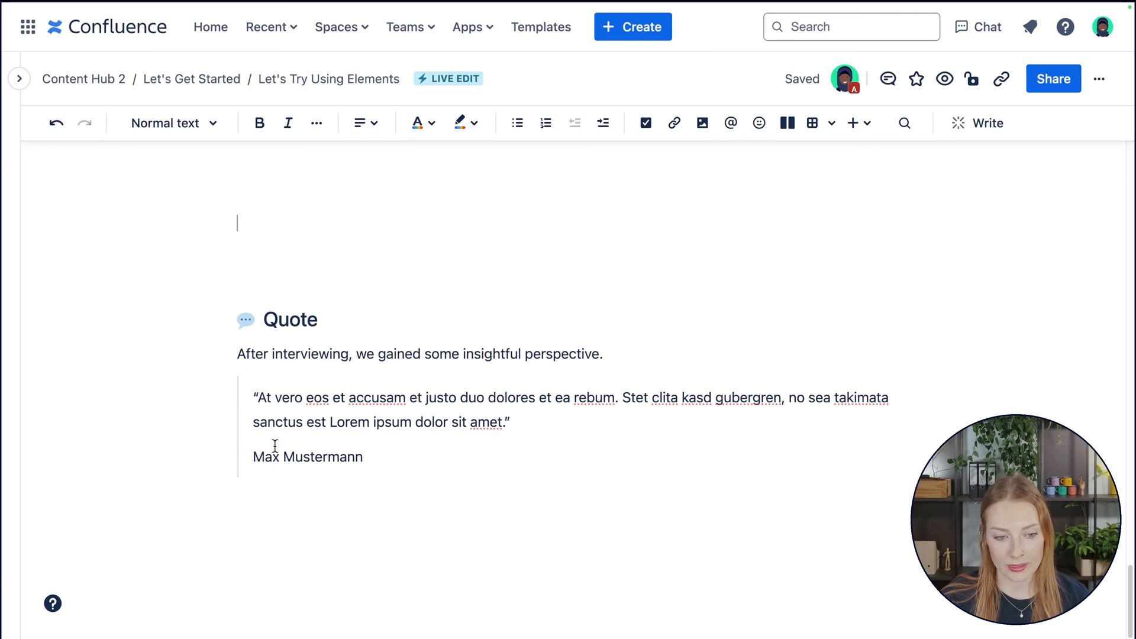
Type 'There is a break' on the line below the Max Mustermann quote
type("There is a break")
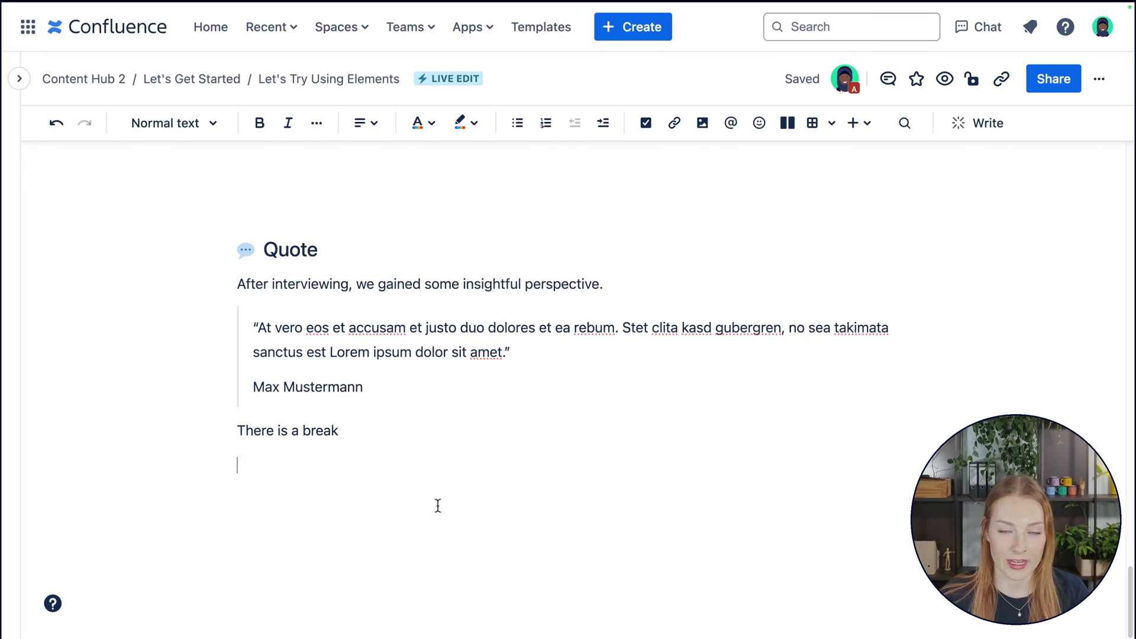
mouse_move(445, 495)
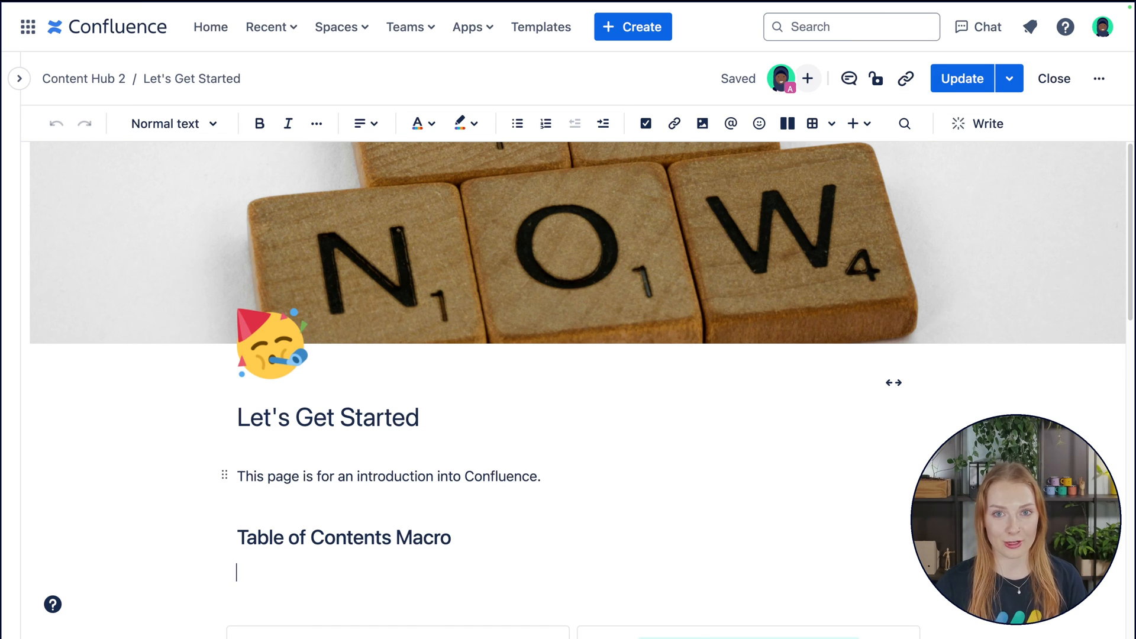
Insert a Table of contents macro from the + Insert menu by searching 'table'
scroll("down", 3)
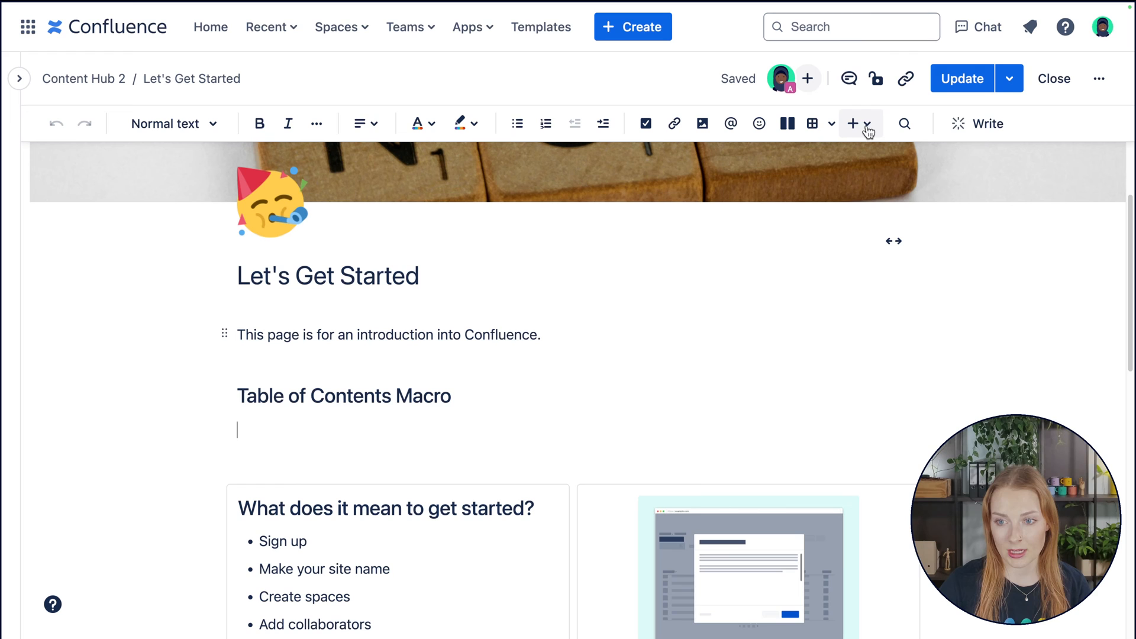
left_click(853, 123)
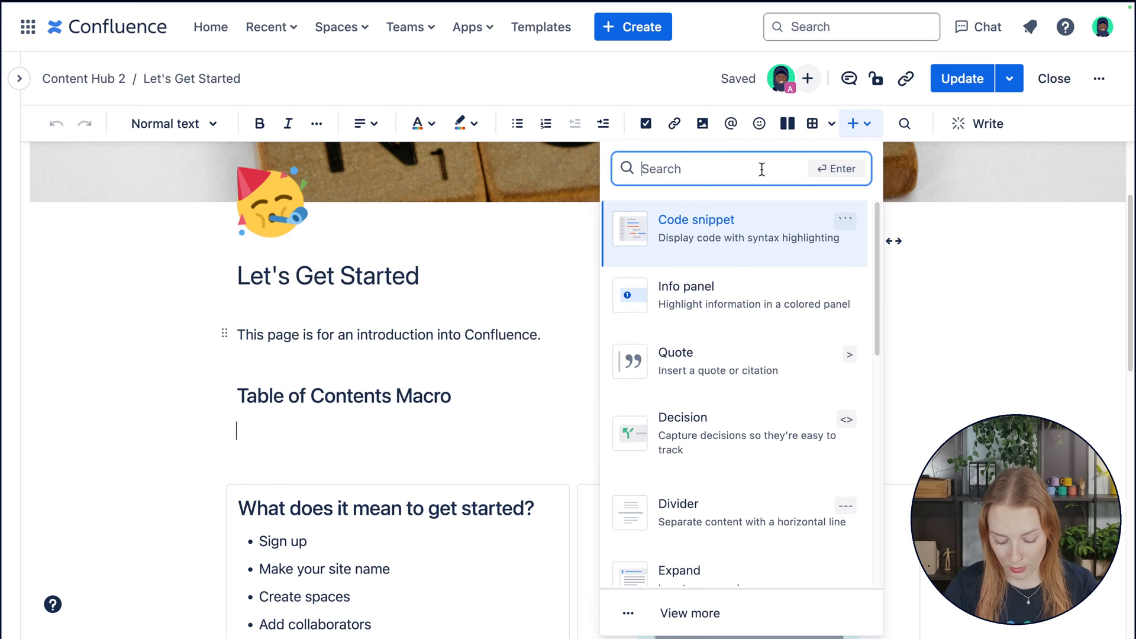
type("table")
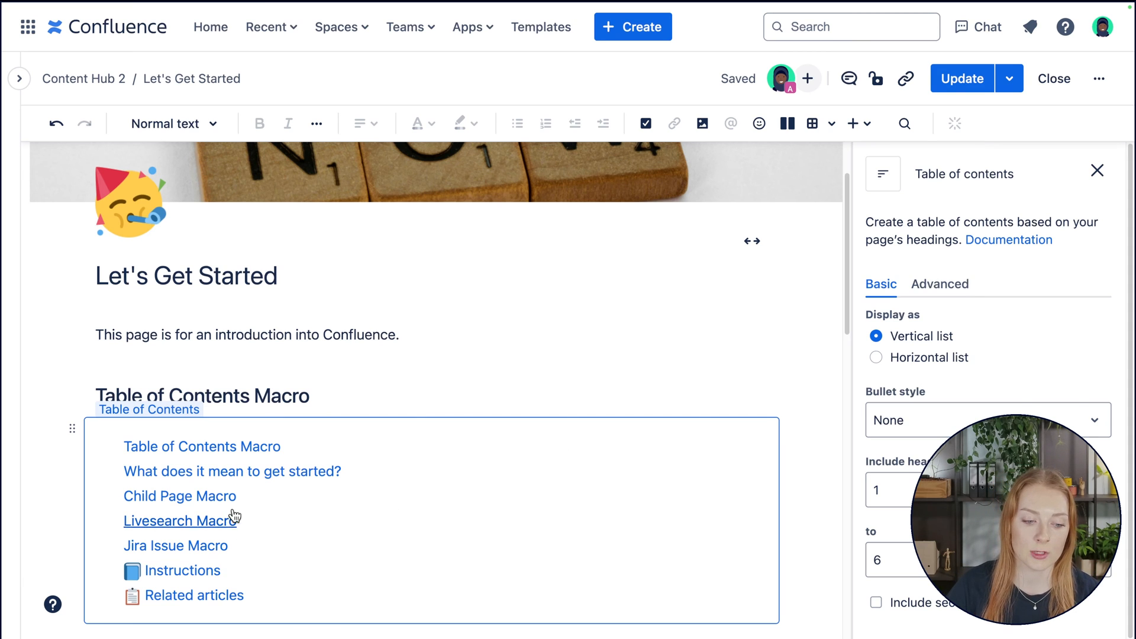
mouse_move(1014, 314)
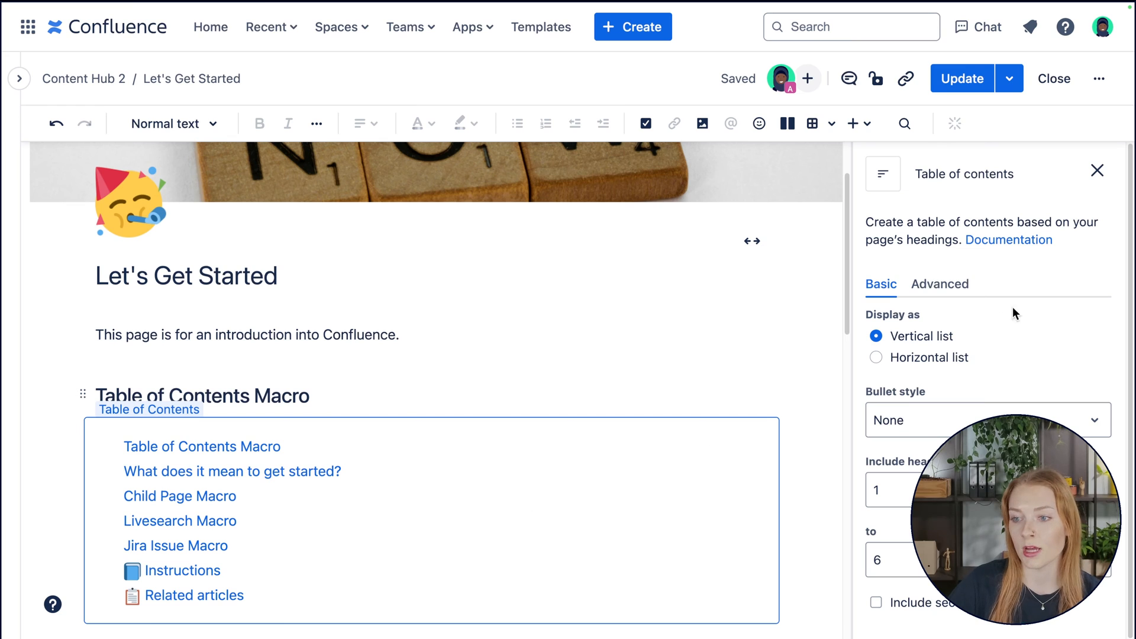
mouse_move(1055, 374)
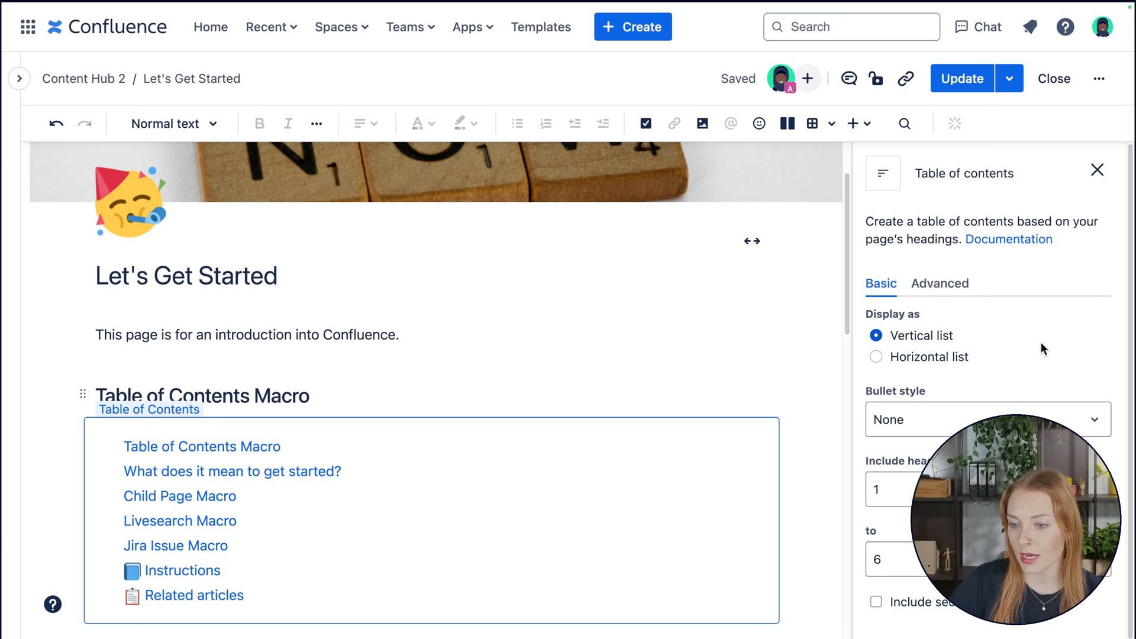
Try horizontal, square and numbered styles, settling on a vertical list with round bullets
left_click(876, 357)
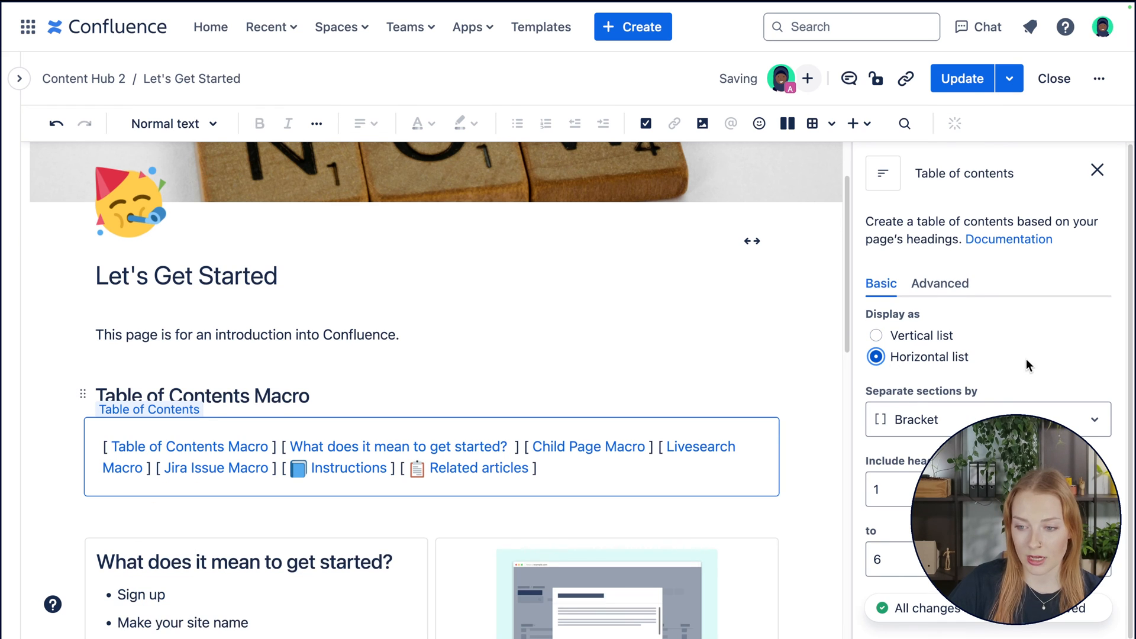
left_click(876, 336)
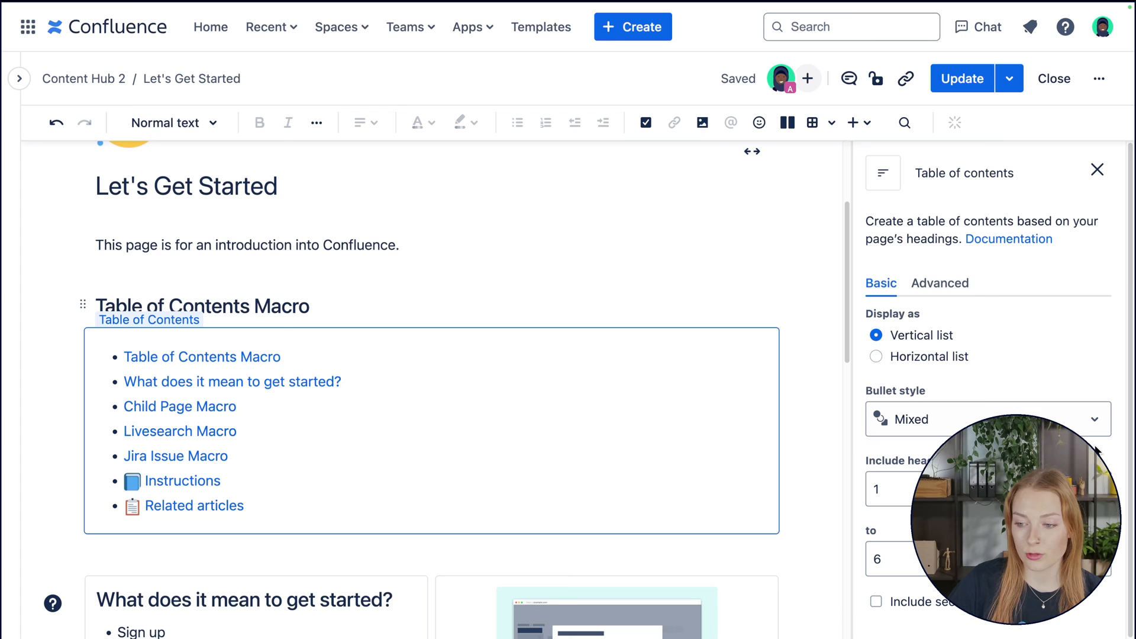
left_click(989, 419)
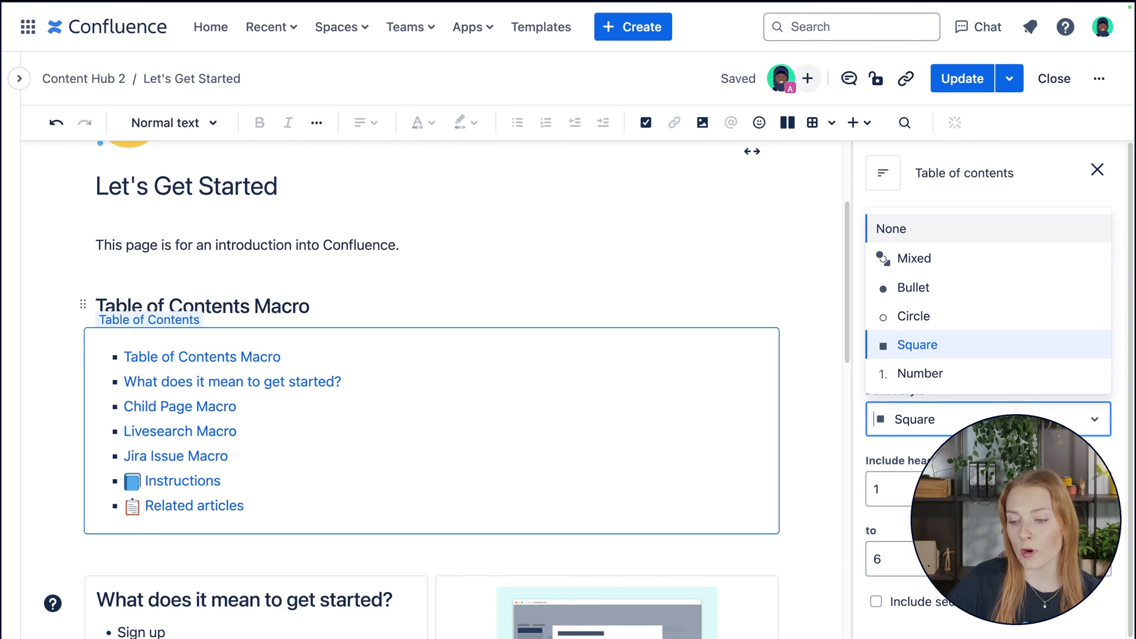
left_click(921, 373)
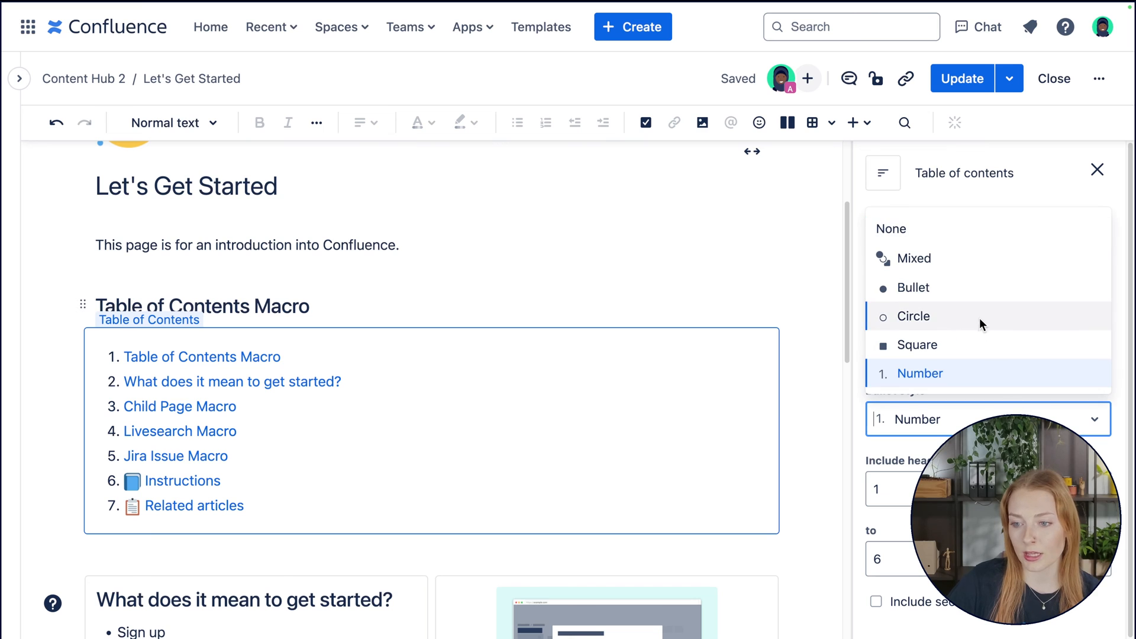
left_click(914, 288)
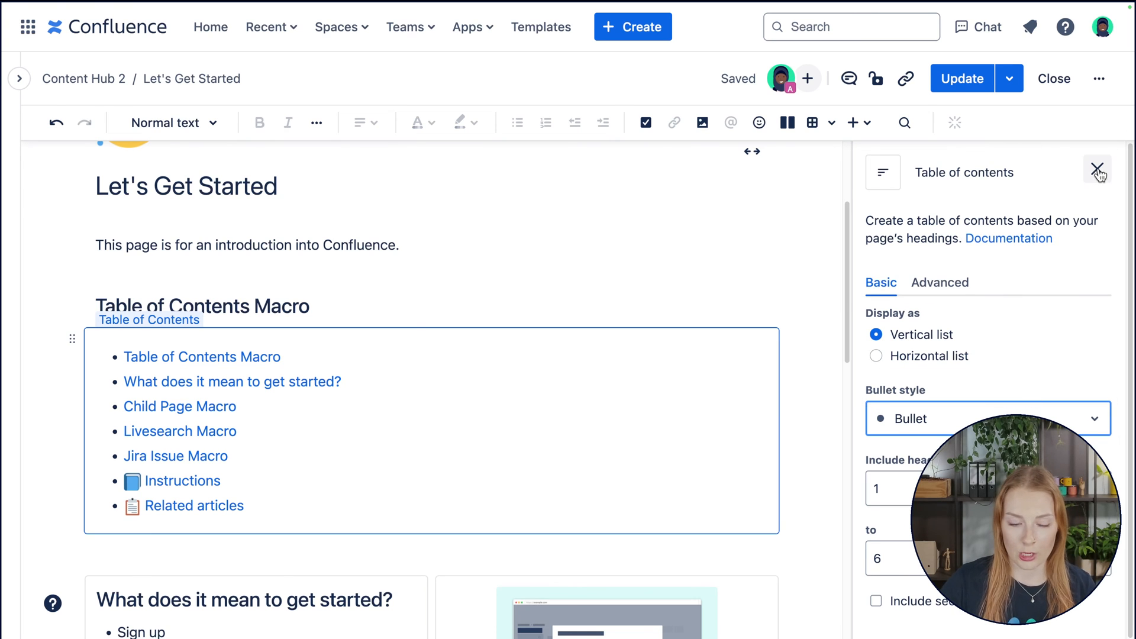
Close the table of contents settings and move down the page to the next heading
left_click(1099, 173)
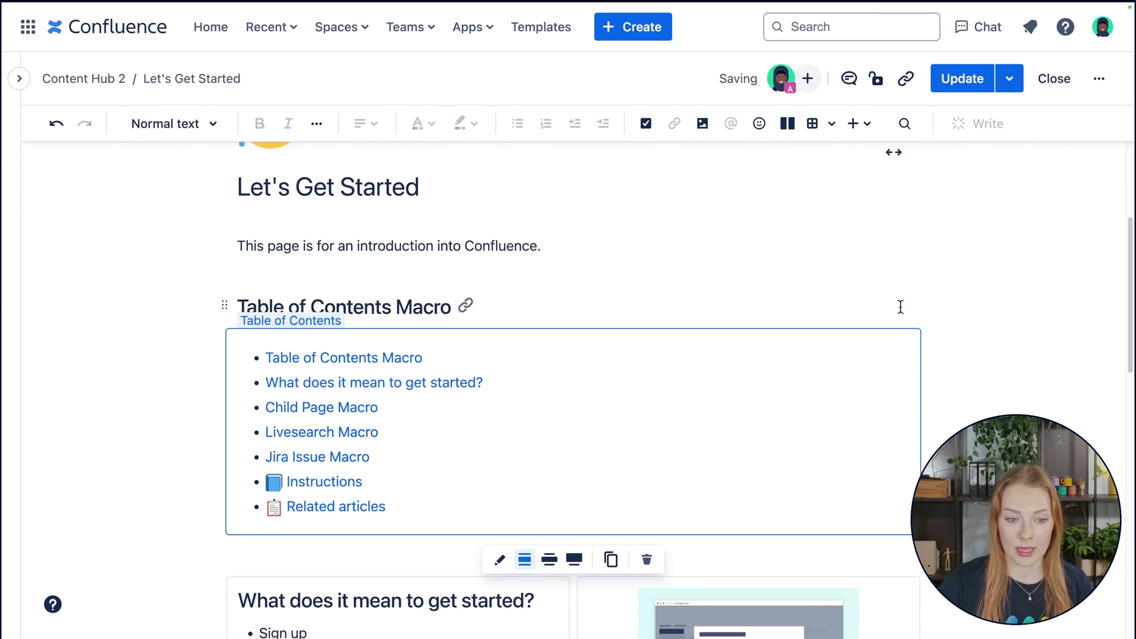
left_click(498, 559)
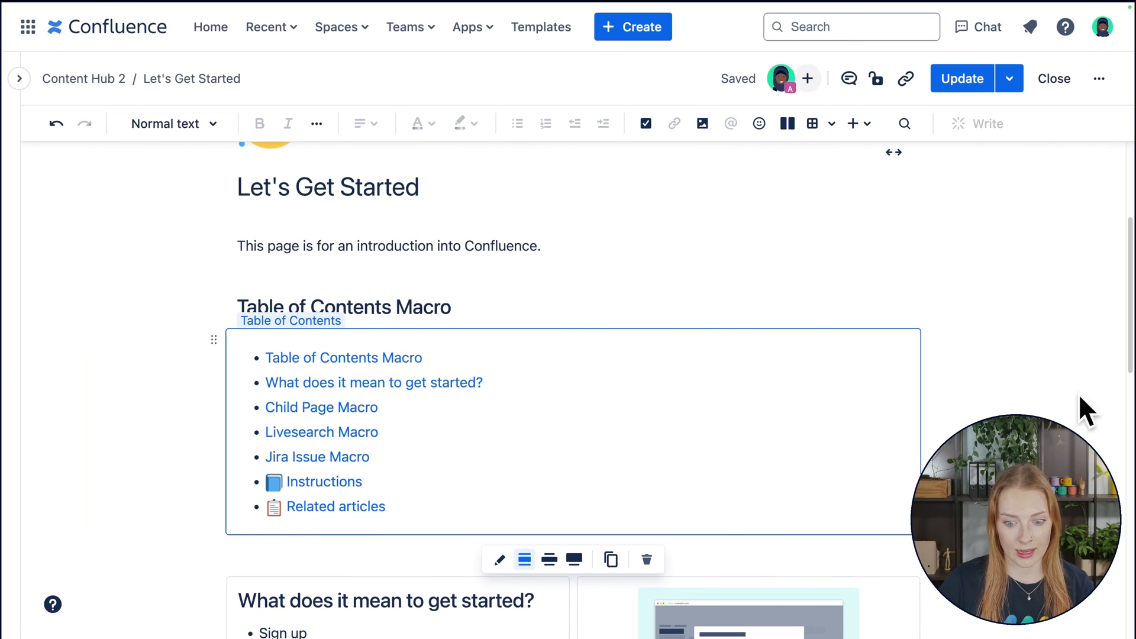
scroll("down", 3)
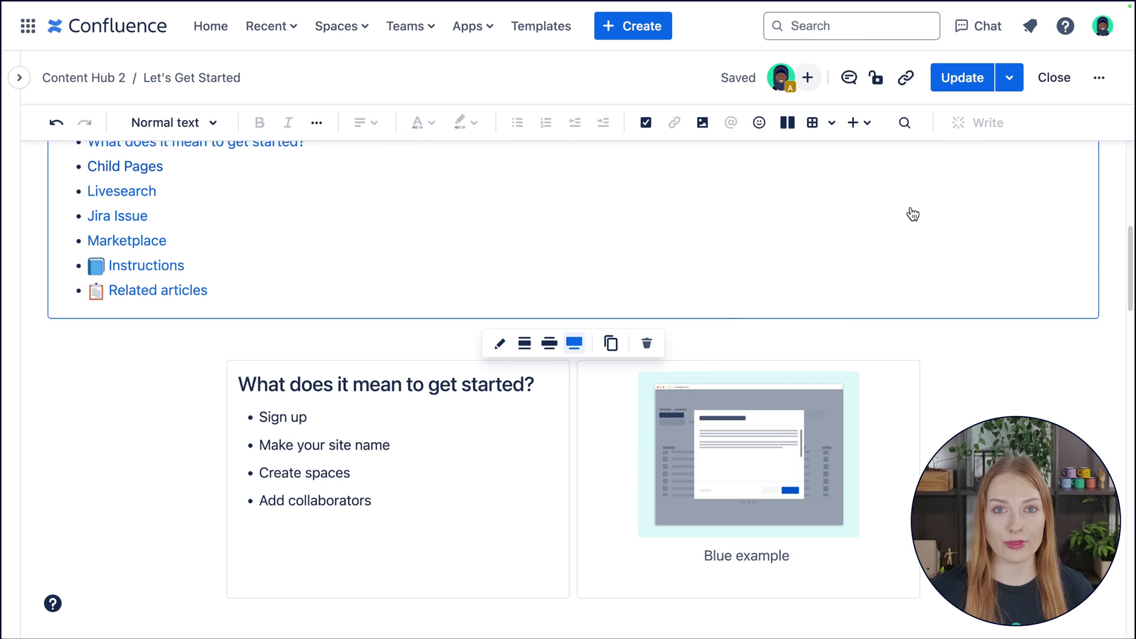
Insert a Child pages macro via /child with Sales Automation as its parent page
scroll("down", 3)
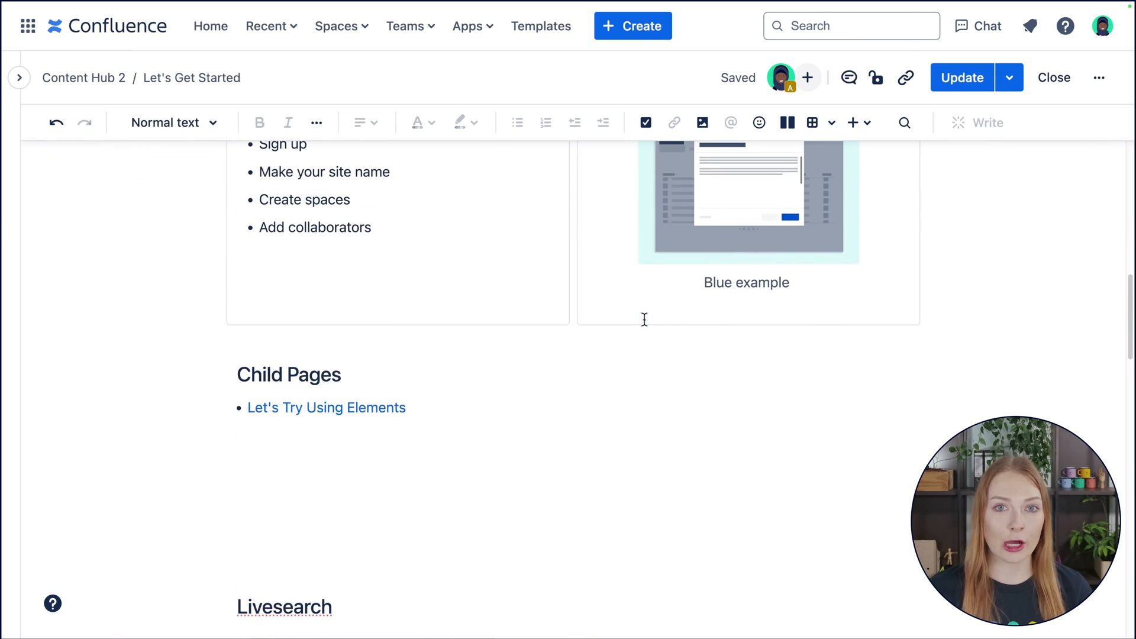
scroll("down", 3)
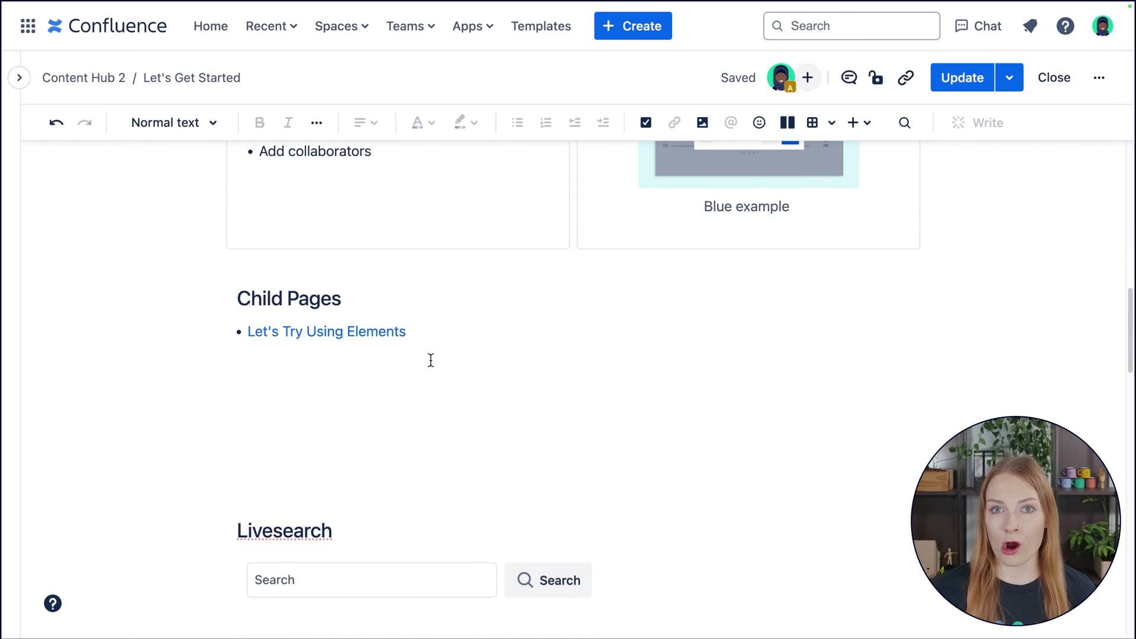
type("/")
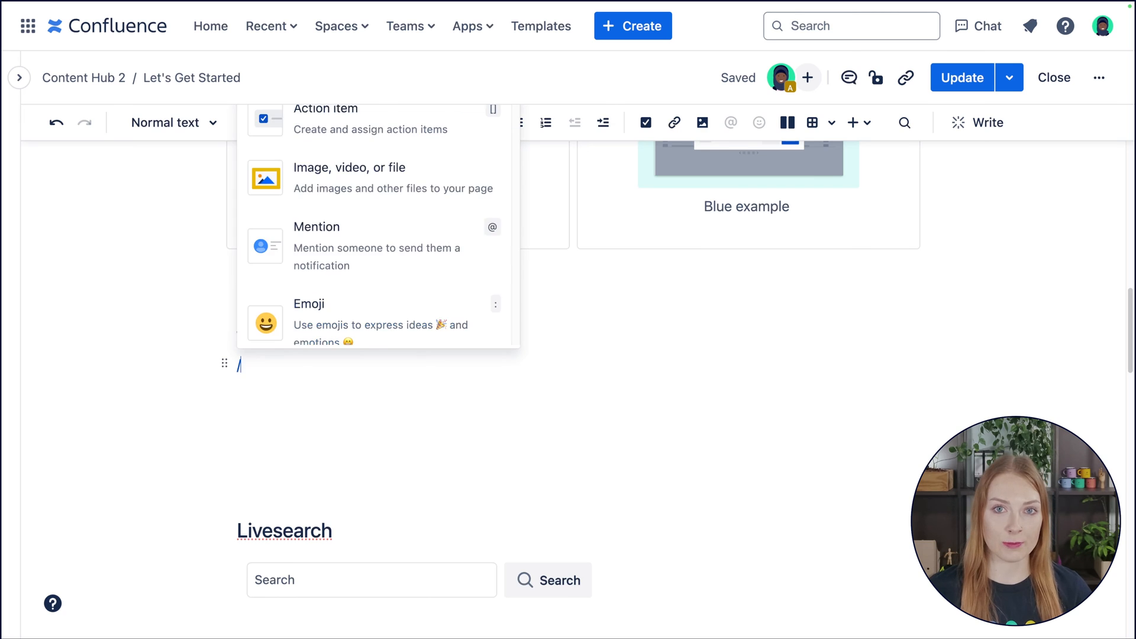
type("child")
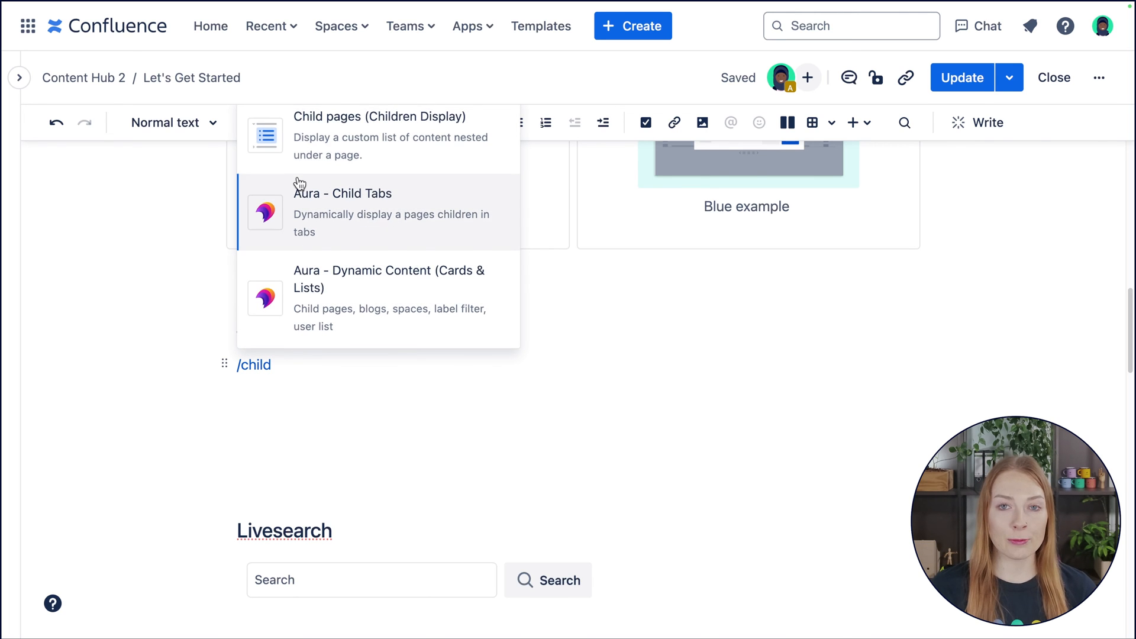
left_click(378, 135)
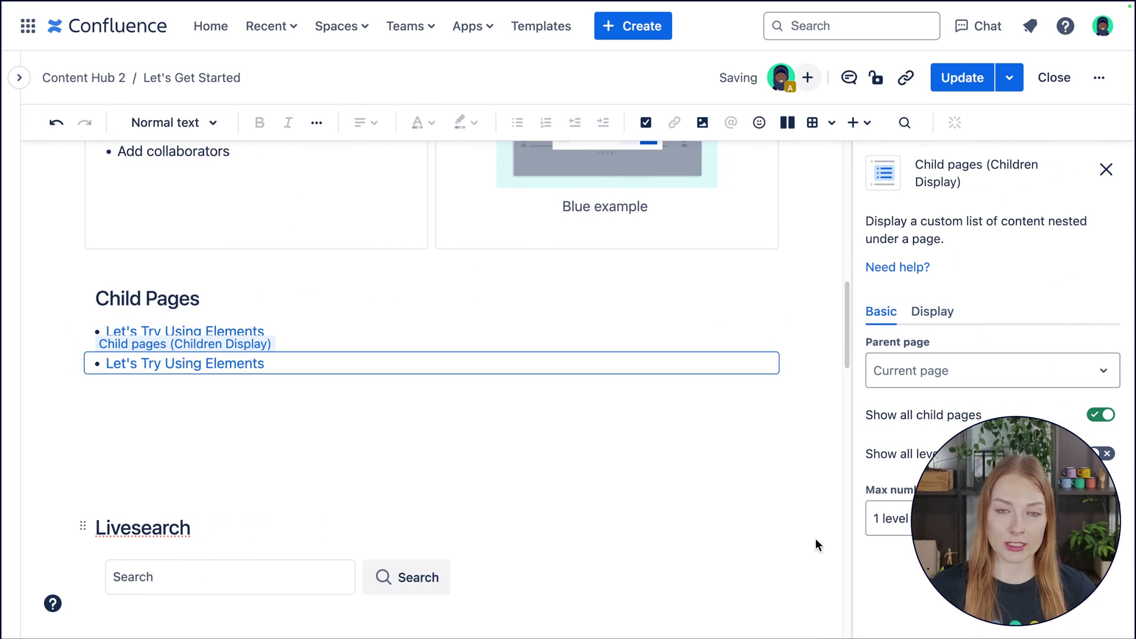
type("sales")
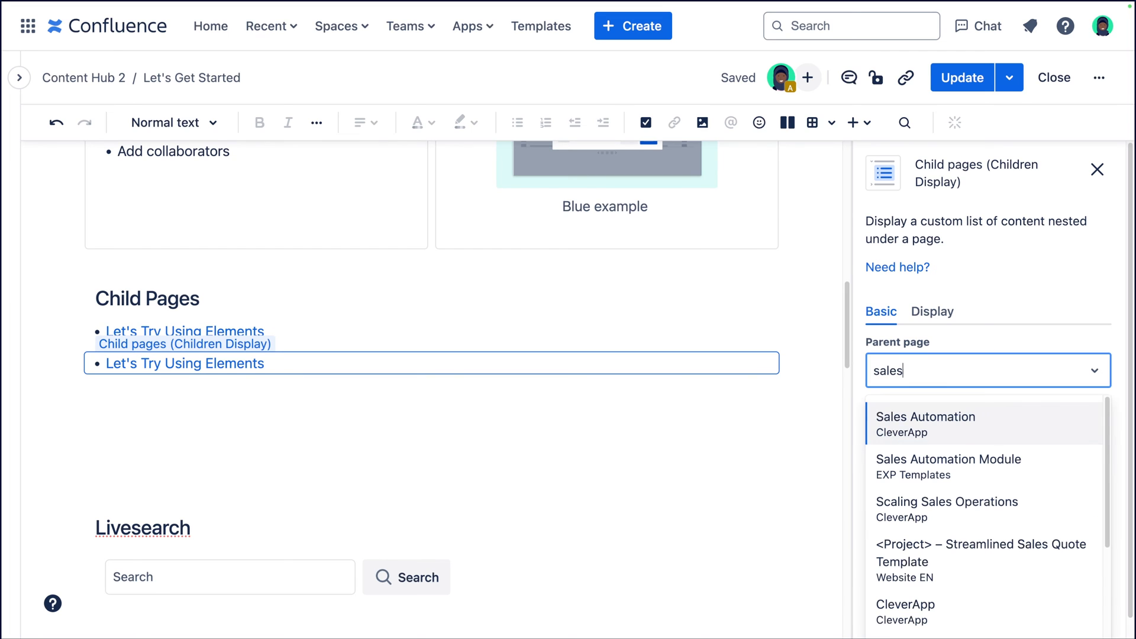
left_click(926, 417)
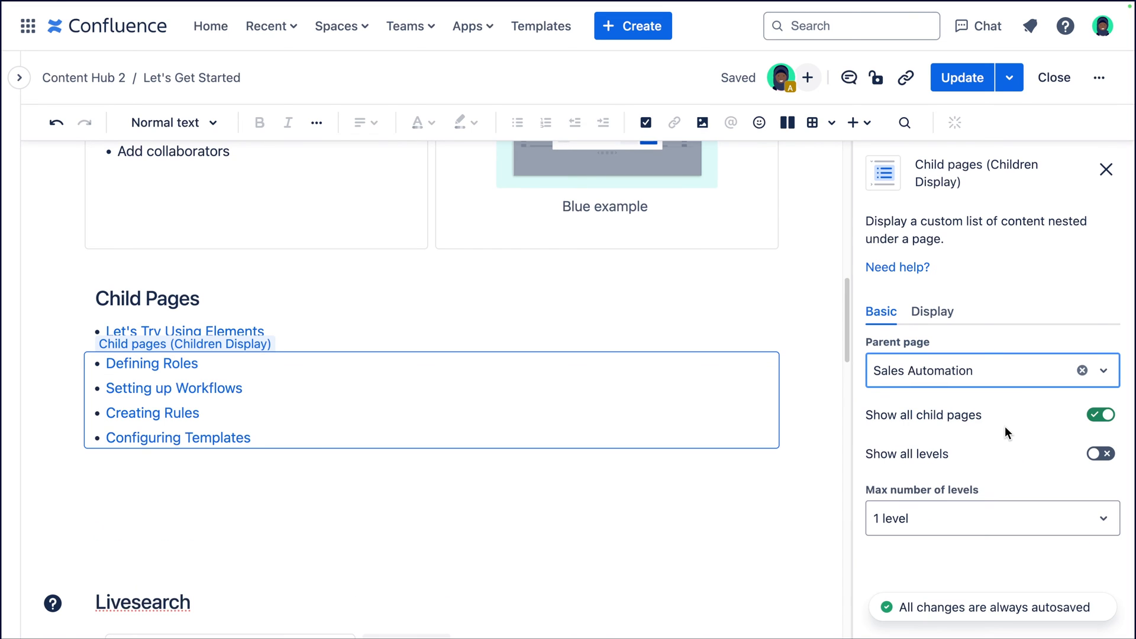
mouse_move(293, 387)
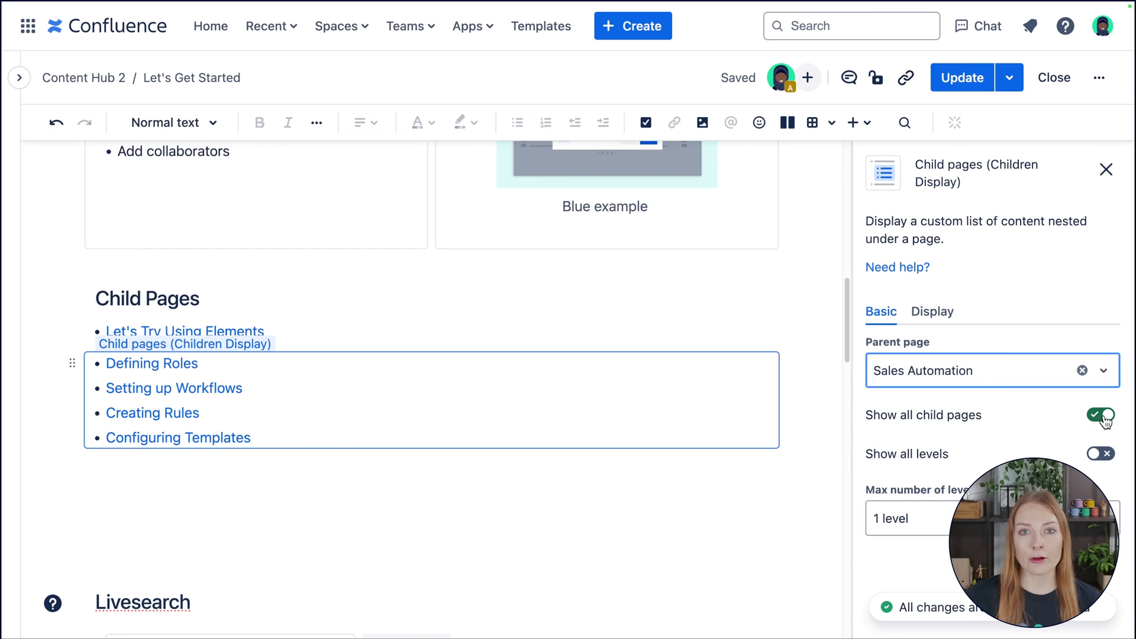
Keep Show all child pages on, sort them A to Z and try H4 heading list style
left_click(1100, 416)
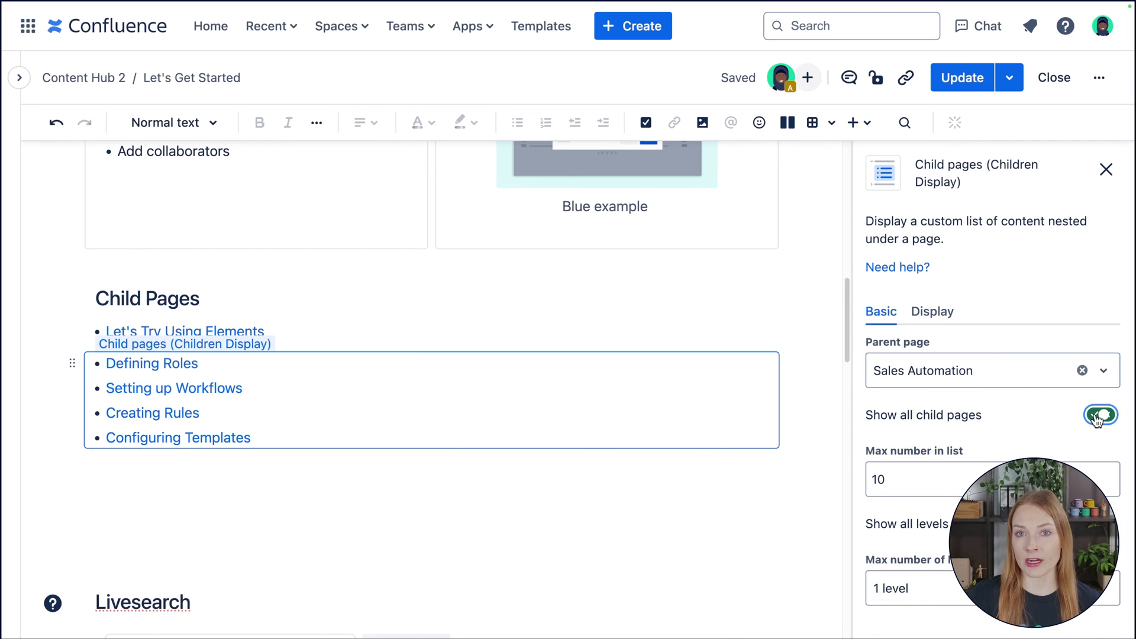
left_click(1100, 416)
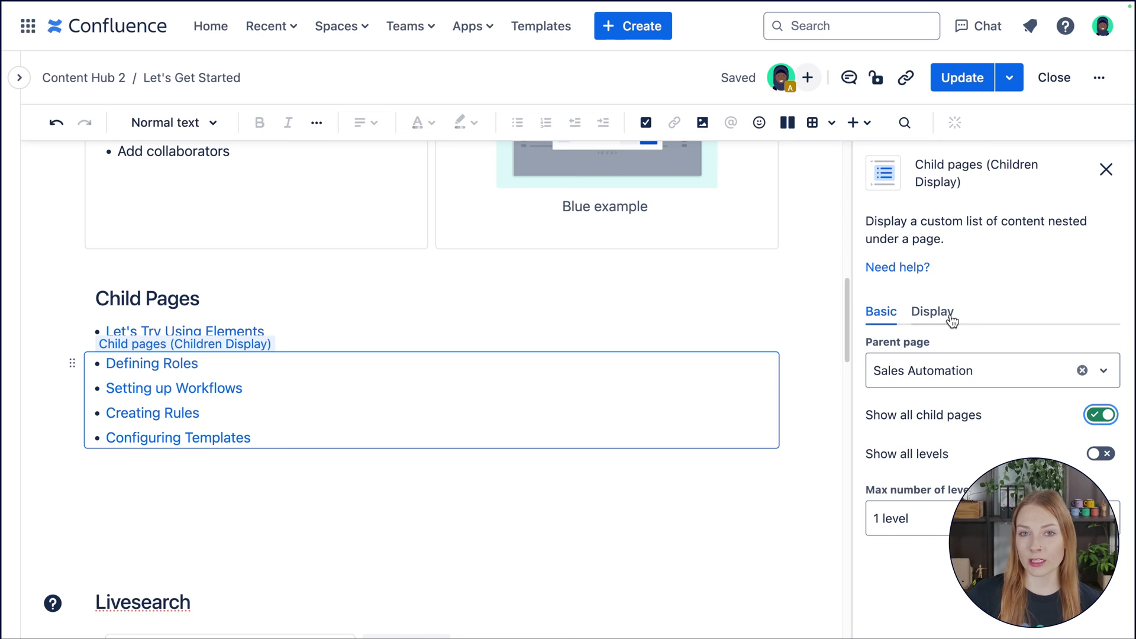
left_click(933, 311)
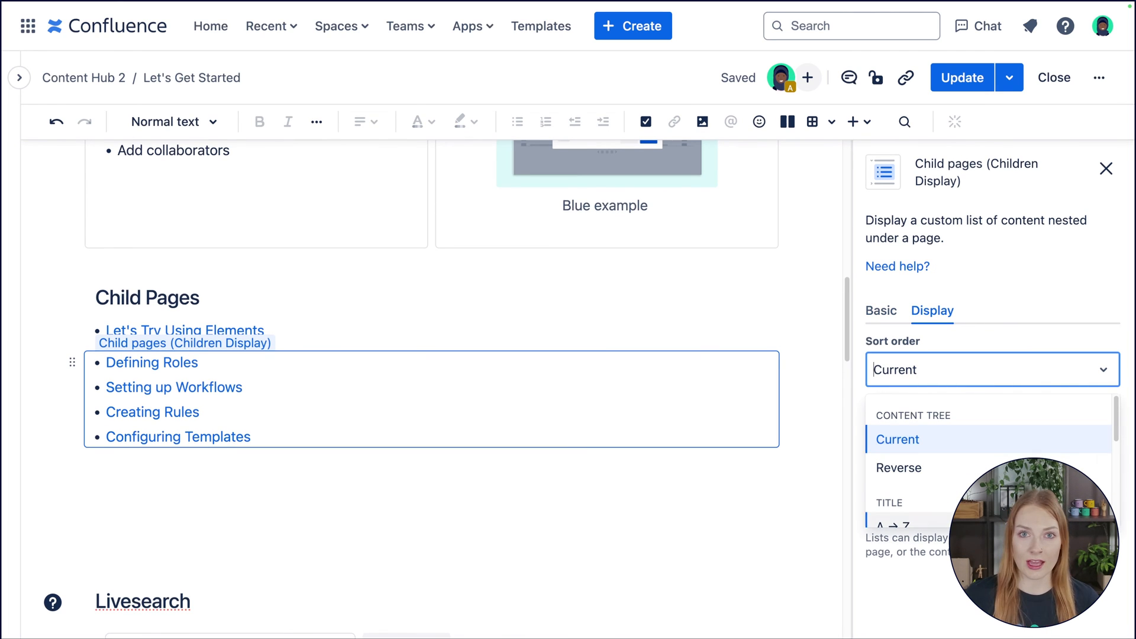
left_click(889, 523)
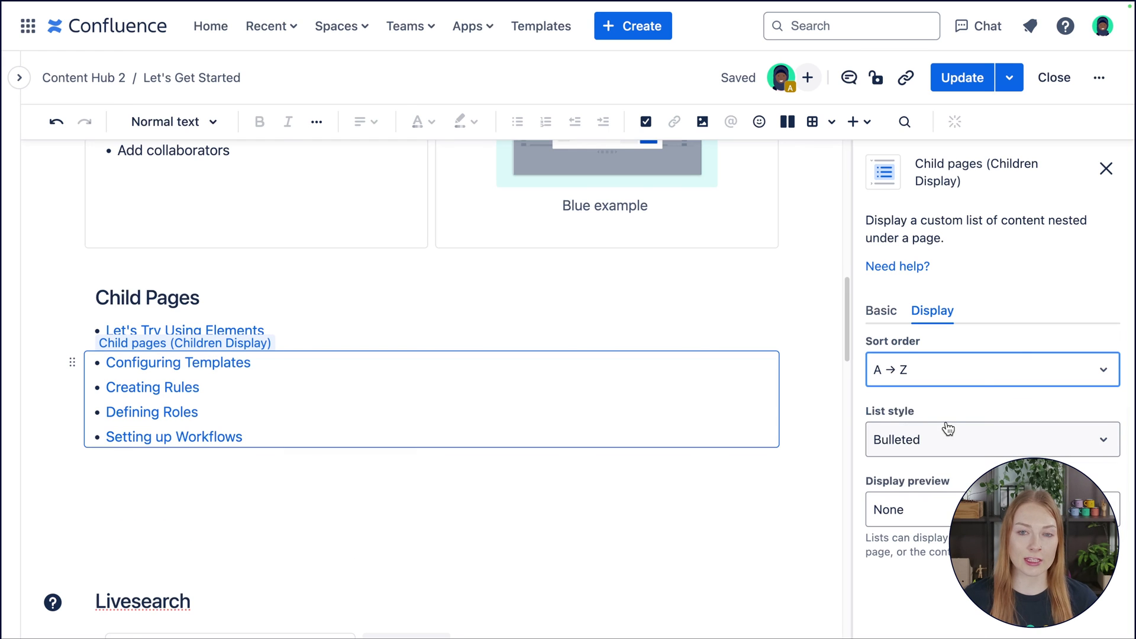
left_click(992, 439)
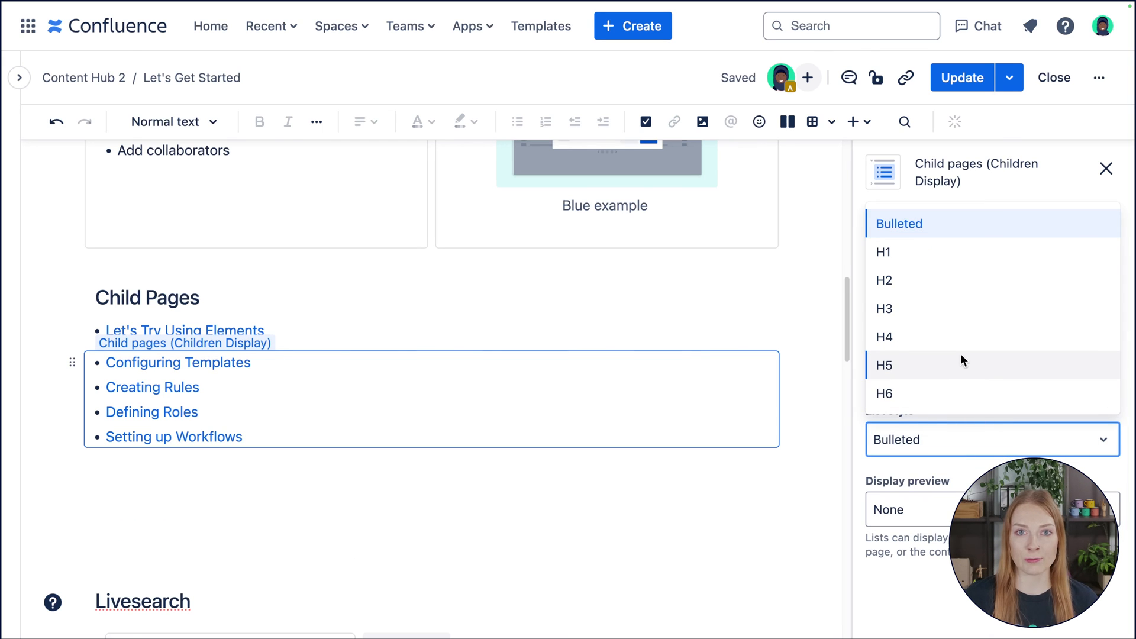
left_click(884, 336)
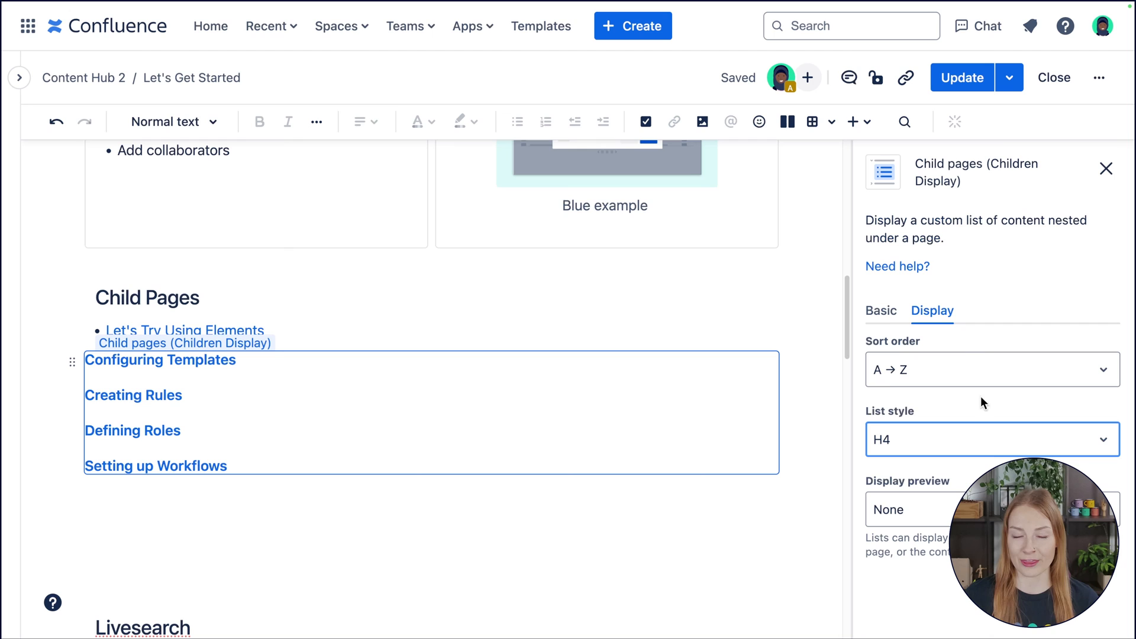
left_click(992, 439)
type("/")
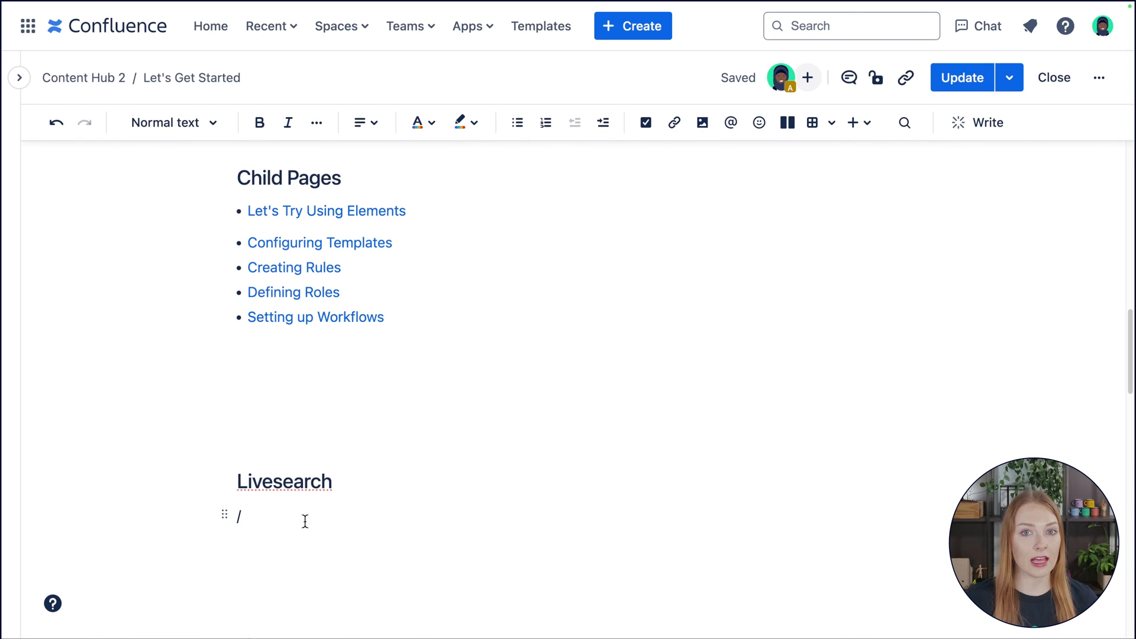
Insert a Live Search box via /live and open its Space setting
type("live")
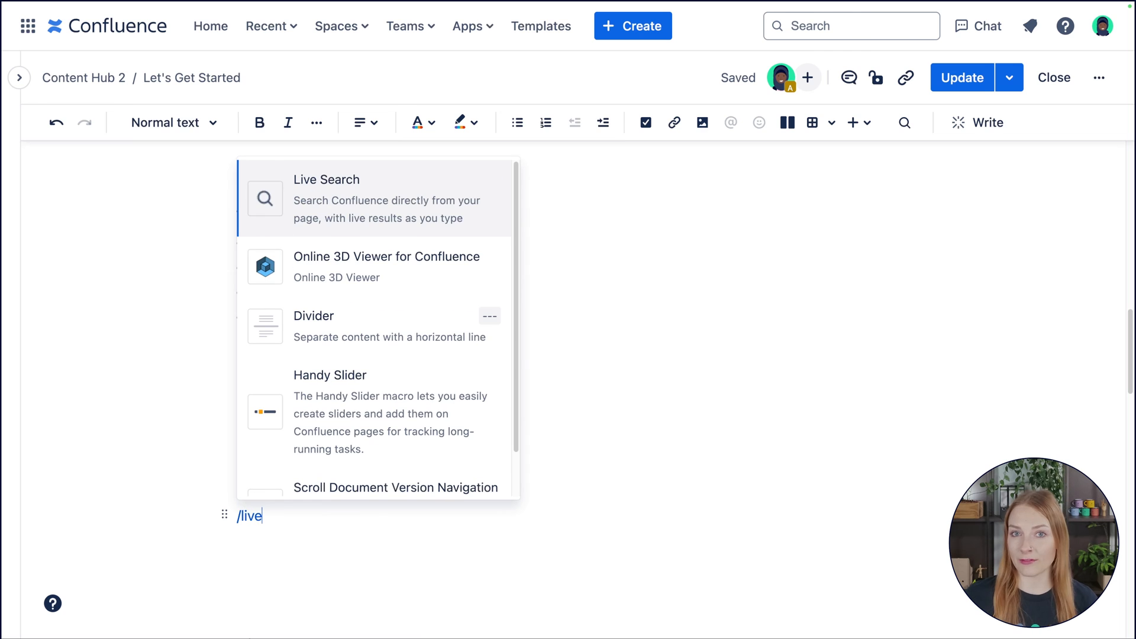
left_click(327, 180)
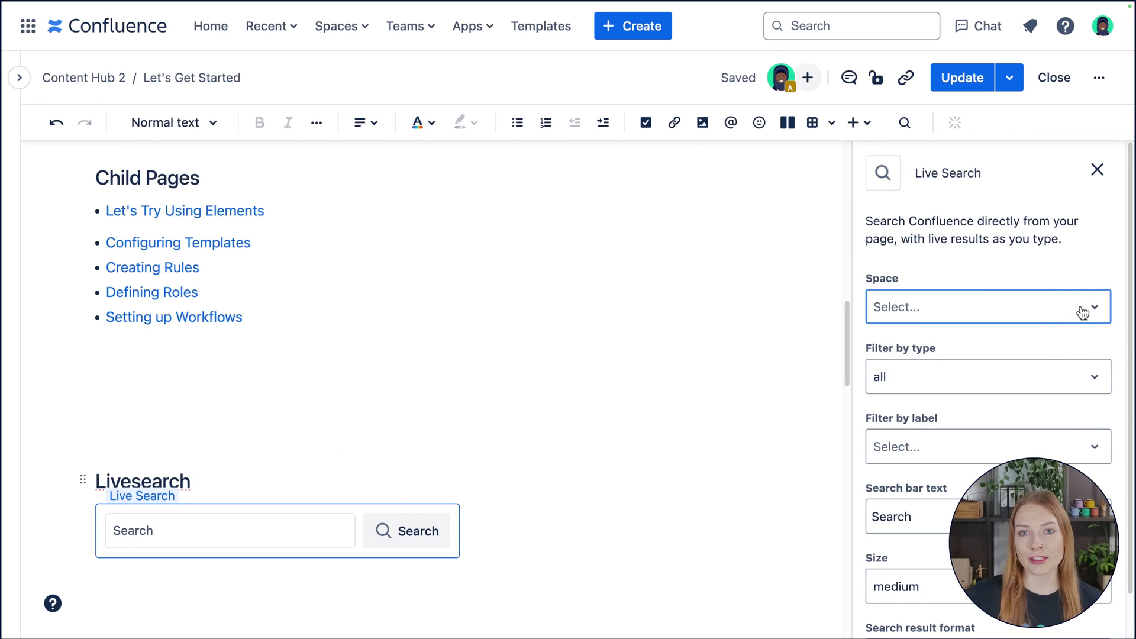
left_click(989, 307)
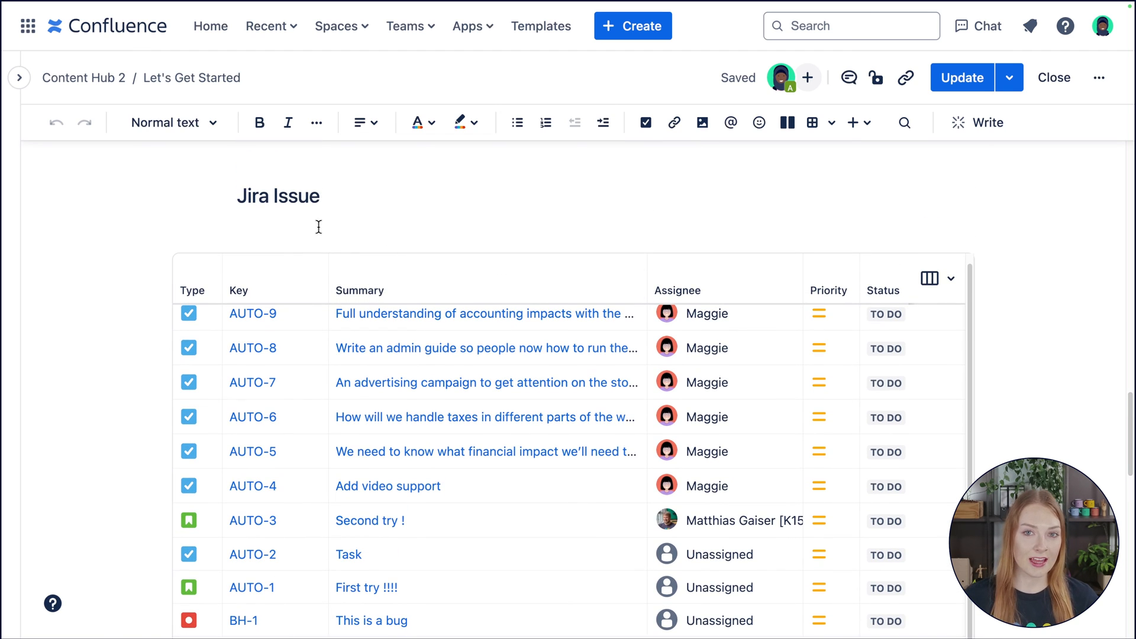
Insert a Jira Issues macro via /jira under the Jira Issue heading
scroll("down", 3)
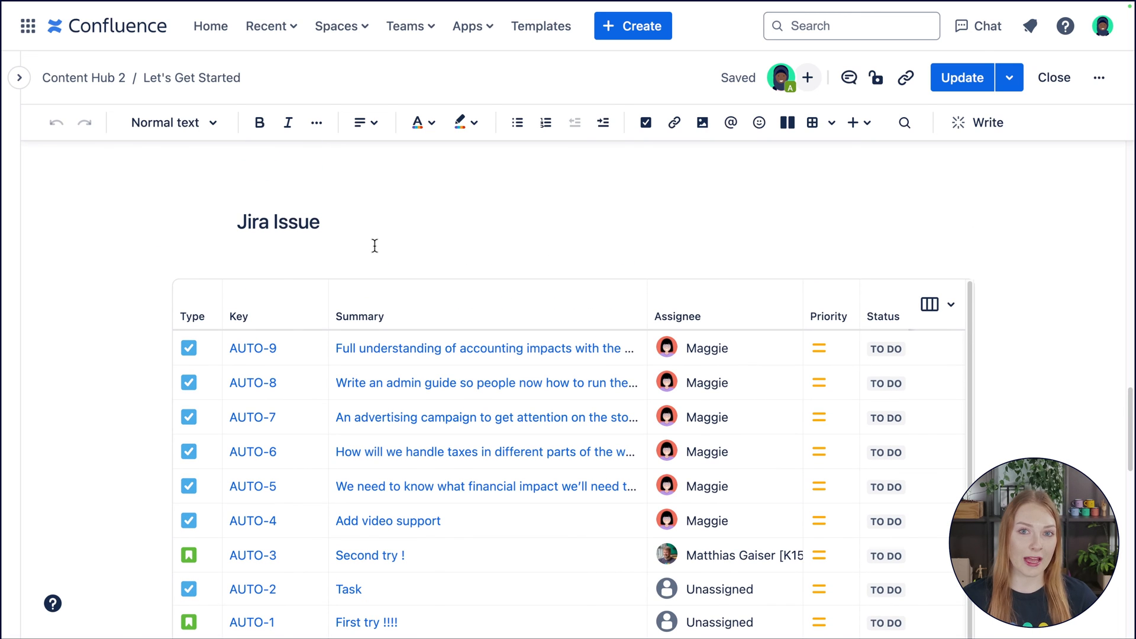
type("/")
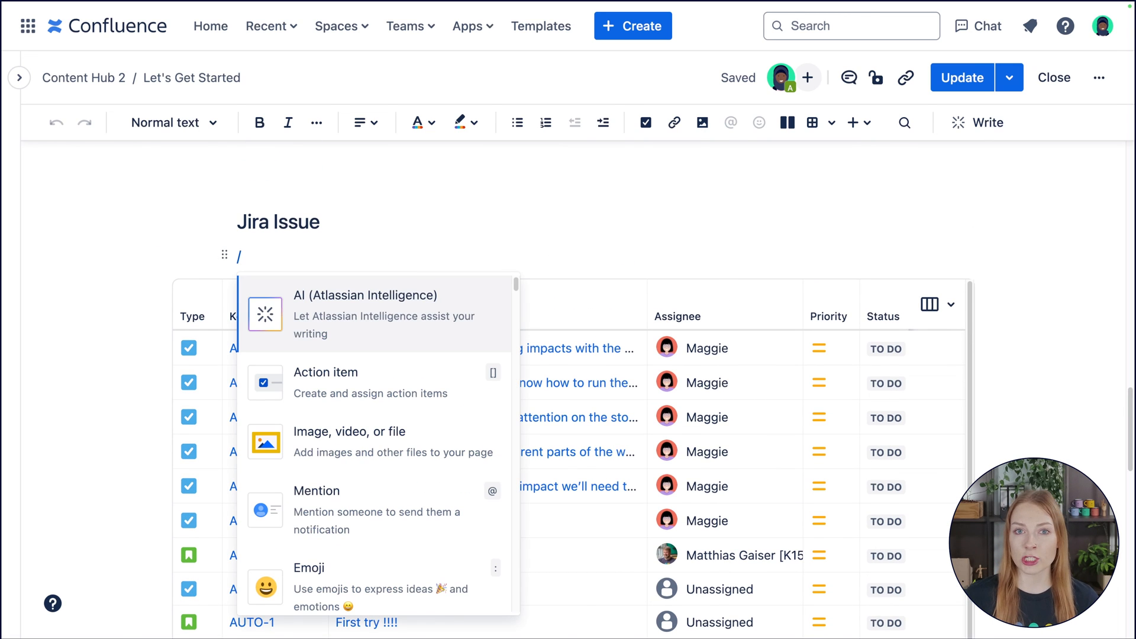
type("jira")
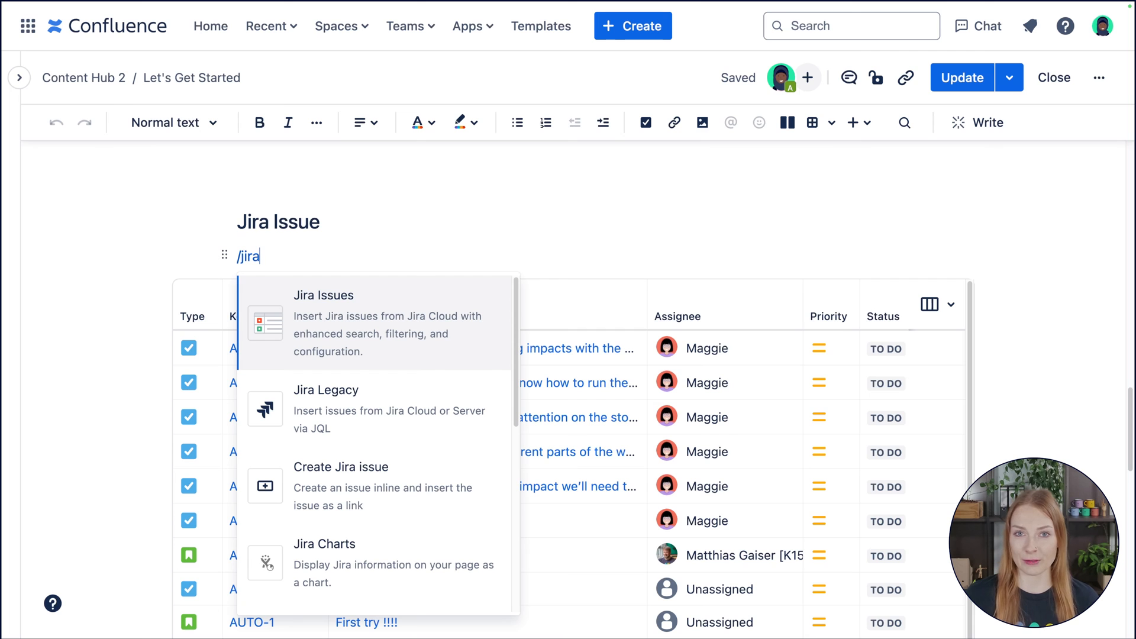
left_click(323, 296)
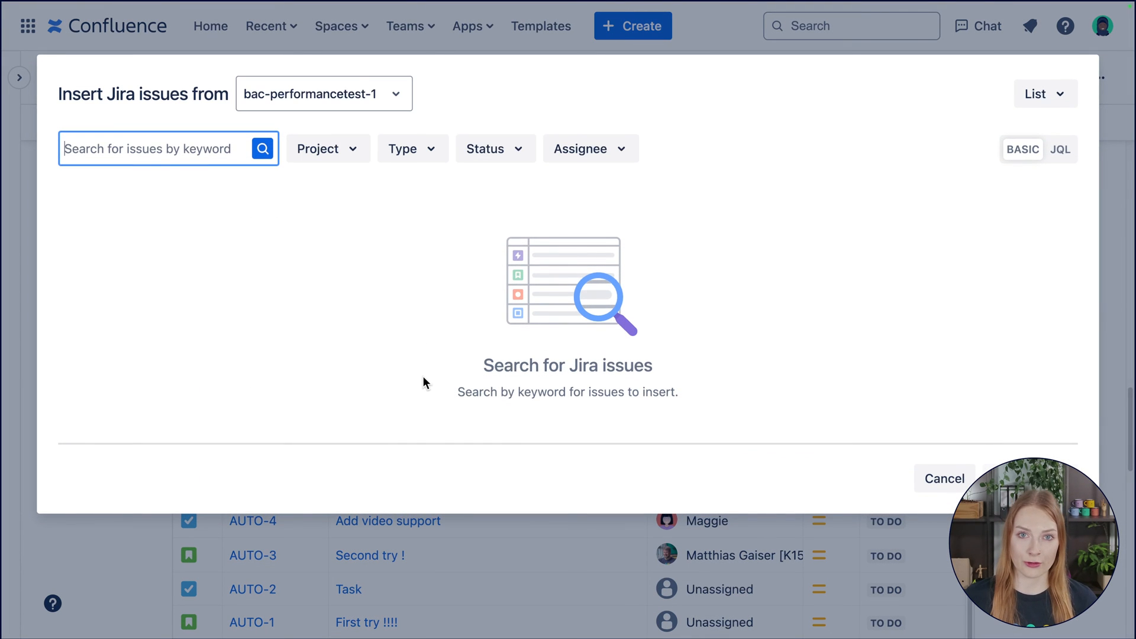
Filter to Backbone Hacketse project issues with status To Do and insert them
left_click(327, 149)
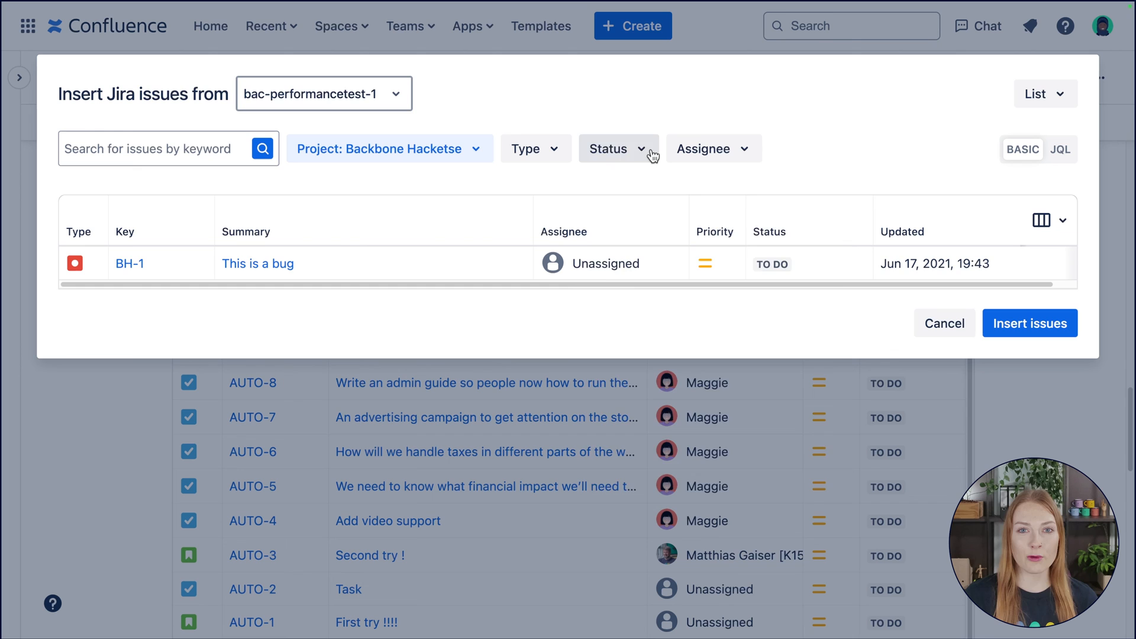
left_click(618, 149)
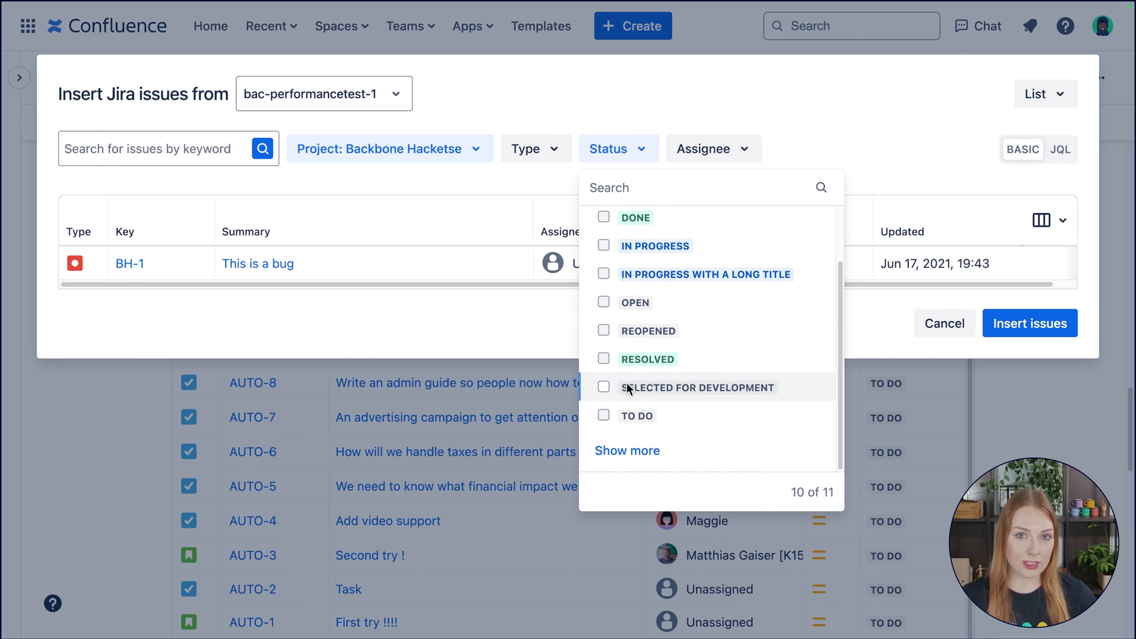
left_click(604, 416)
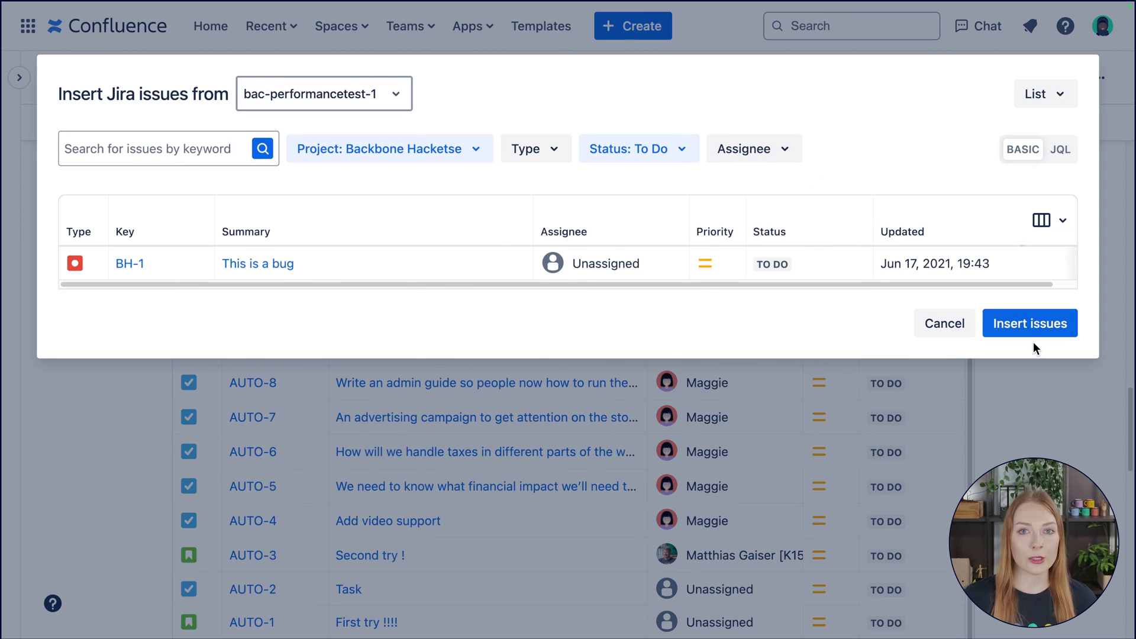
left_click(1030, 324)
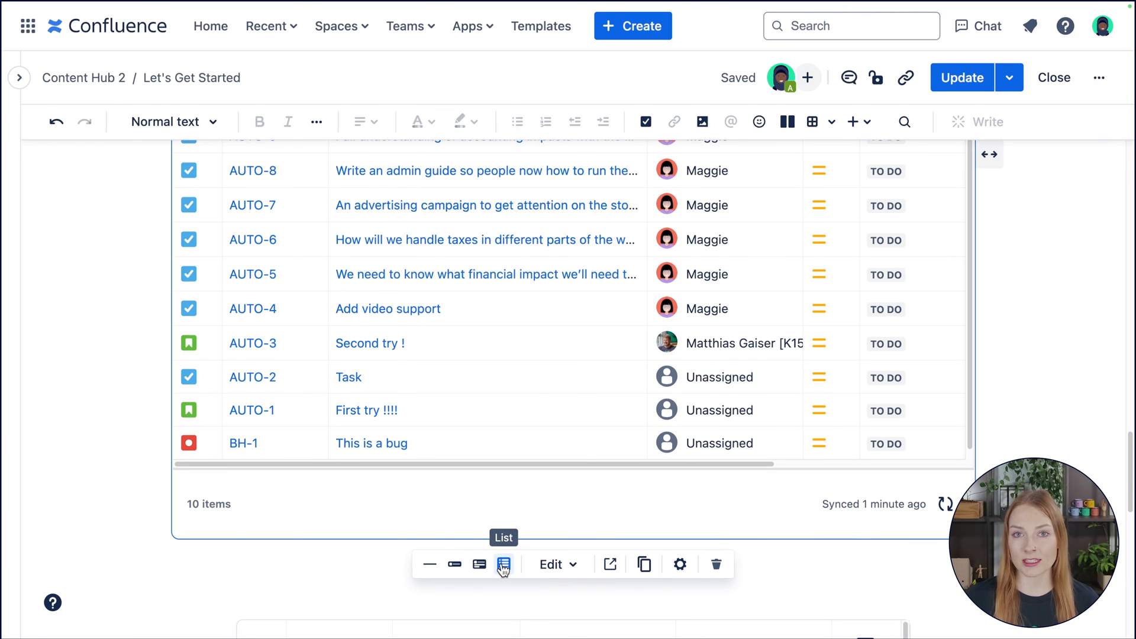
Try the inline link display for the 7-issue Jira macro, then return it to a table
left_click(505, 564)
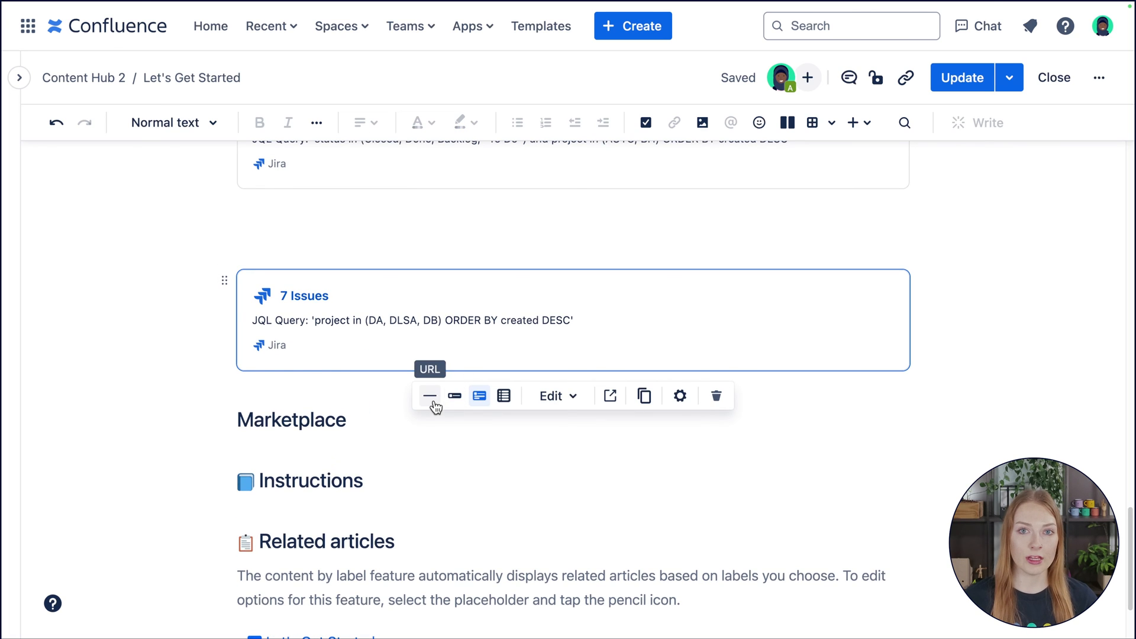
left_click(430, 395)
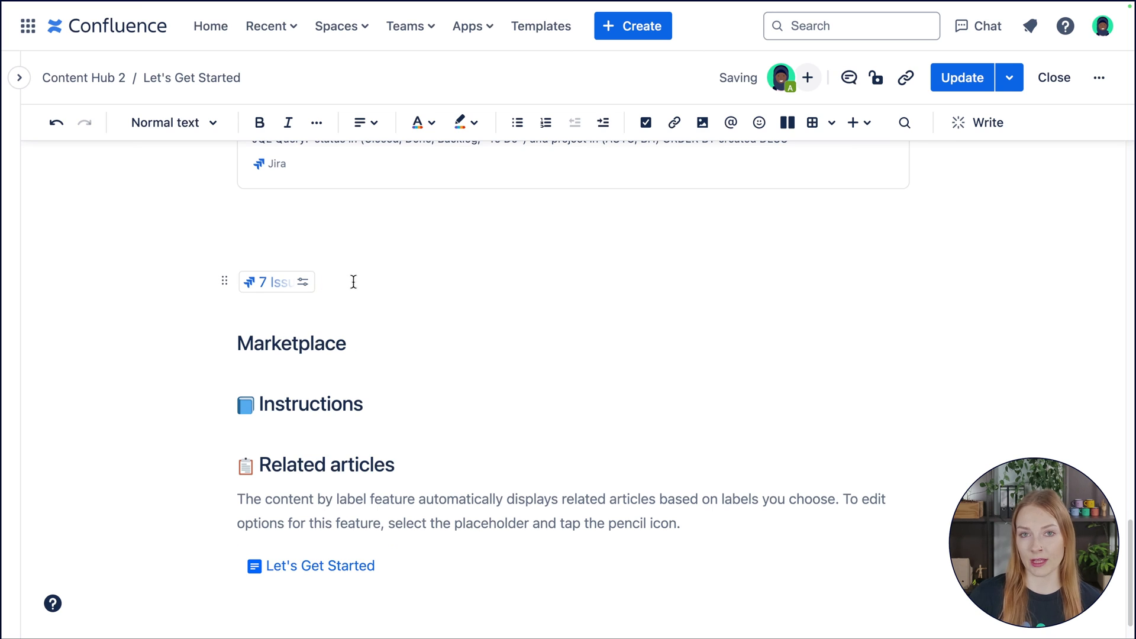
left_click(272, 281)
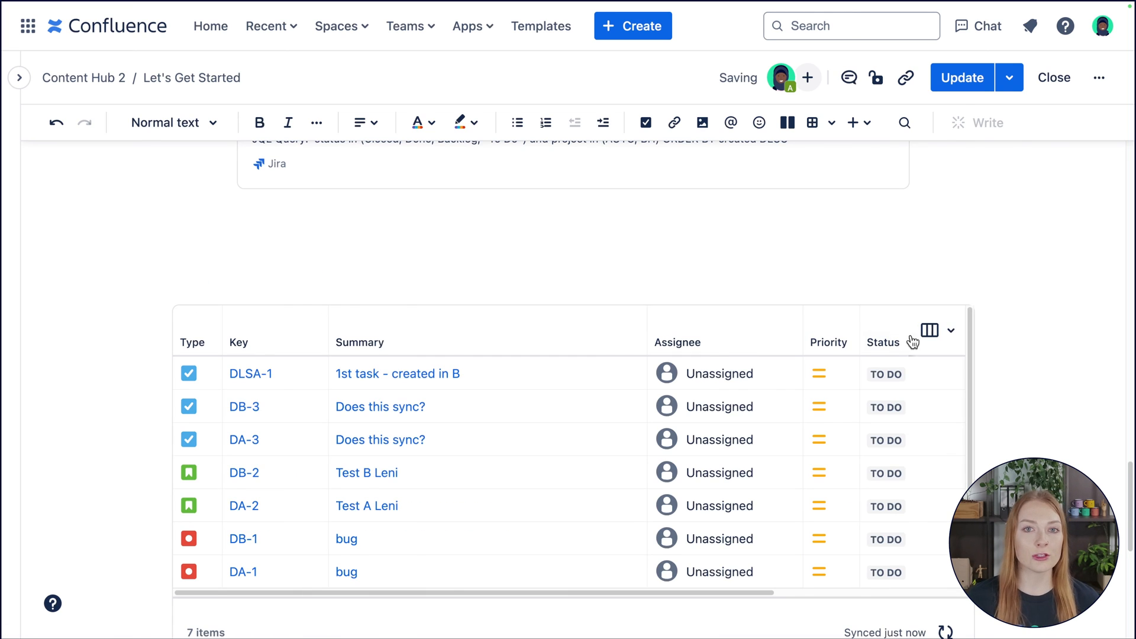
Trim the table's columns, hiding Summary, then publish the Let's Get Started page
left_click(929, 330)
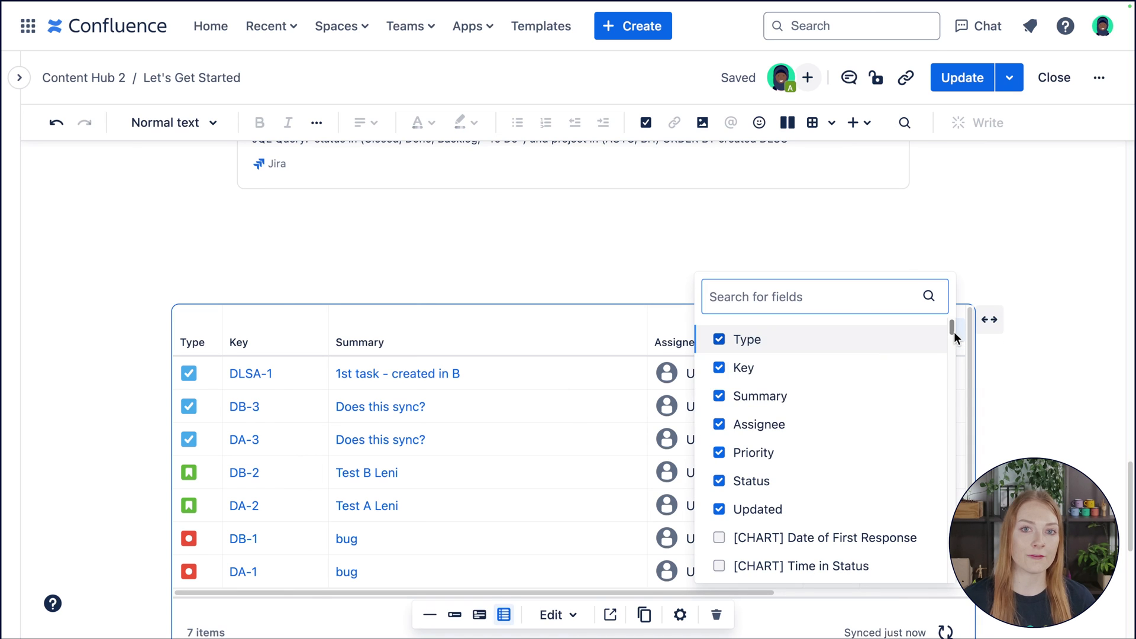
scroll("down", 3)
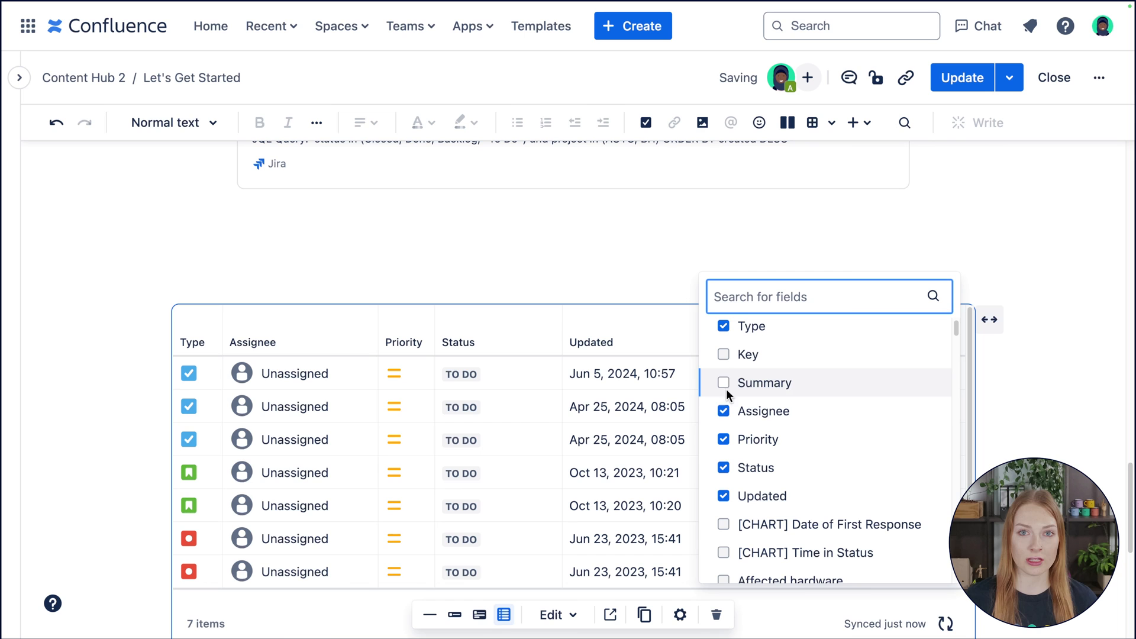
left_click(723, 411)
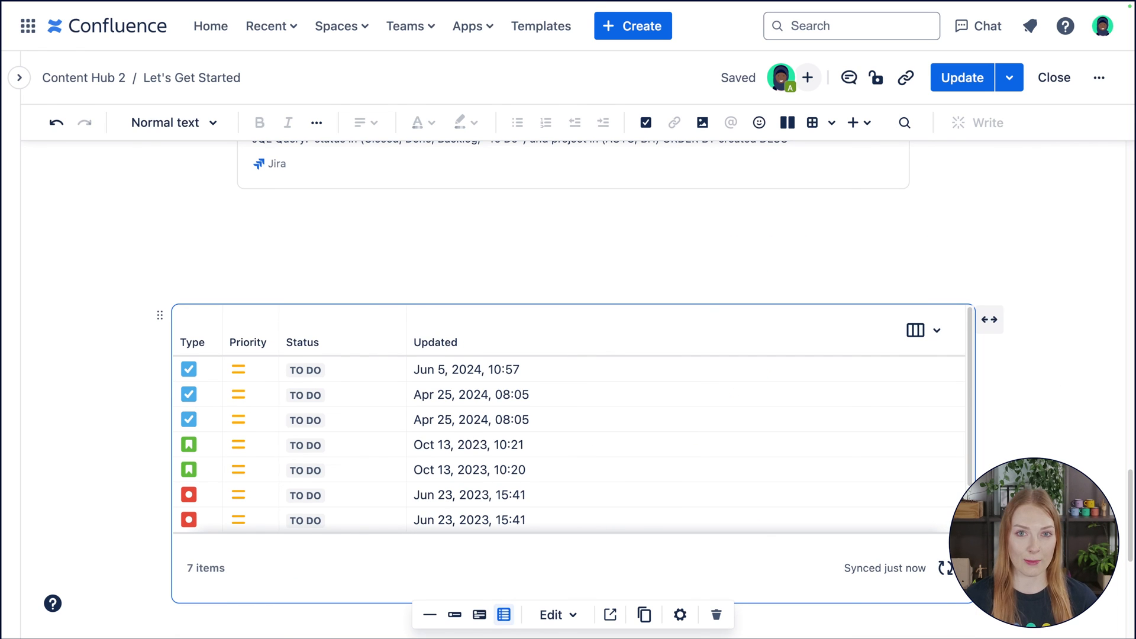
left_click(1054, 78)
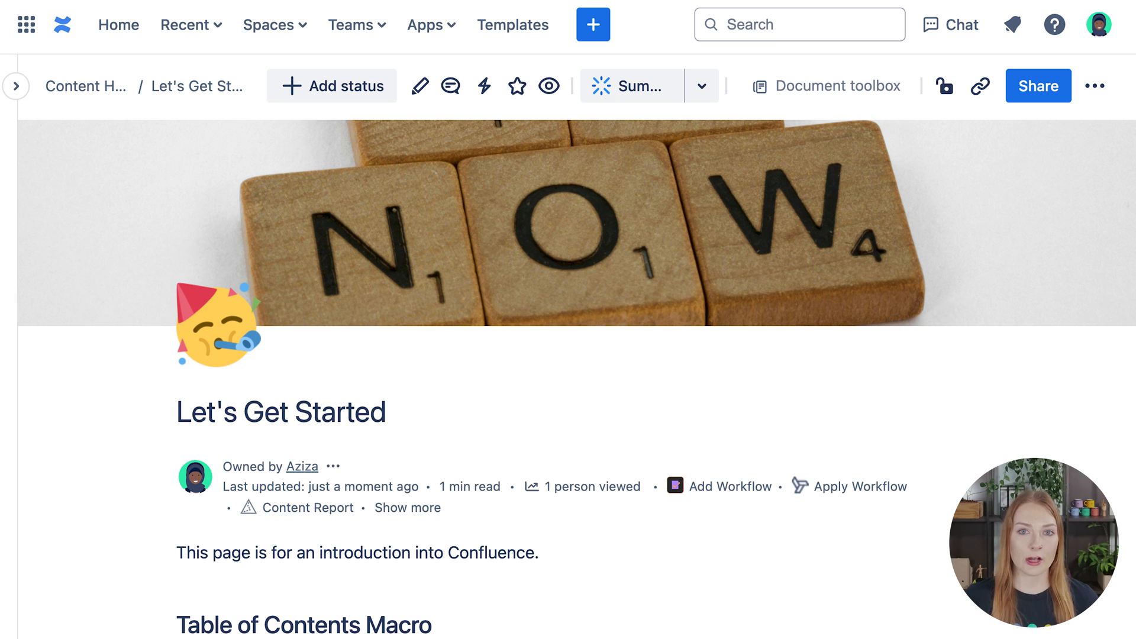